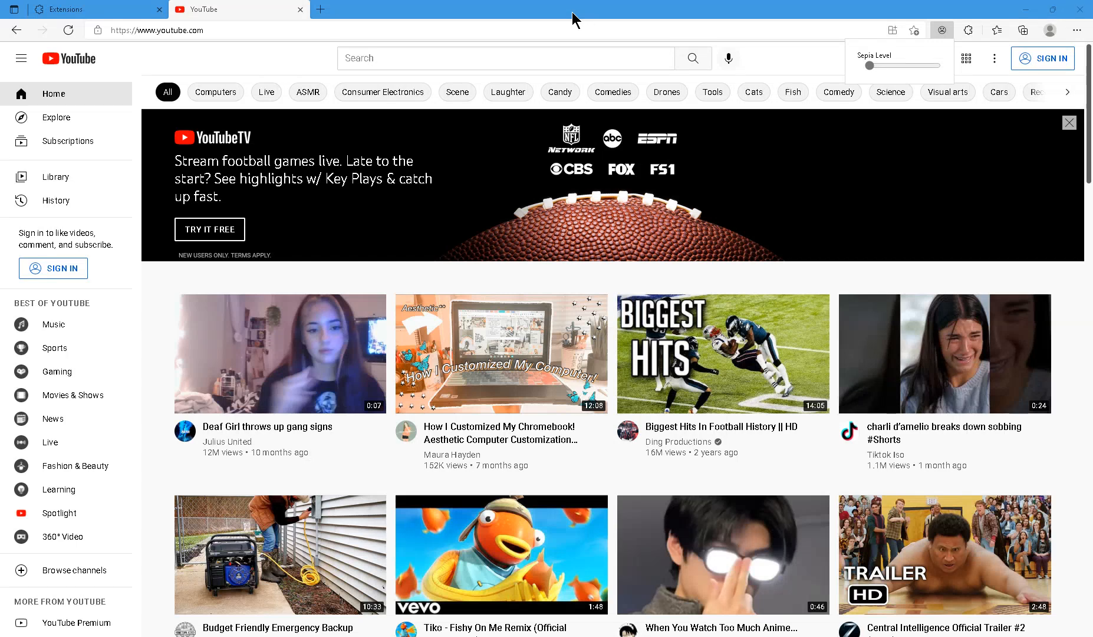
{"action": "mouse_move", "coordinate": [567, 16]}
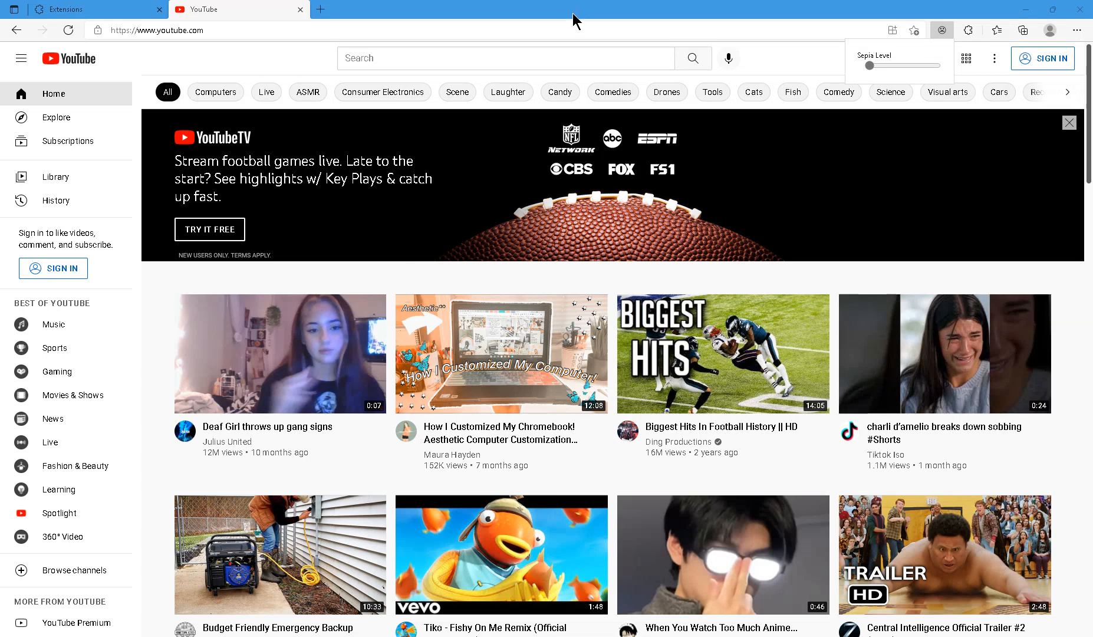
{"action": "mouse_move", "coordinate": [564, 22]}
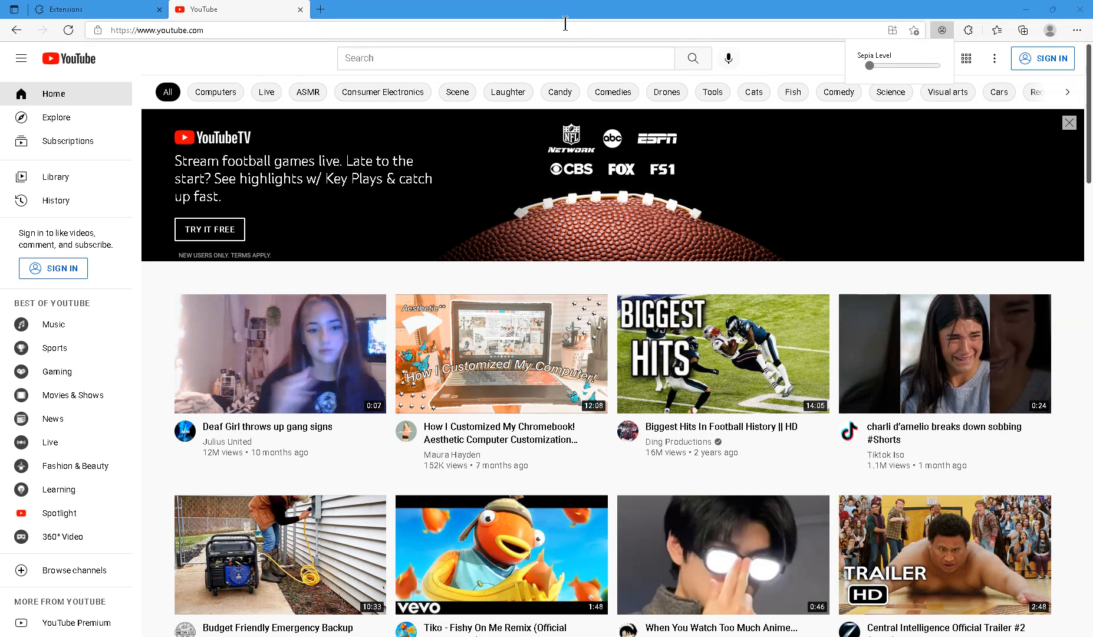
{"action": "mouse_move", "coordinate": [547, 56]}
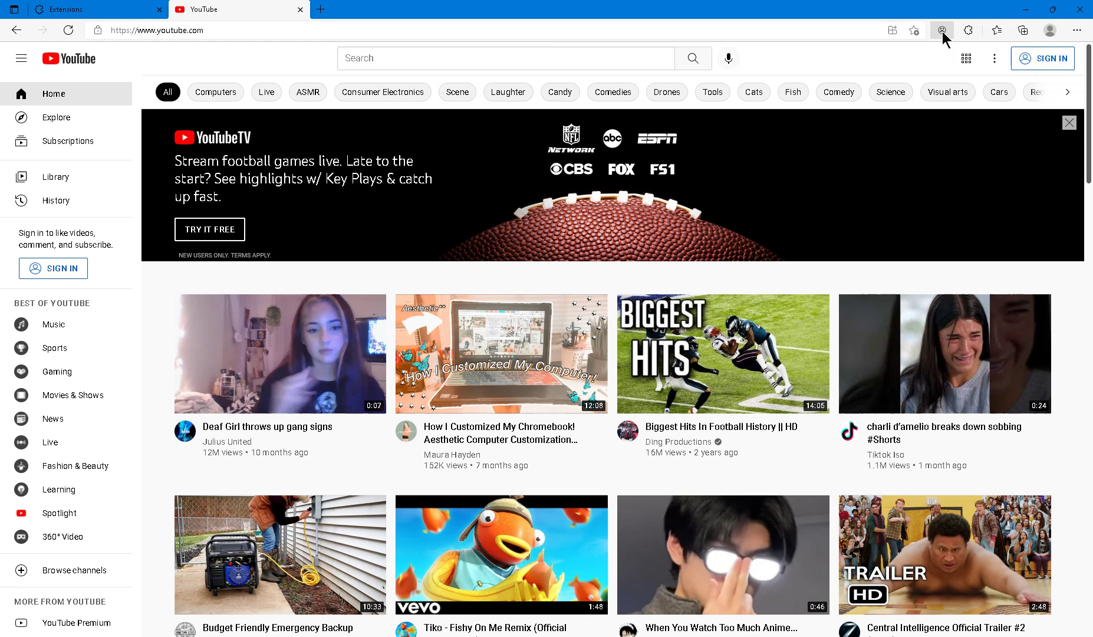
- Raise the Sepia extension's Sepia Level slider to tint the YouTube home page, adjusting it between full and half strength
{"action": "left_click", "coordinate": [944, 29]}
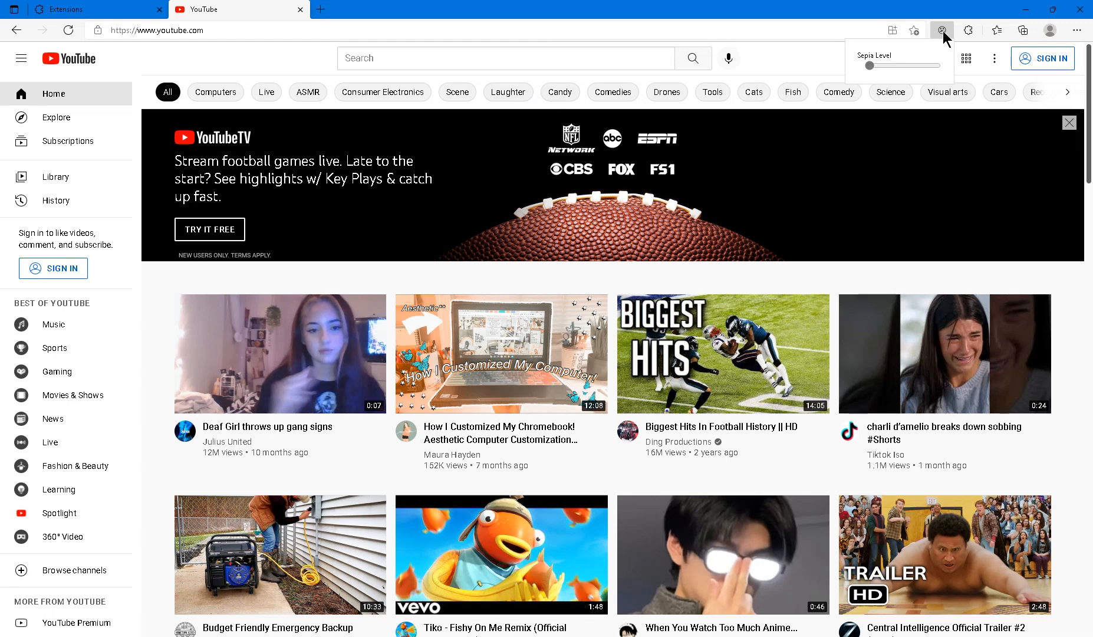
{"action": "left_click_drag", "start_coordinate": [849, 65], "coordinate": [868, 65]}
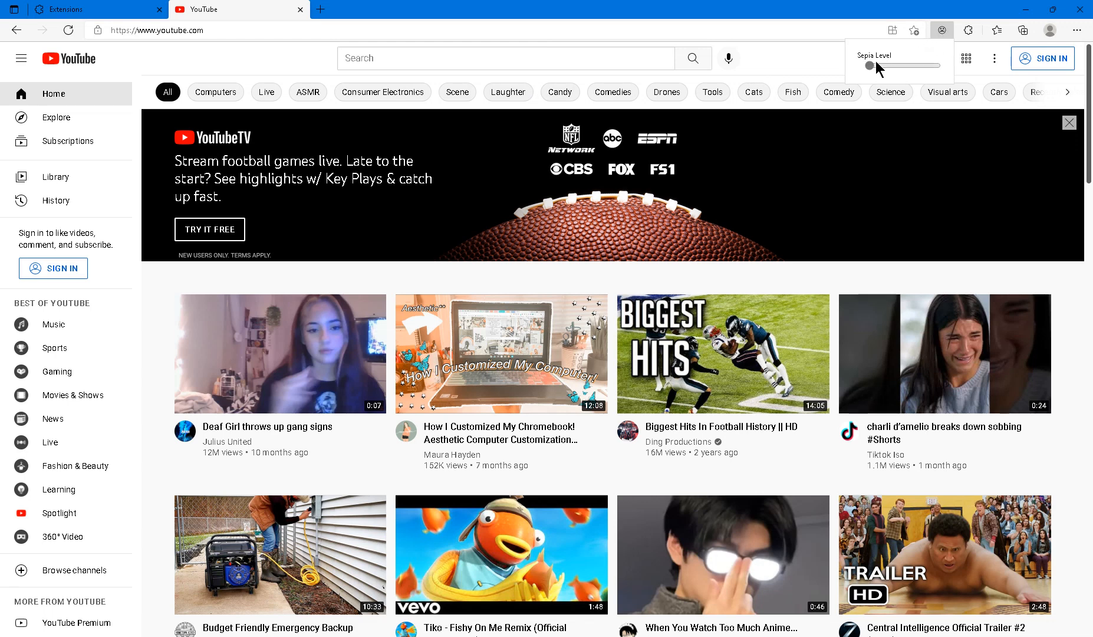
{"action": "left_click_drag", "start_coordinate": [872, 65], "coordinate": [937, 65]}
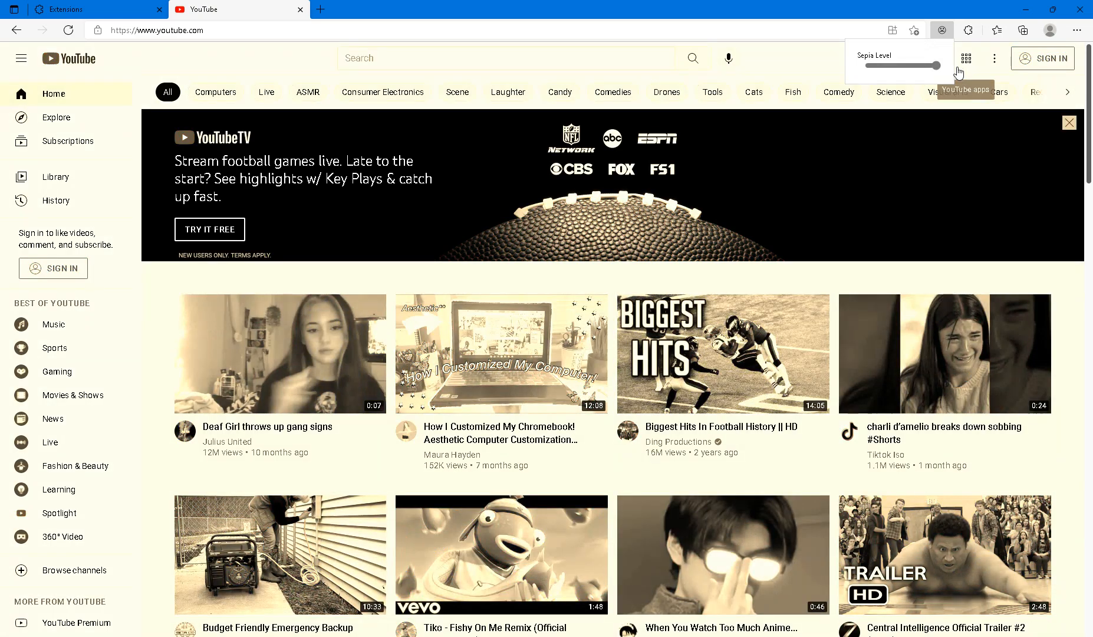
{"action": "left_click_drag", "start_coordinate": [936, 65], "coordinate": [899, 65]}
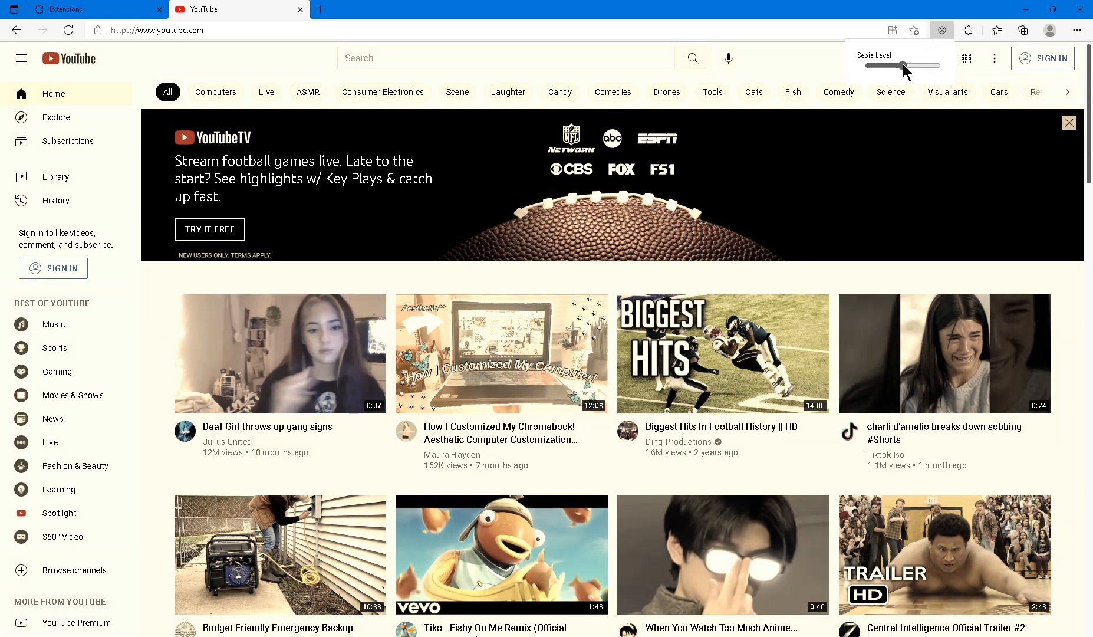
{"action": "scroll", "scroll_direction": "down", "scroll_amount": 3}
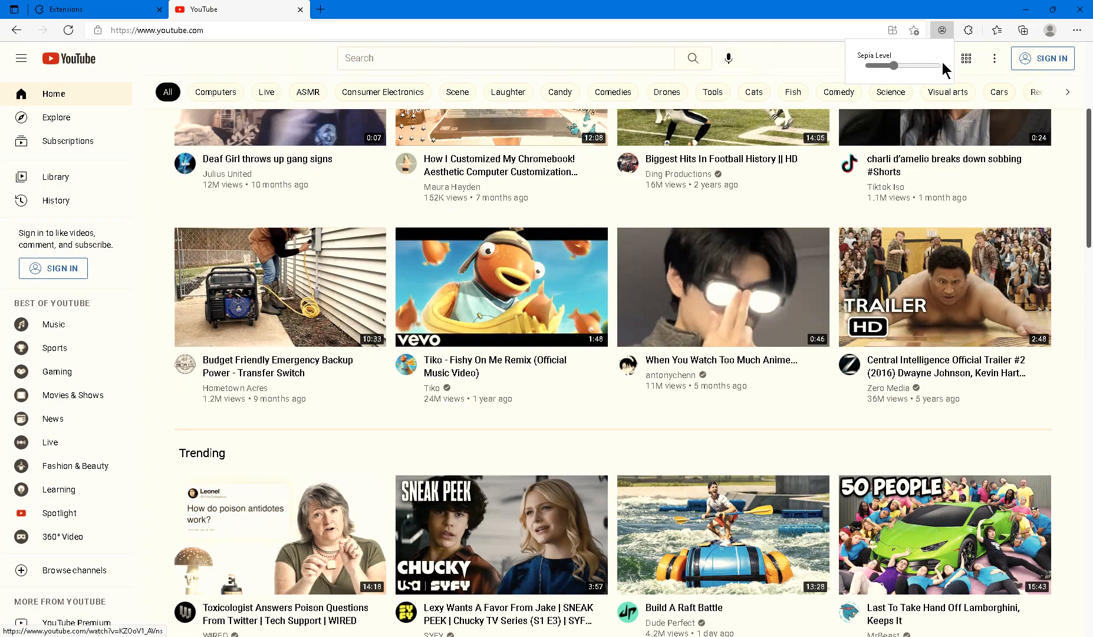
{"action": "left_click_drag", "start_coordinate": [897, 67], "coordinate": [937, 67]}
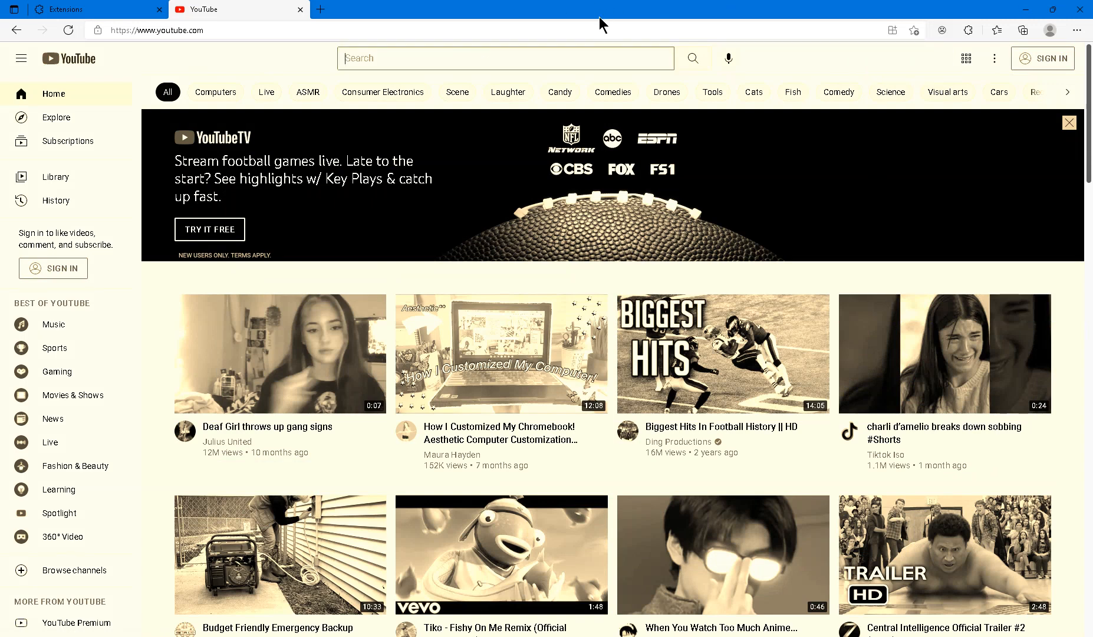
- Search YouTube for 'create firefox extension' using the search suggestion
{"action": "type", "text": "create firefox extension"}
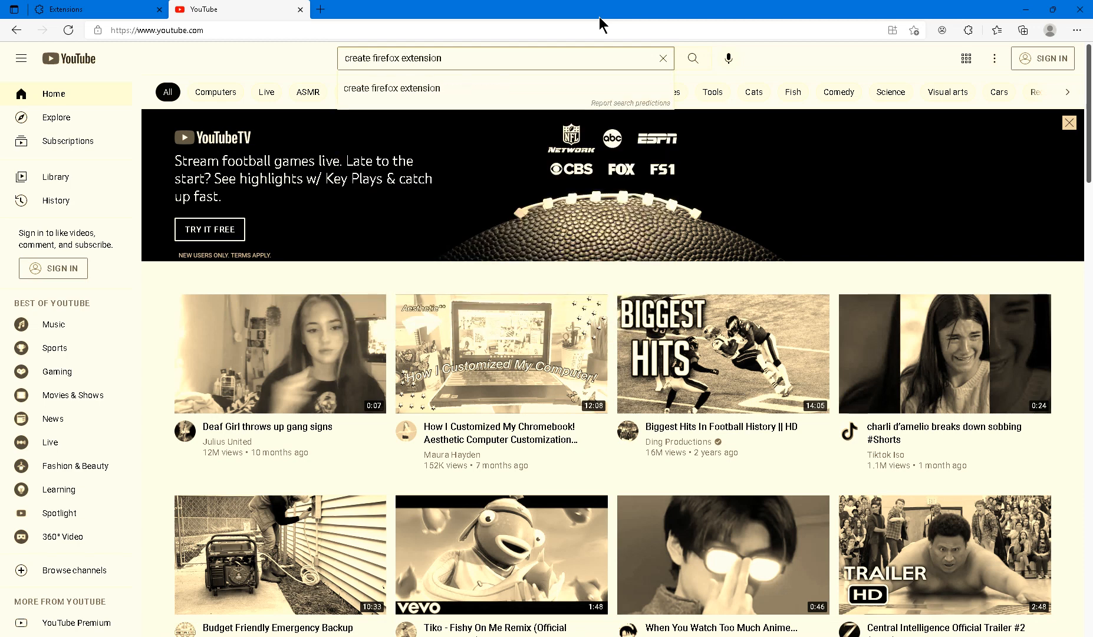
{"action": "left_click", "coordinate": [693, 58]}
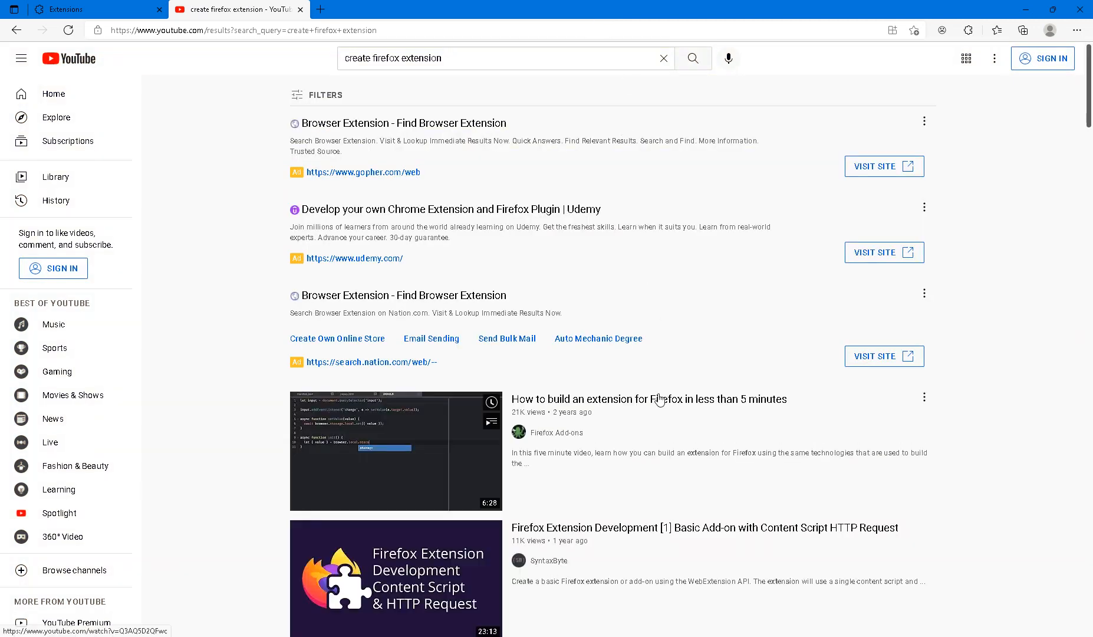
{"action": "mouse_move", "coordinate": [654, 419]}
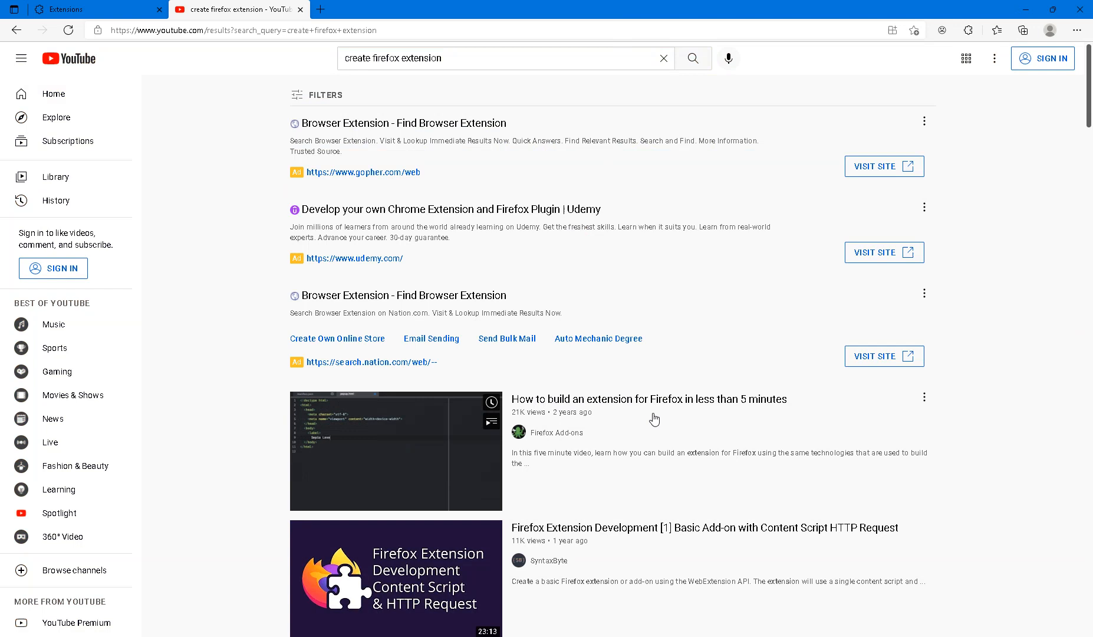
{"action": "mouse_move", "coordinate": [659, 428]}
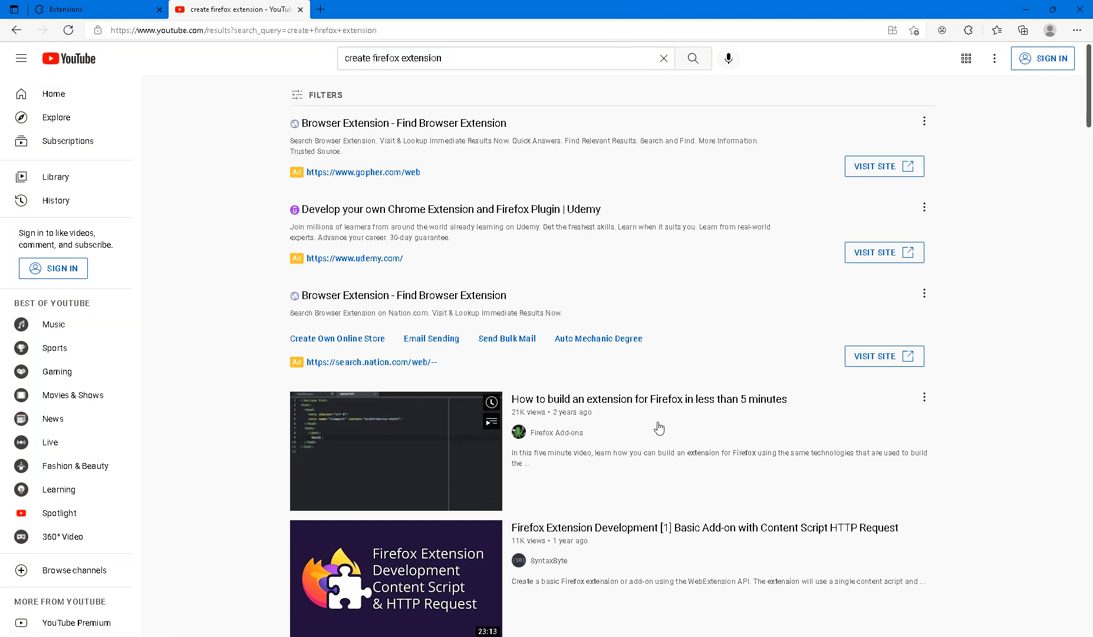
{"action": "mouse_move", "coordinate": [565, 435]}
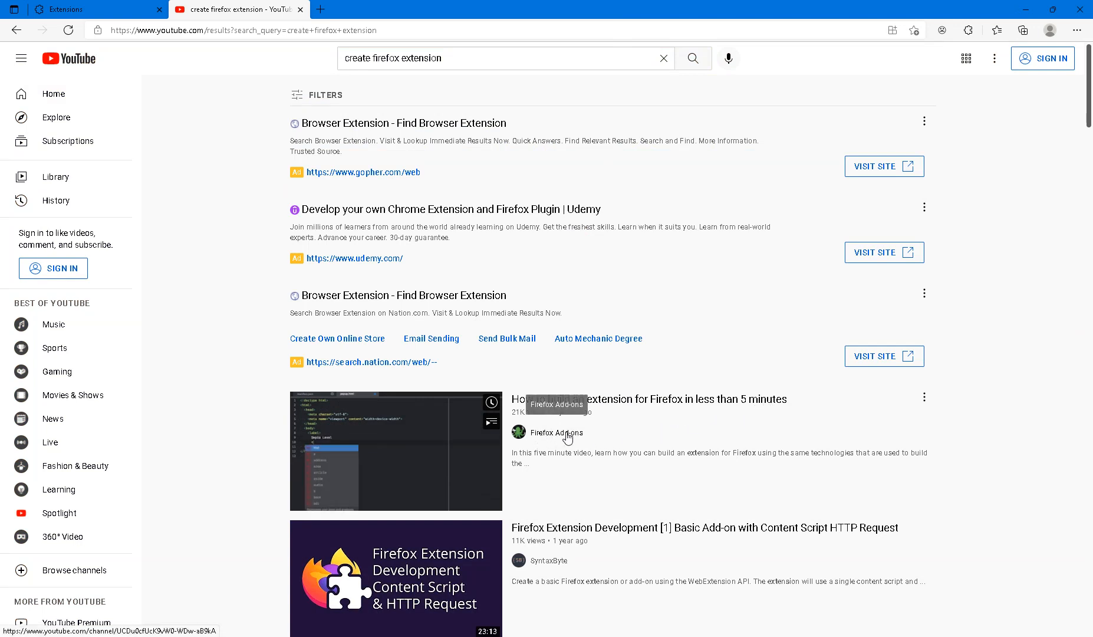
{"action": "mouse_move", "coordinate": [738, 44]}
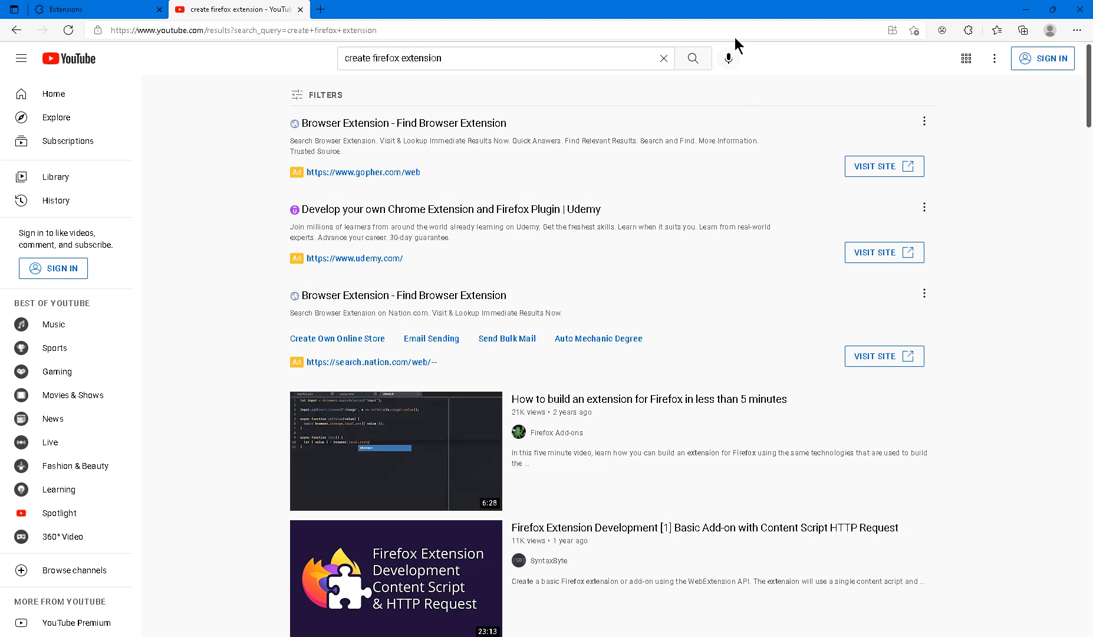
{"action": "mouse_move", "coordinate": [659, 8]}
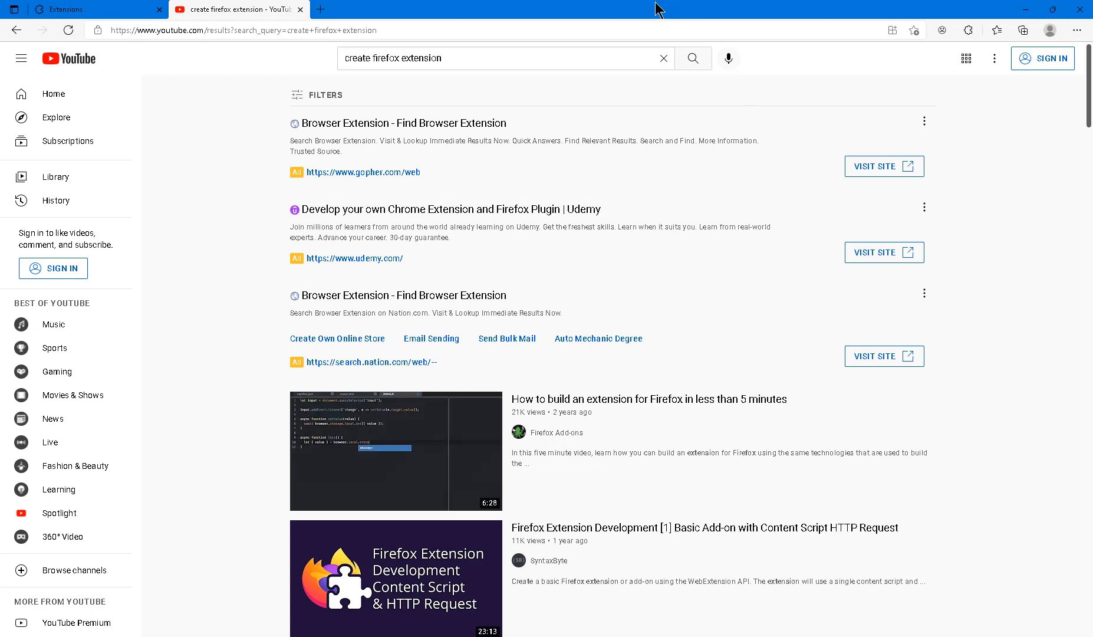
{"action": "mouse_move", "coordinate": [635, 8]}
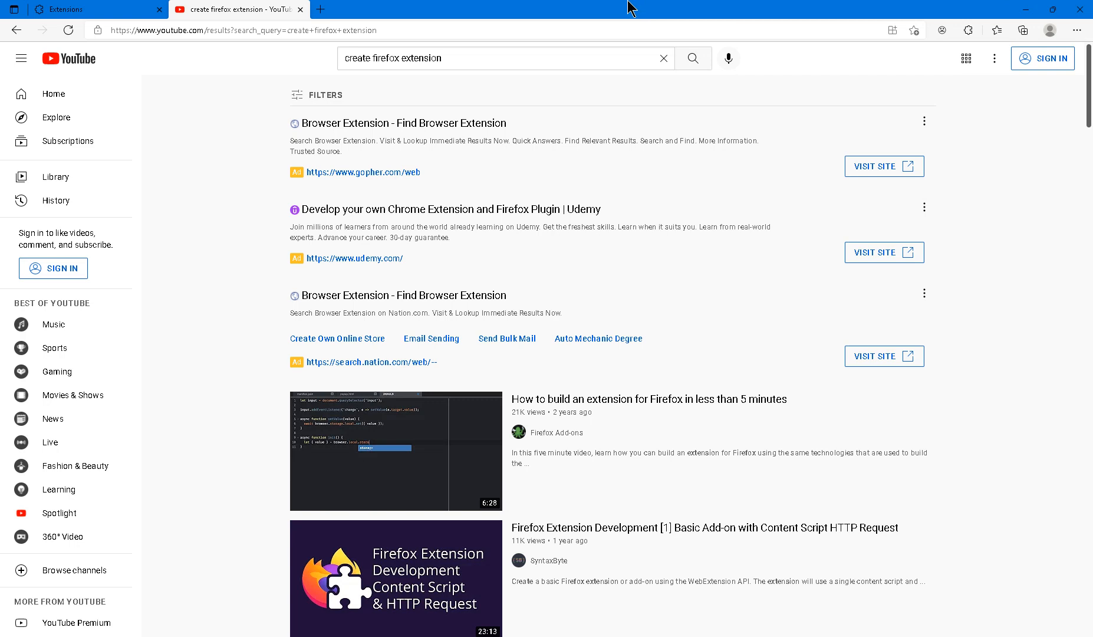
{"action": "mouse_move", "coordinate": [643, 9]}
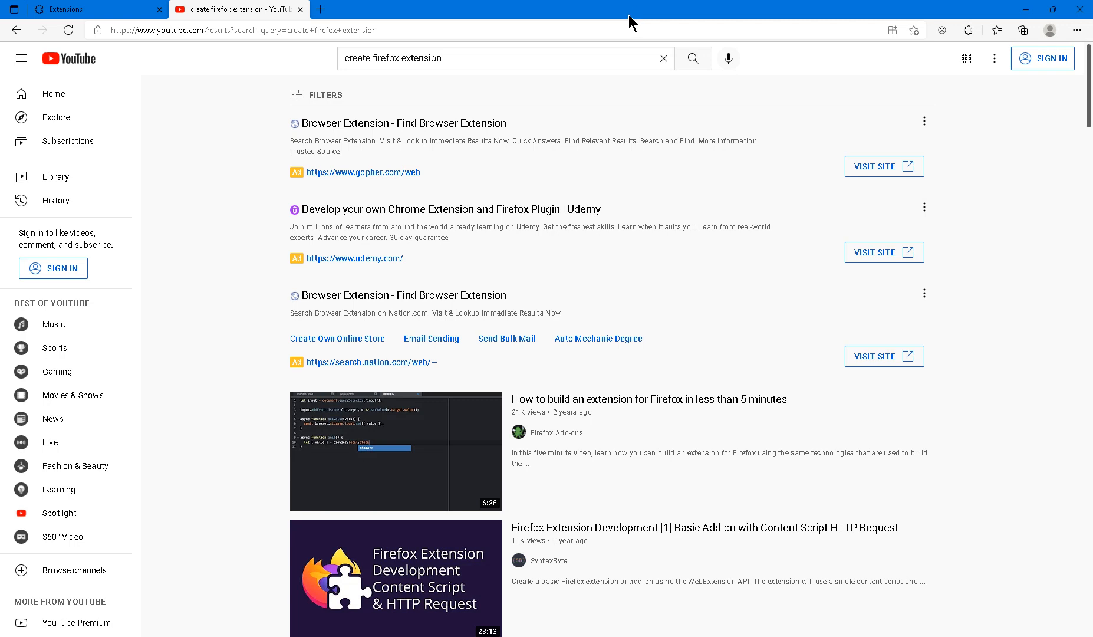
{"action": "mouse_move", "coordinate": [640, 22]}
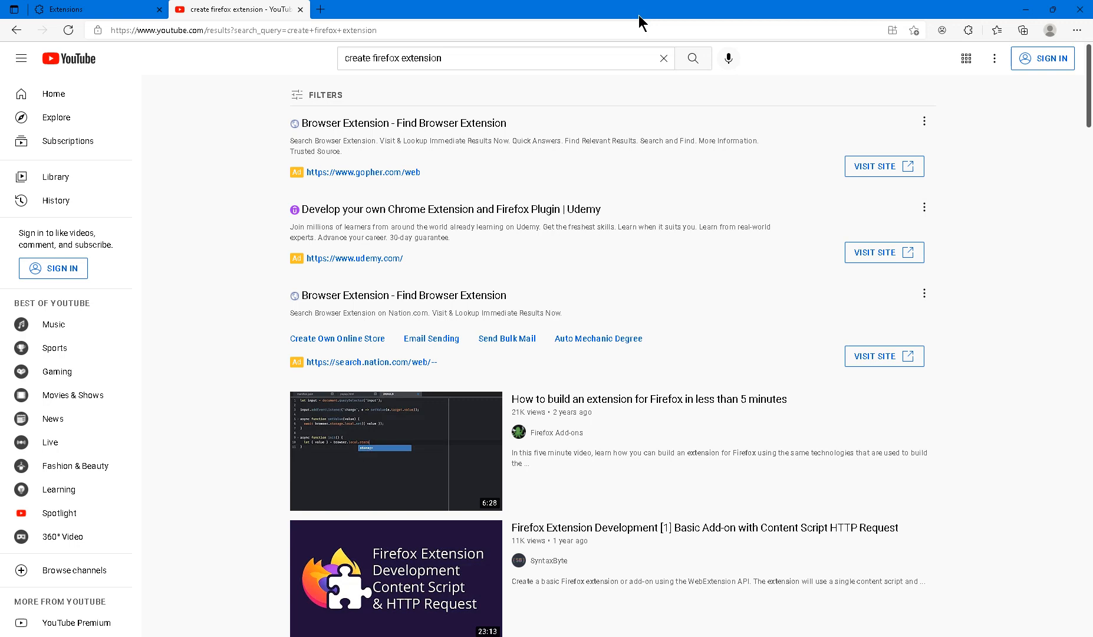
{"action": "mouse_move", "coordinate": [672, 8]}
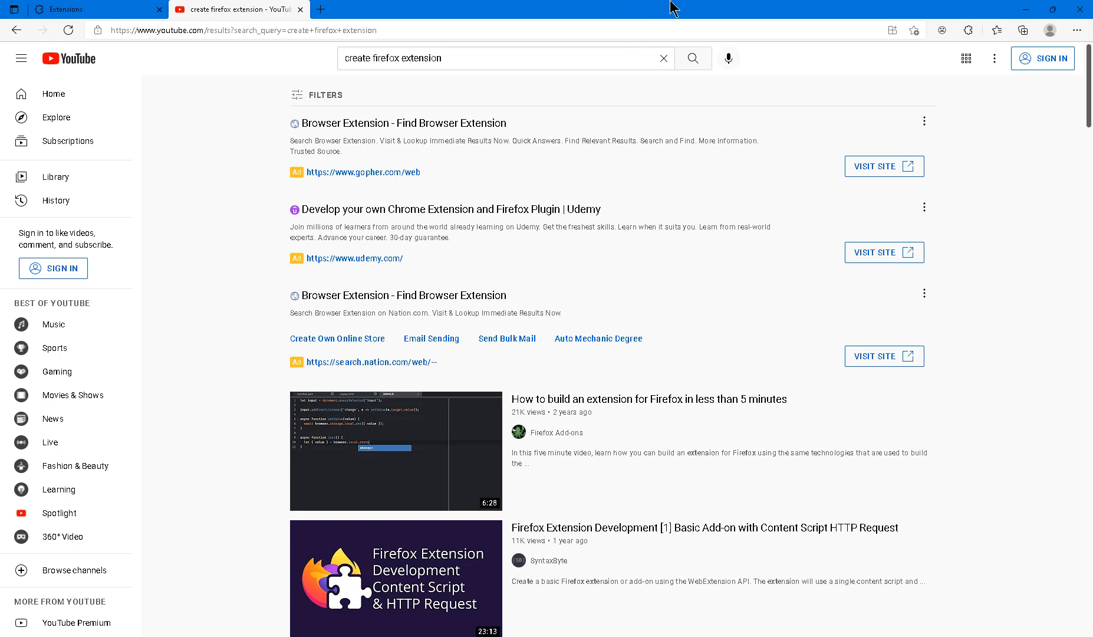
{"action": "mouse_move", "coordinate": [694, 8]}
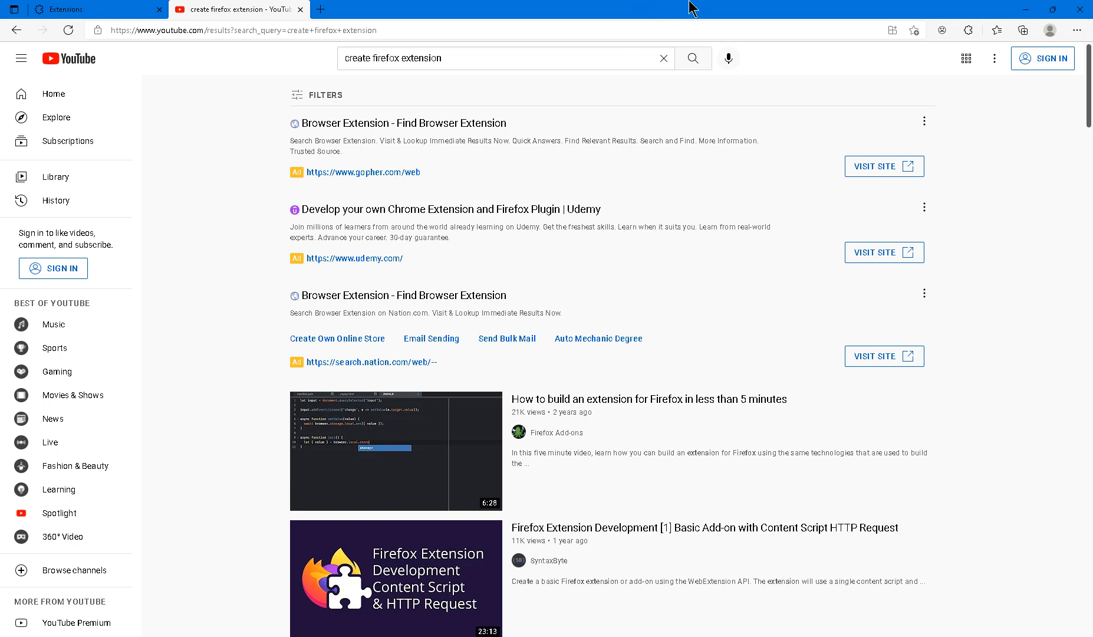
{"action": "mouse_move", "coordinate": [714, 8]}
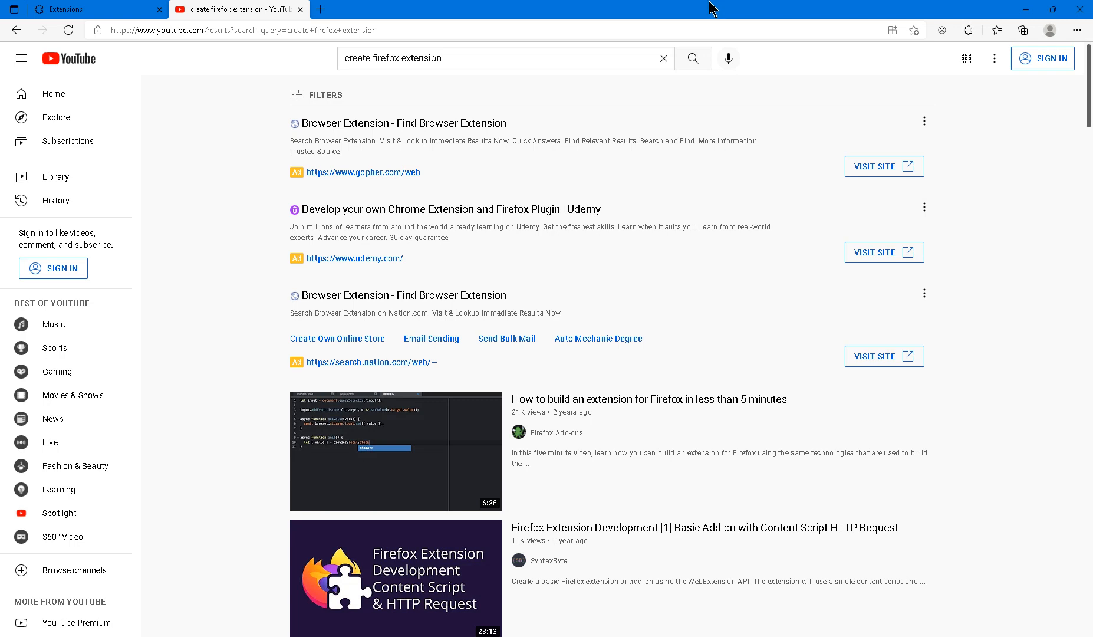
{"action": "mouse_move", "coordinate": [728, 8]}
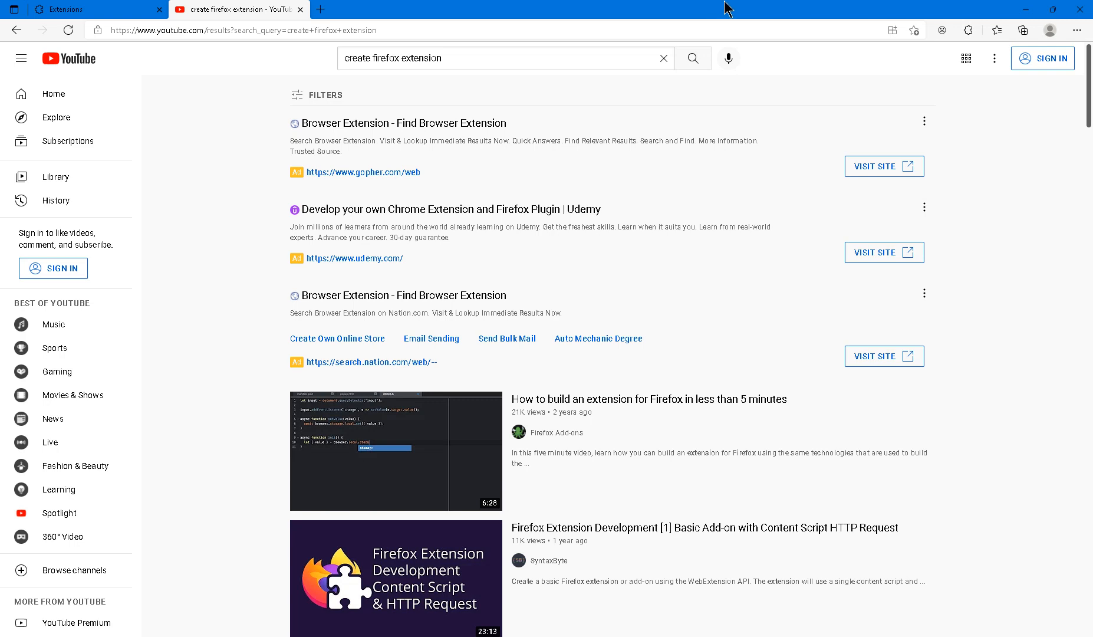
{"action": "mouse_move", "coordinate": [759, 8]}
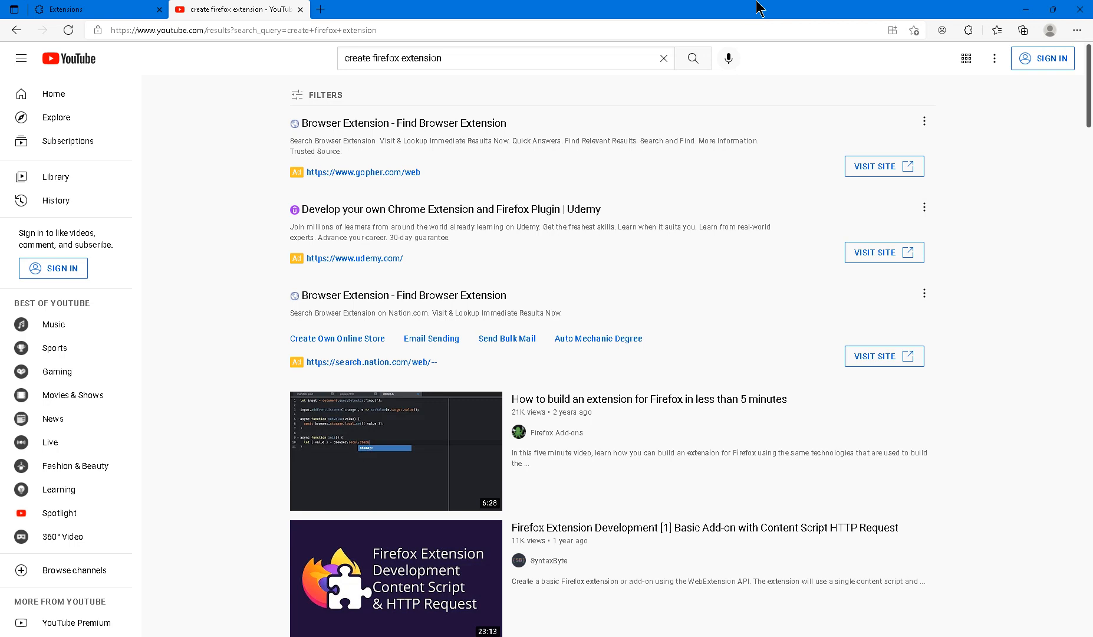
{"action": "mouse_move", "coordinate": [786, 8]}
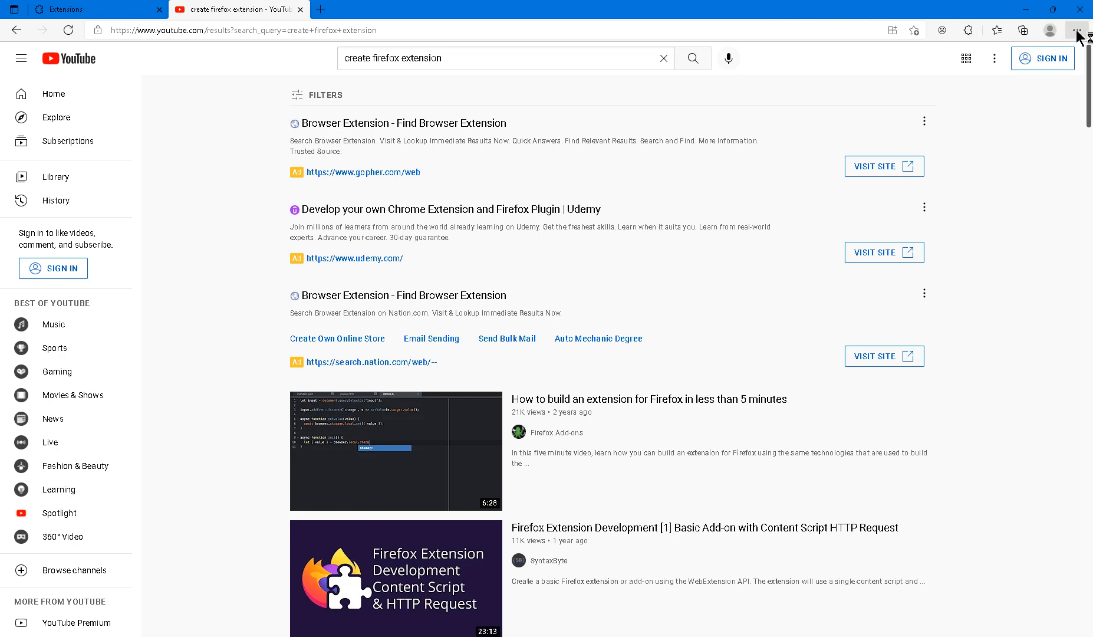
{"action": "left_click", "coordinate": [1073, 30]}
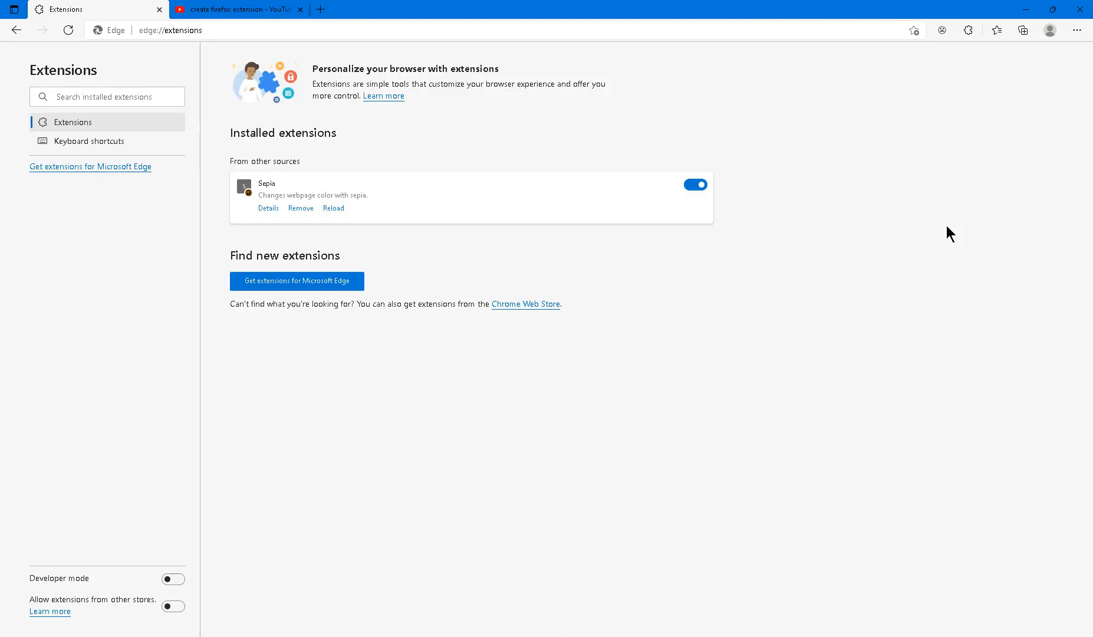
{"action": "mouse_move", "coordinate": [852, 377]}
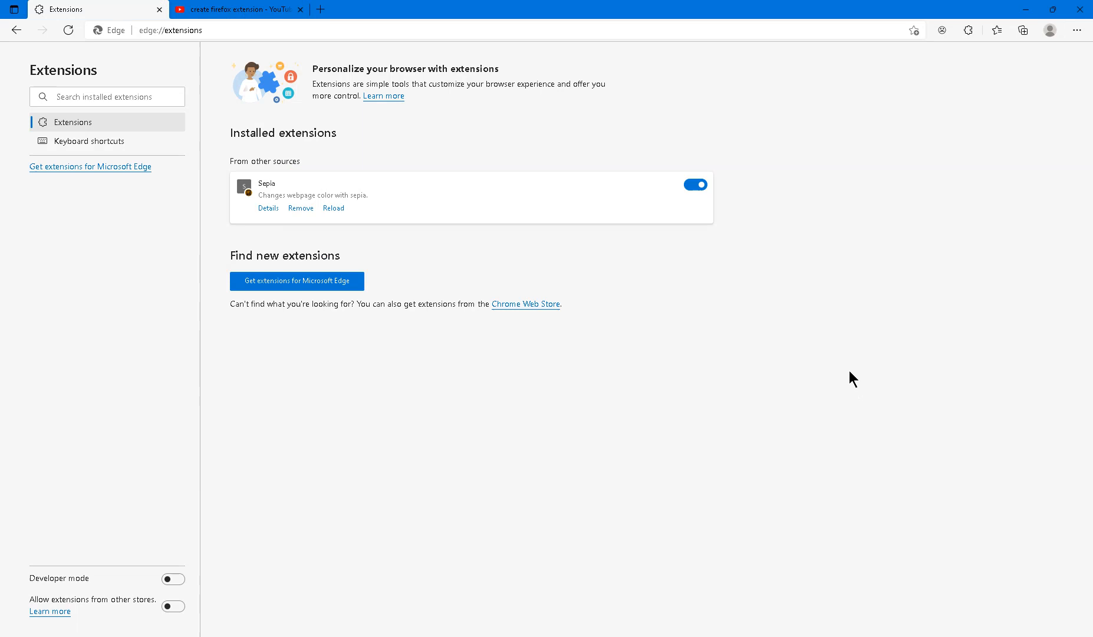
{"action": "mouse_move", "coordinate": [279, 193]}
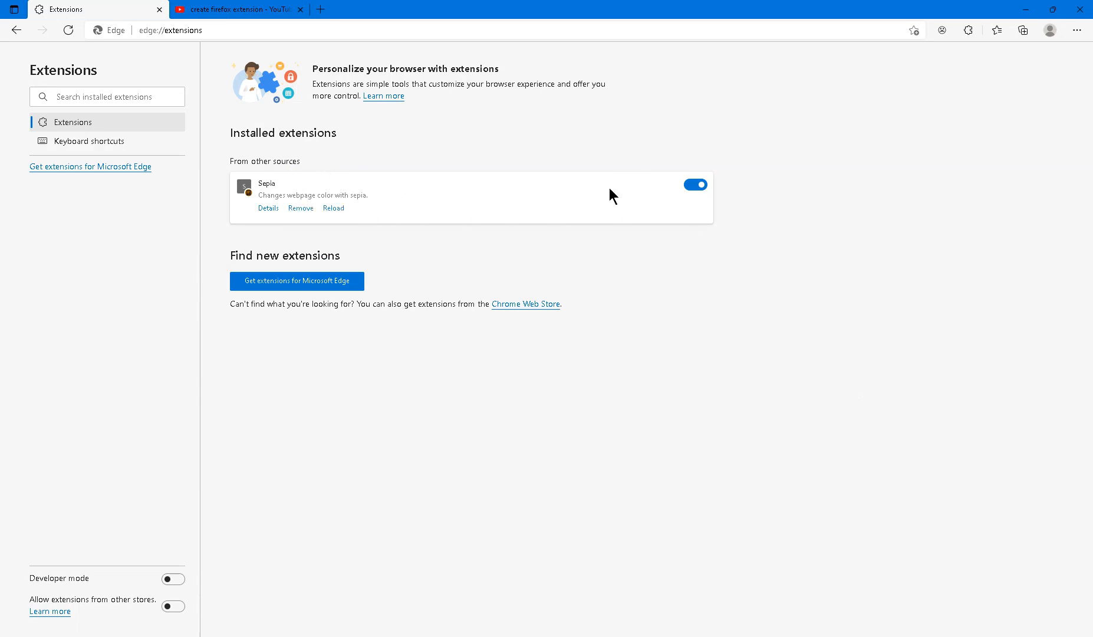
{"action": "mouse_move", "coordinate": [597, 246]}
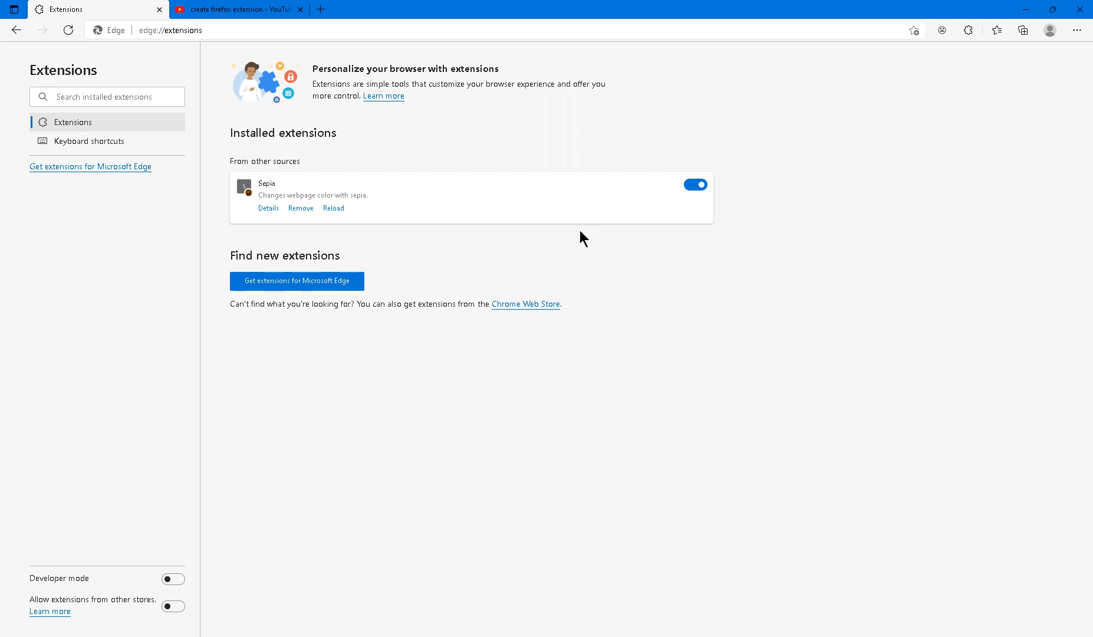
{"action": "mouse_move", "coordinate": [469, 192]}
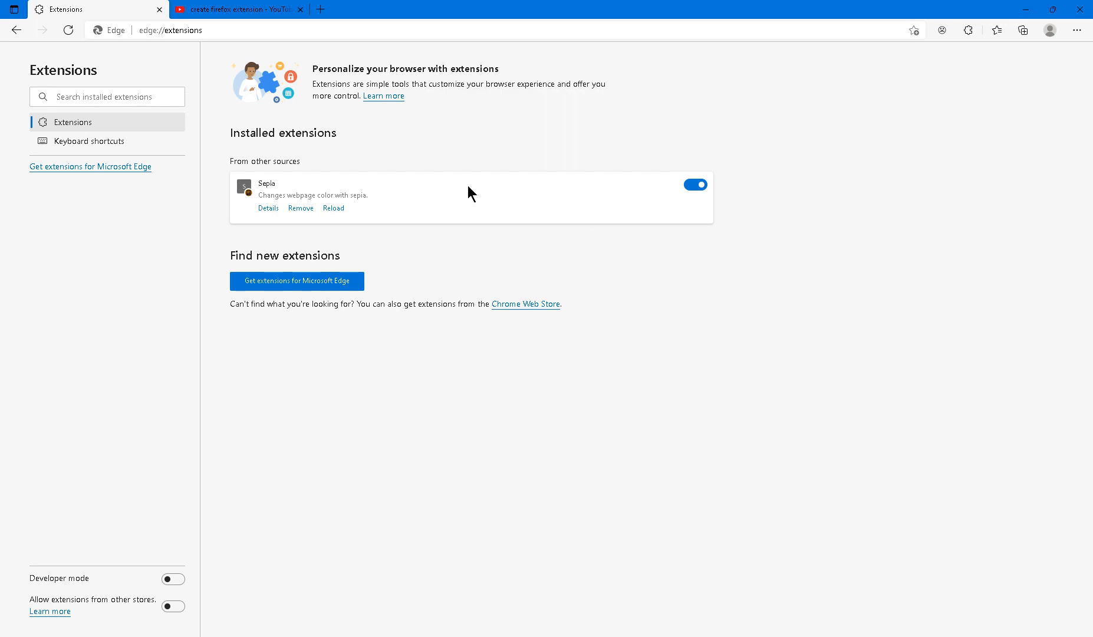
{"action": "mouse_move", "coordinate": [183, 565]}
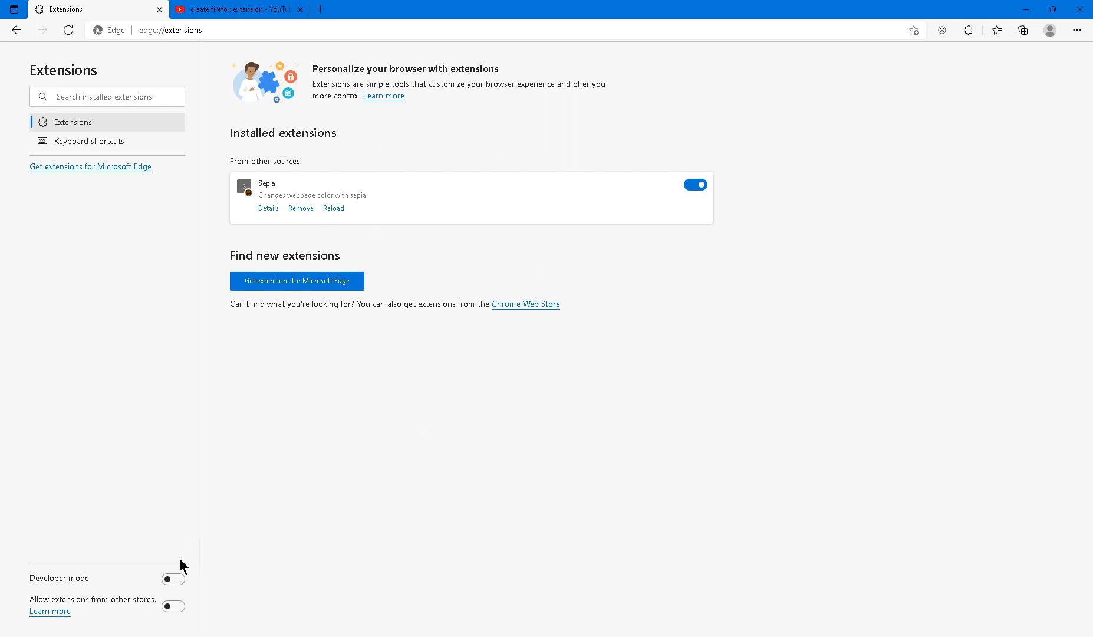
{"action": "mouse_move", "coordinate": [198, 580]}
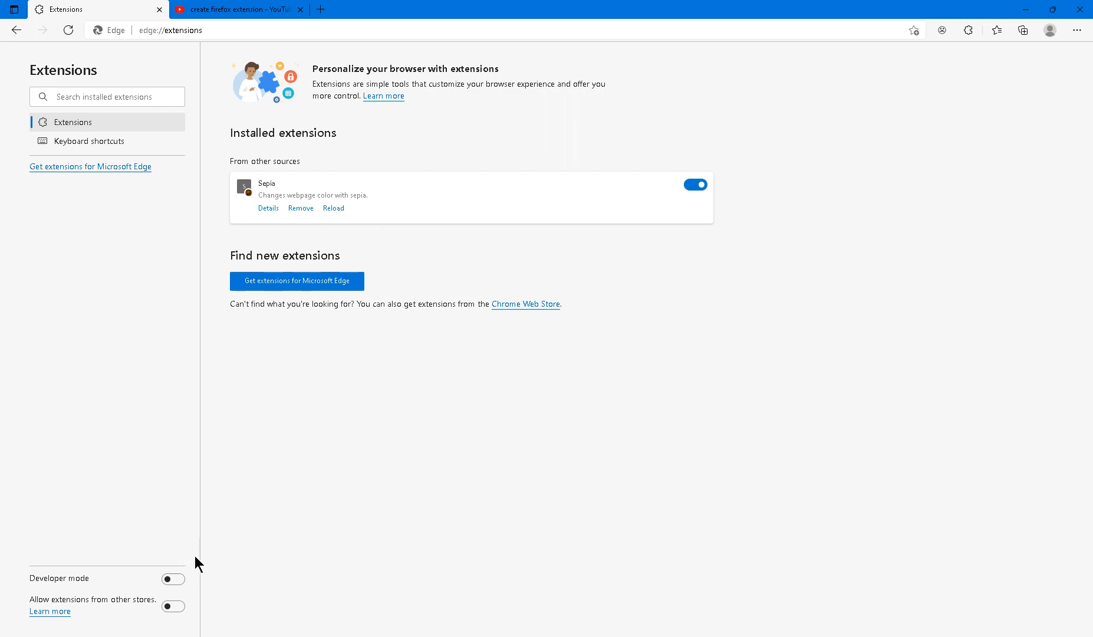
- Switch on Developer mode on Edge's Extensions page to reveal Sepia's version and ID
{"action": "left_click", "coordinate": [174, 578]}
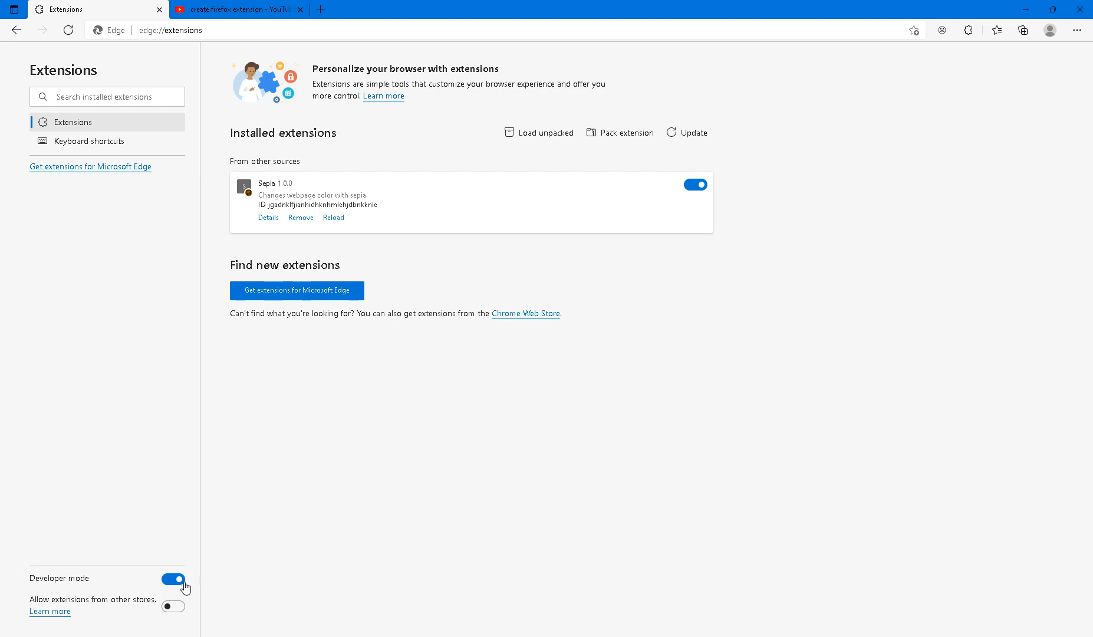
{"action": "mouse_move", "coordinate": [619, 133]}
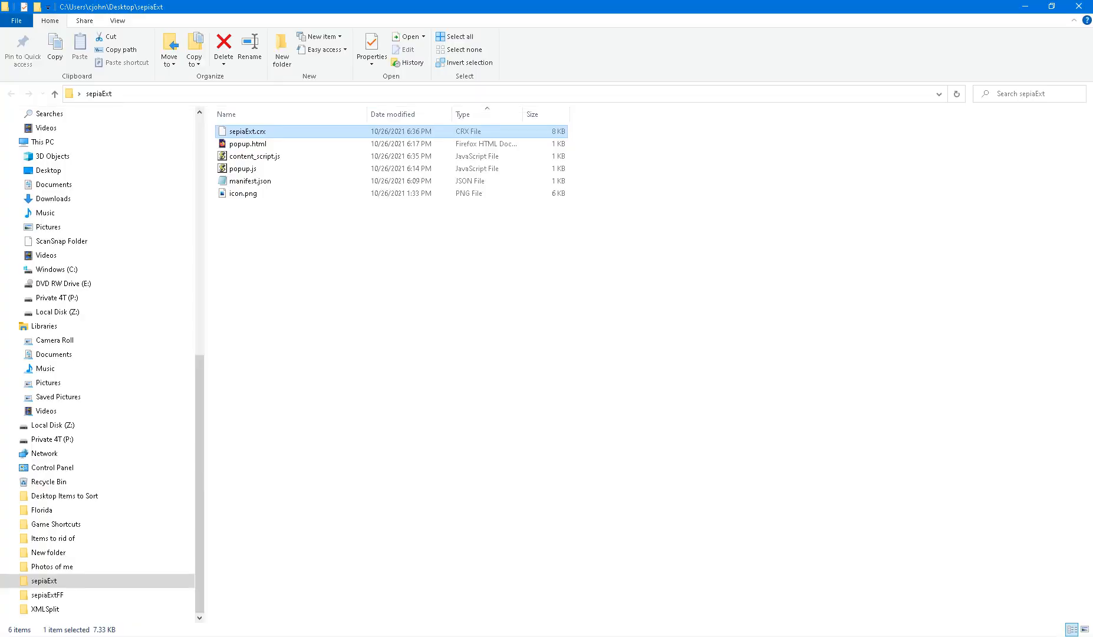
{"action": "mouse_move", "coordinate": [606, 181]}
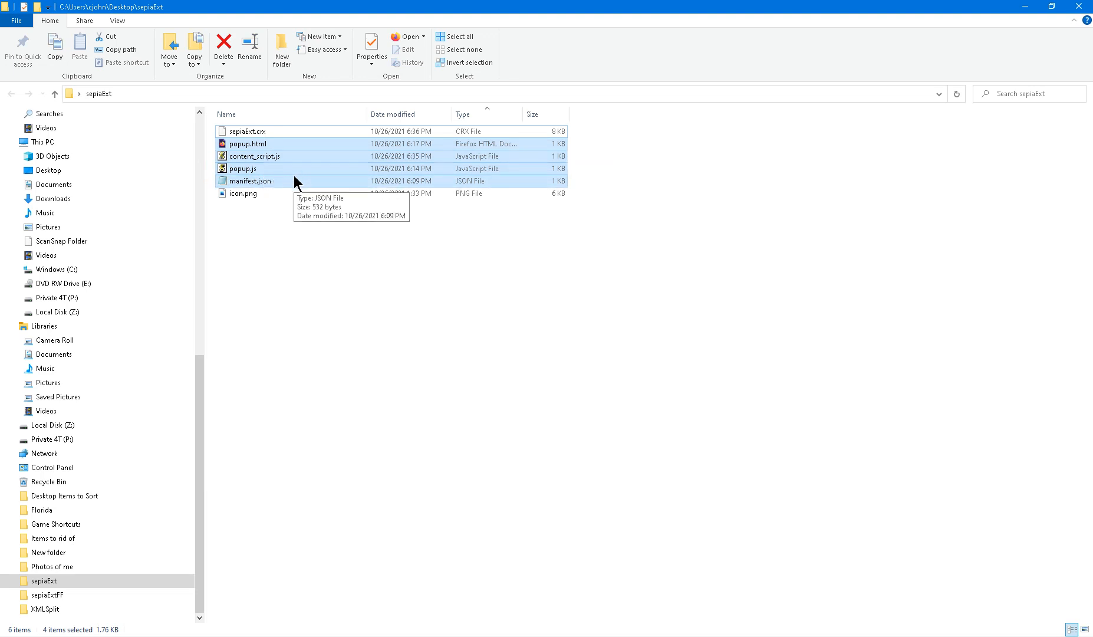
{"action": "mouse_move", "coordinate": [290, 187]}
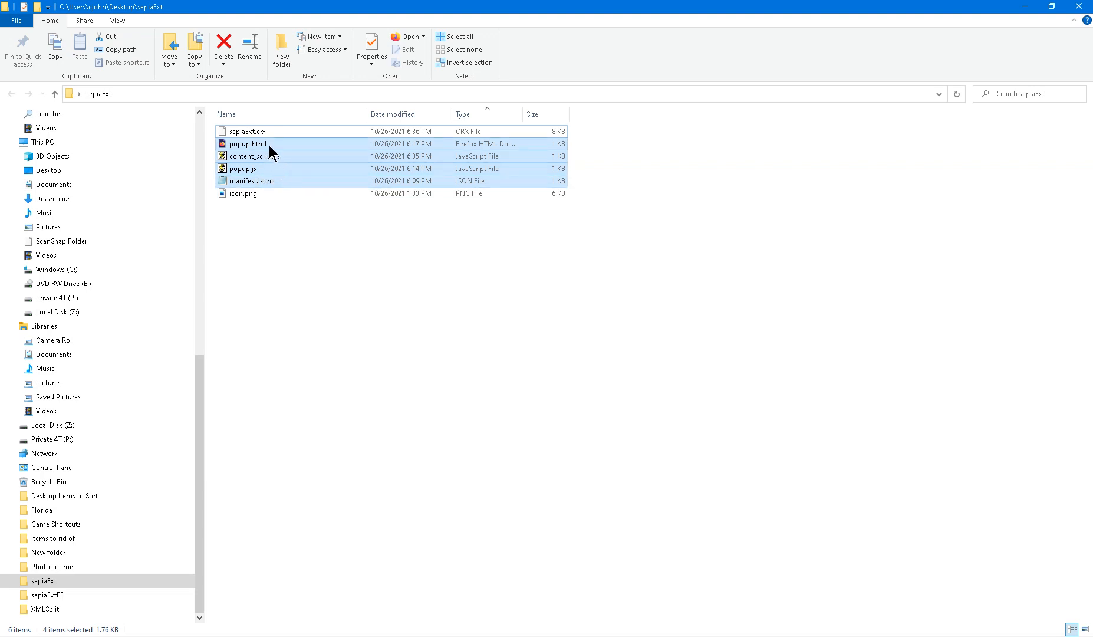
- Open manifest.json from the sepiaExt folder in Notepad
{"action": "left_click", "coordinate": [248, 181]}
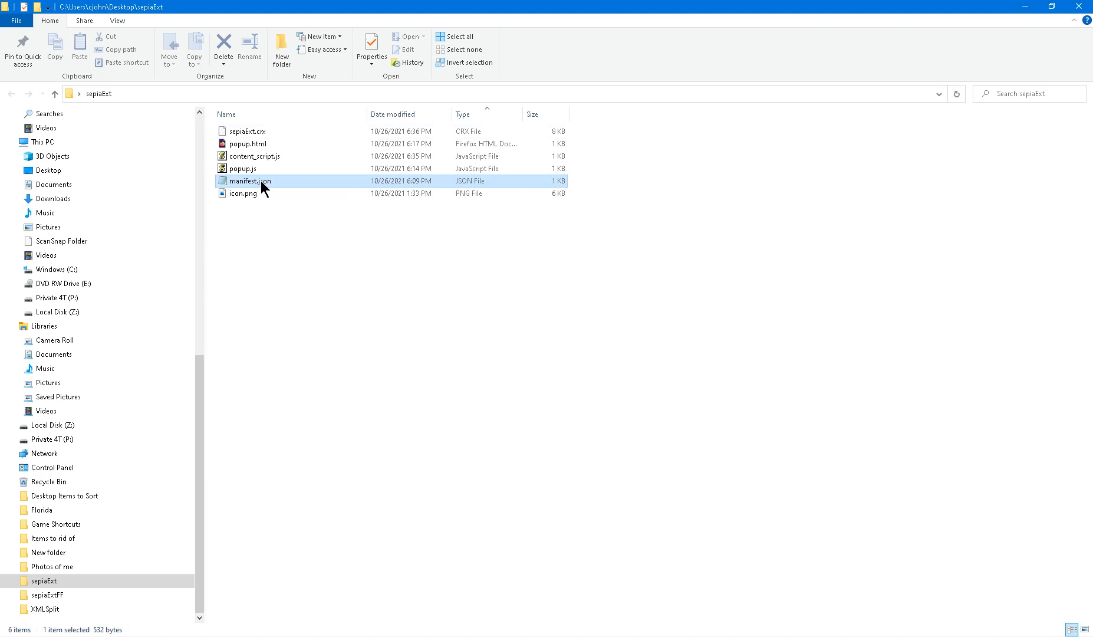
{"action": "double_click", "coordinate": [247, 181]}
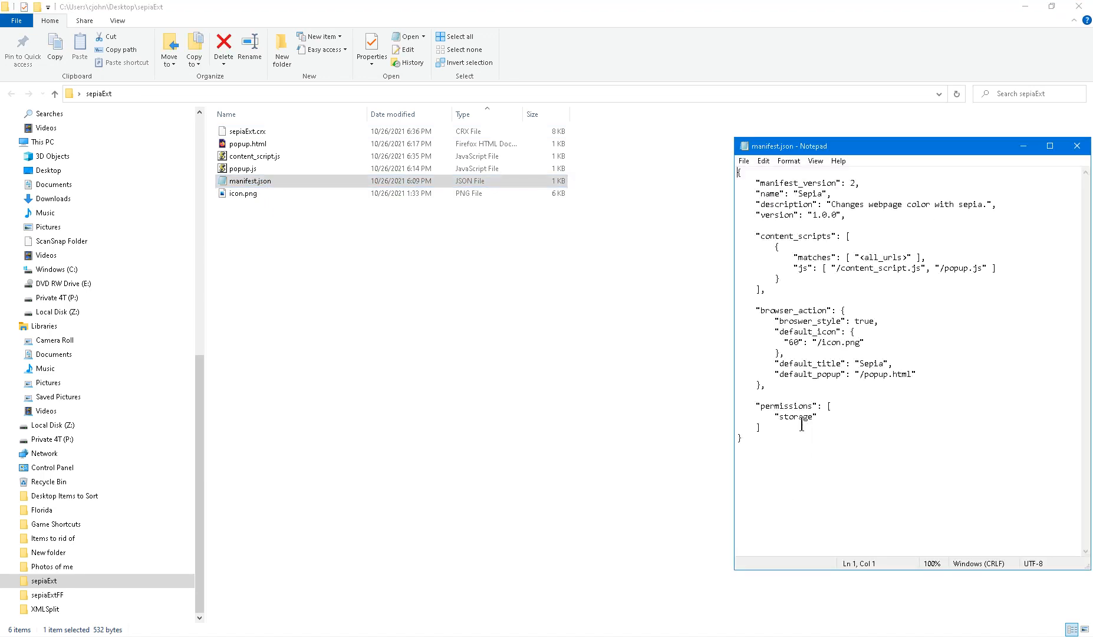
- Review the manifest's name, version, content scripts, popup and storage permission in Notepad
{"action": "double_click", "coordinate": [794, 416]}
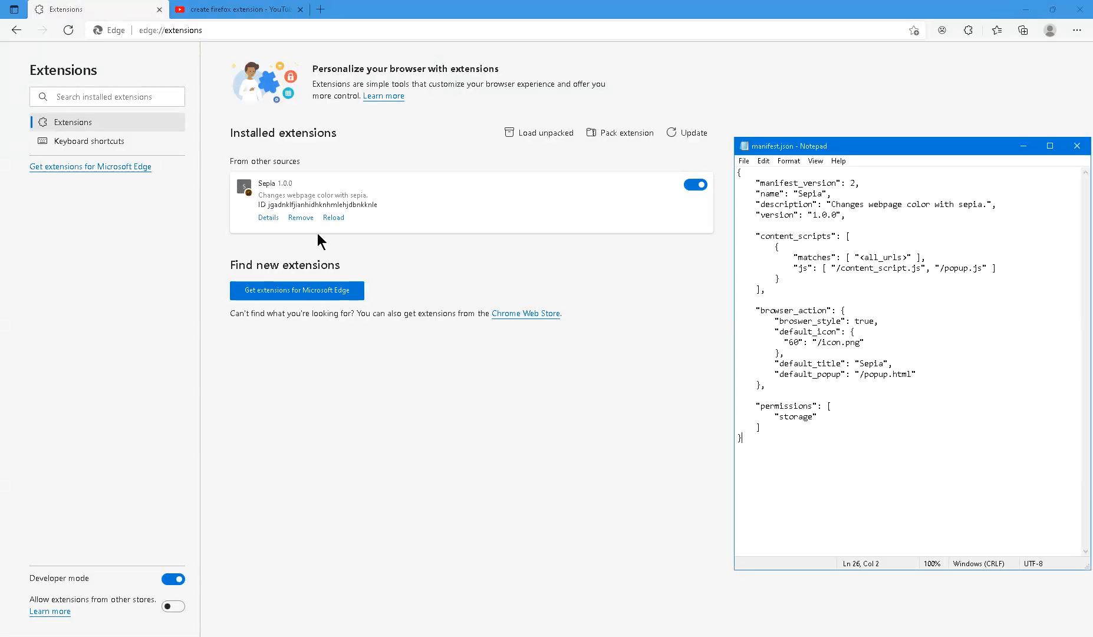
- Show the Sepia extension's Details page, listing it as unpacked from sepiaExt
{"action": "left_click", "coordinate": [268, 217]}
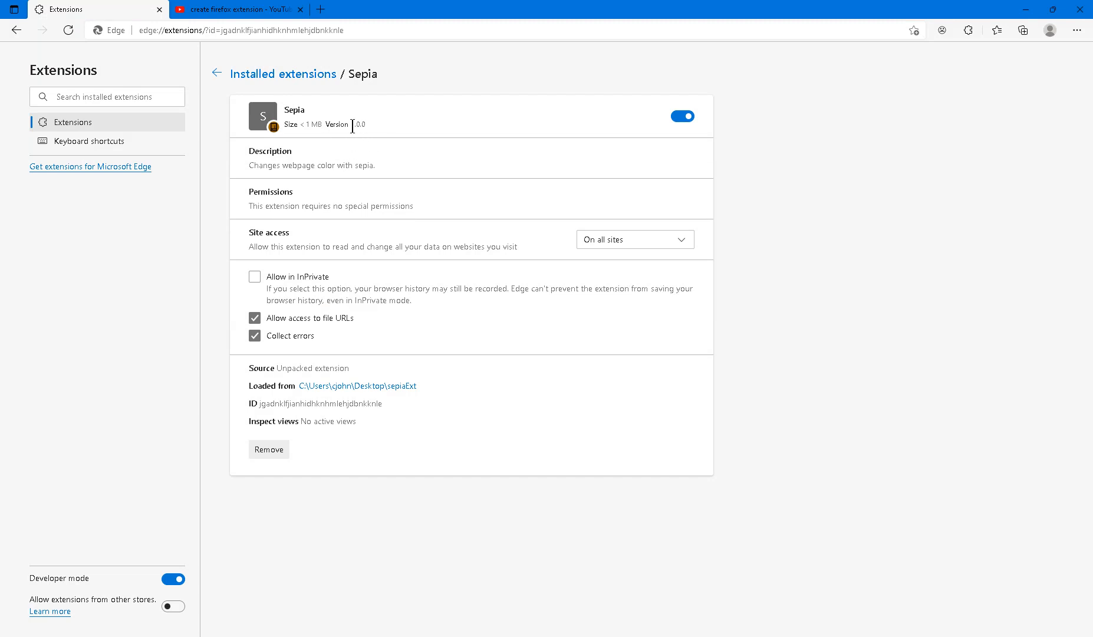
{"action": "mouse_move", "coordinate": [297, 235]}
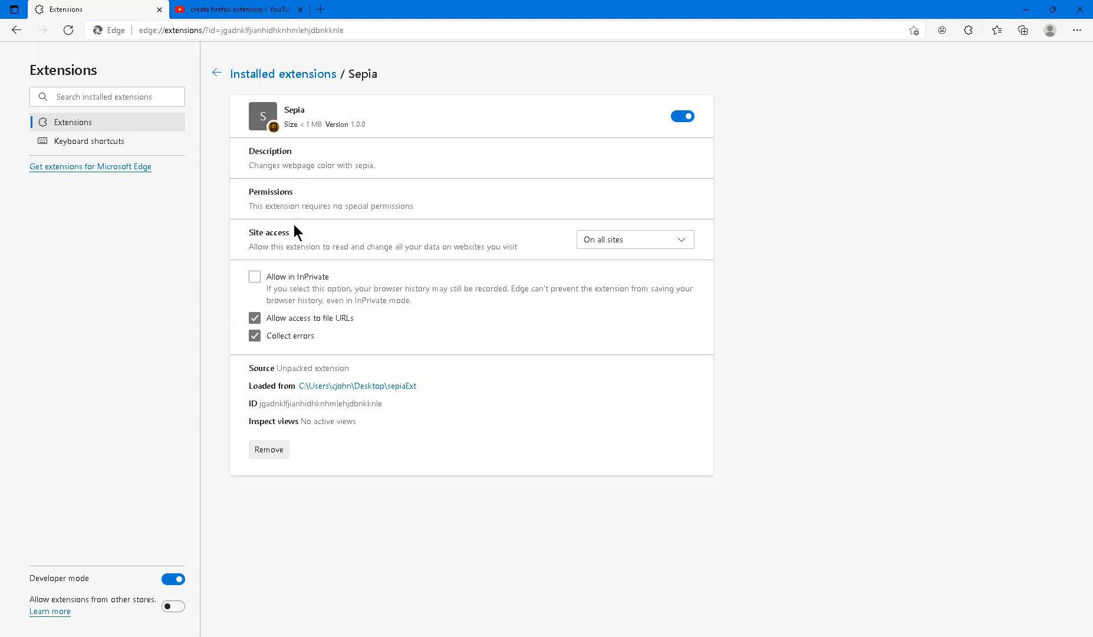
{"action": "mouse_move", "coordinate": [395, 276]}
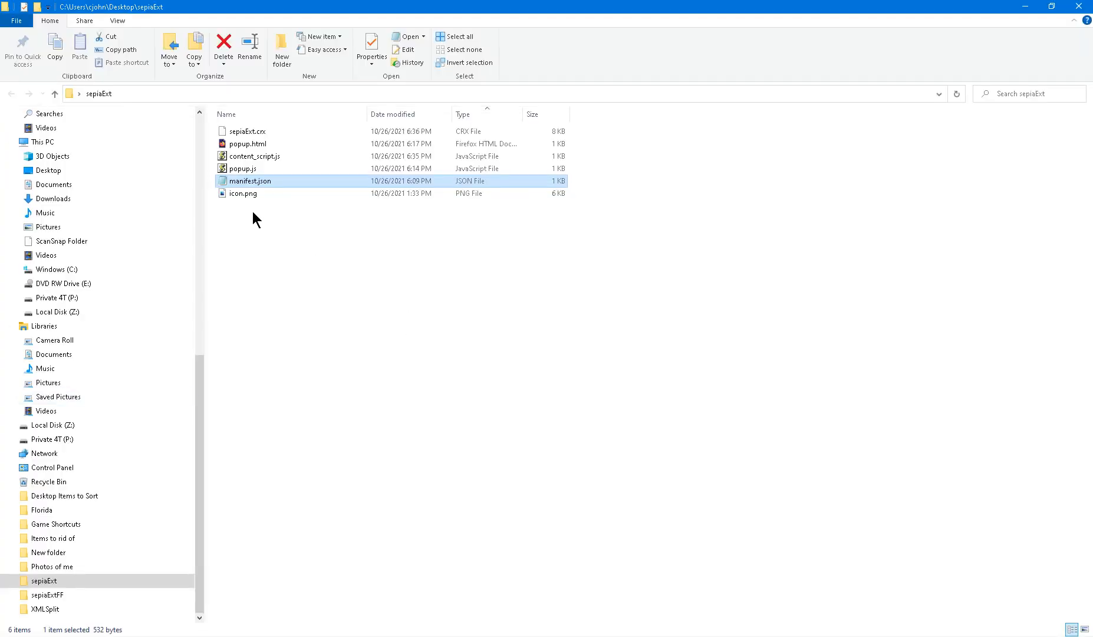
{"action": "left_click", "coordinate": [242, 194]}
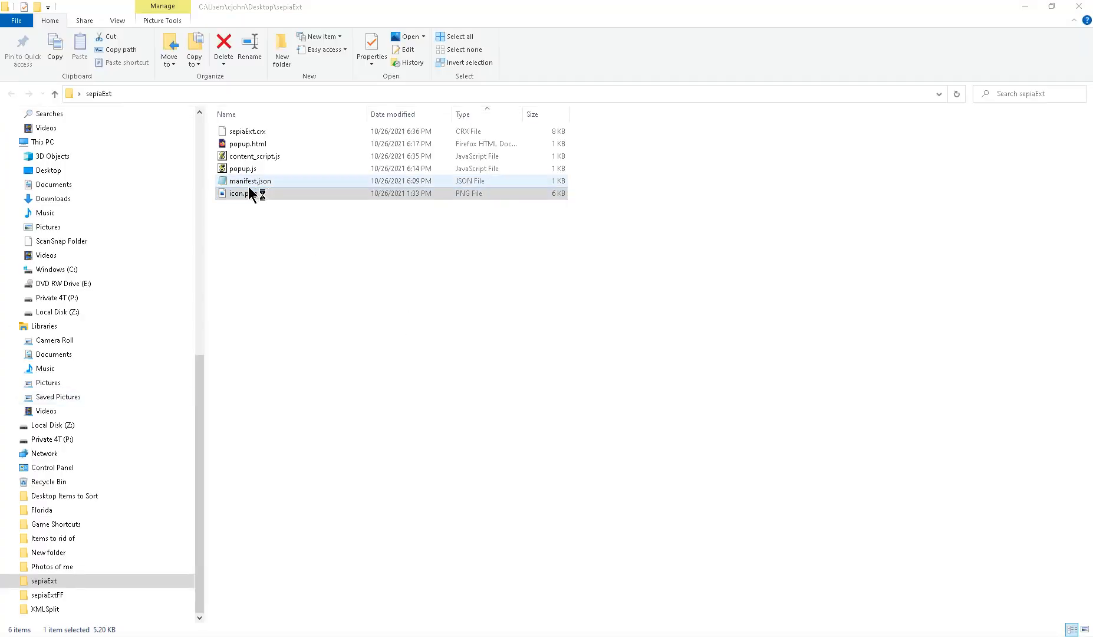
{"action": "double_click", "coordinate": [234, 194]}
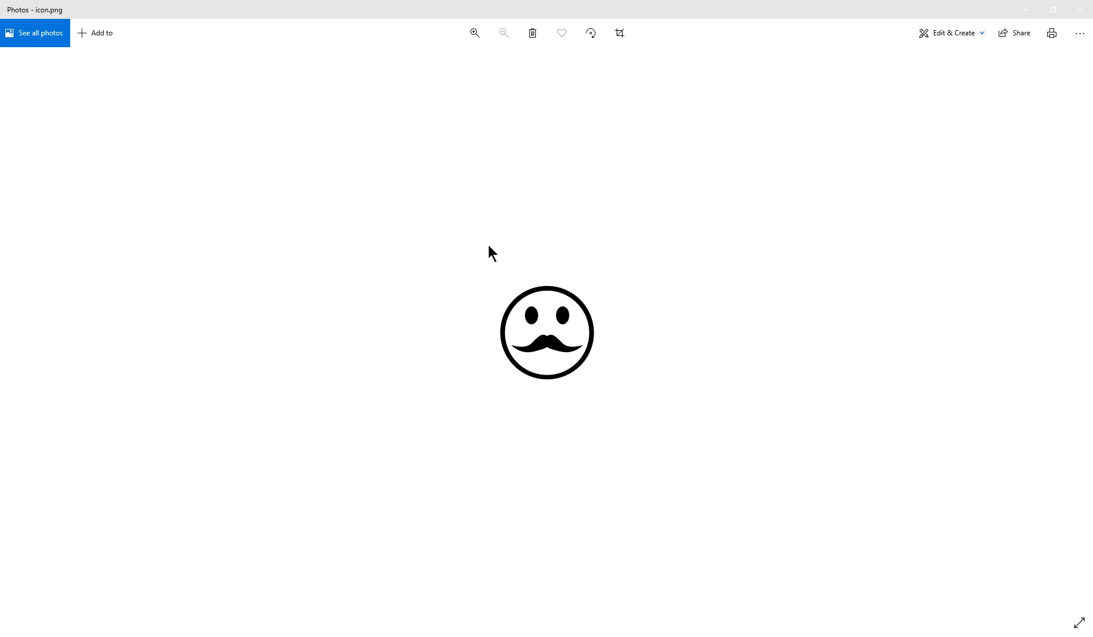
{"action": "mouse_move", "coordinate": [1023, 9]}
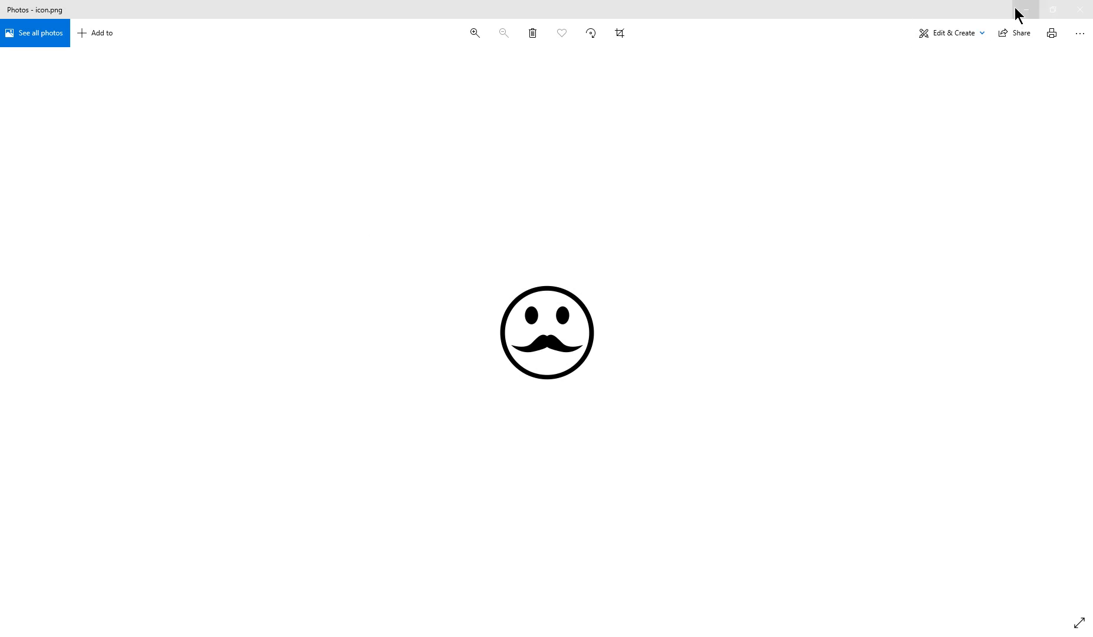
{"action": "mouse_move", "coordinate": [1019, 11]}
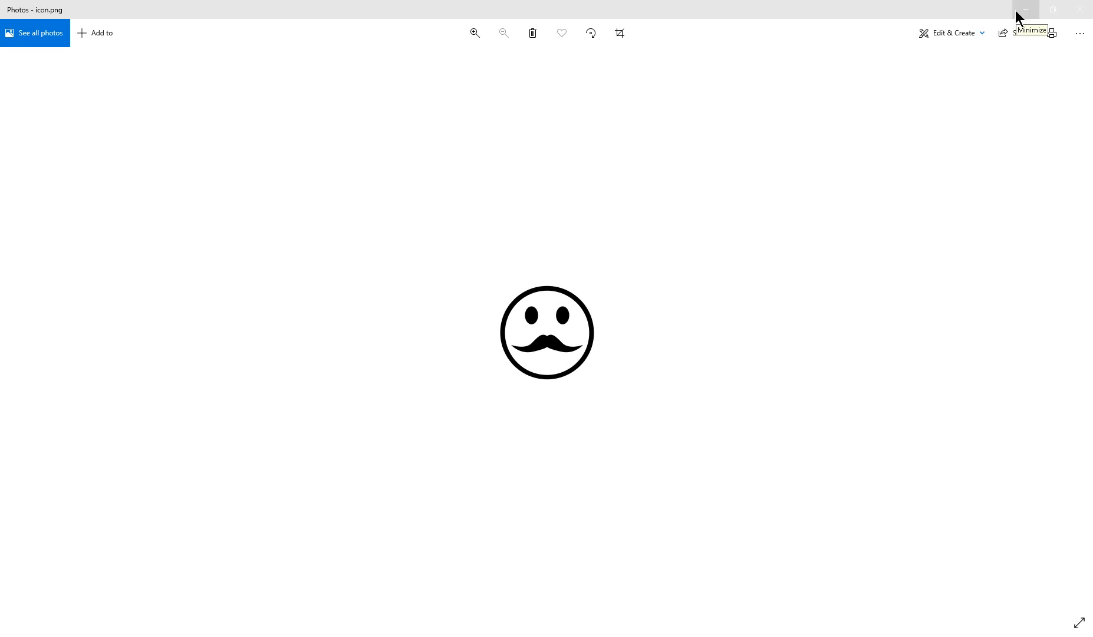
{"action": "left_click", "coordinate": [1024, 9]}
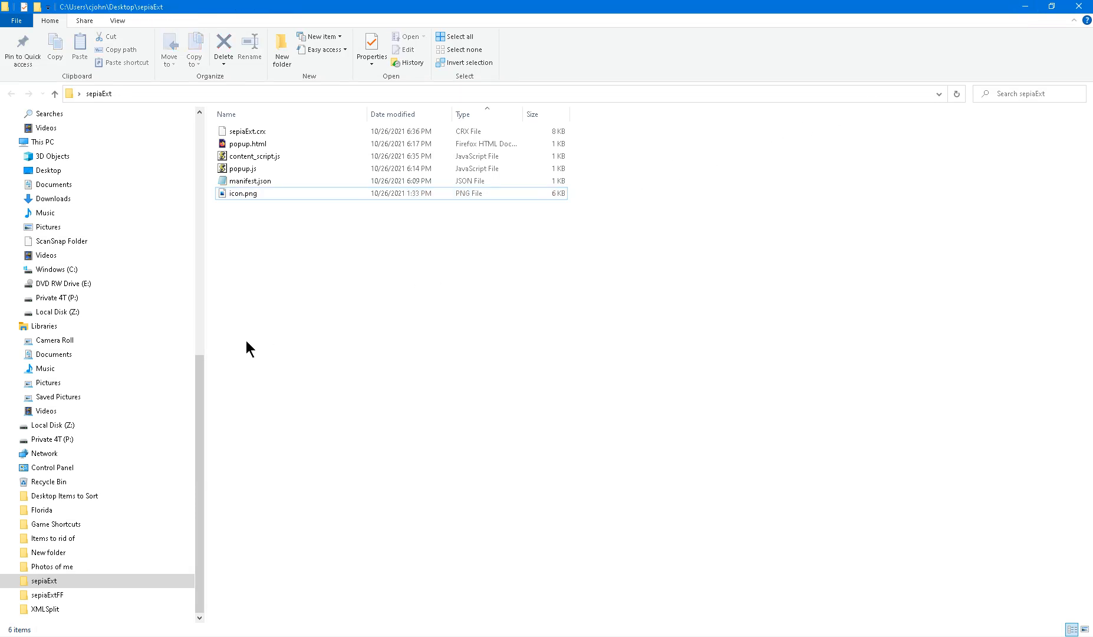
{"action": "mouse_move", "coordinate": [307, 283]}
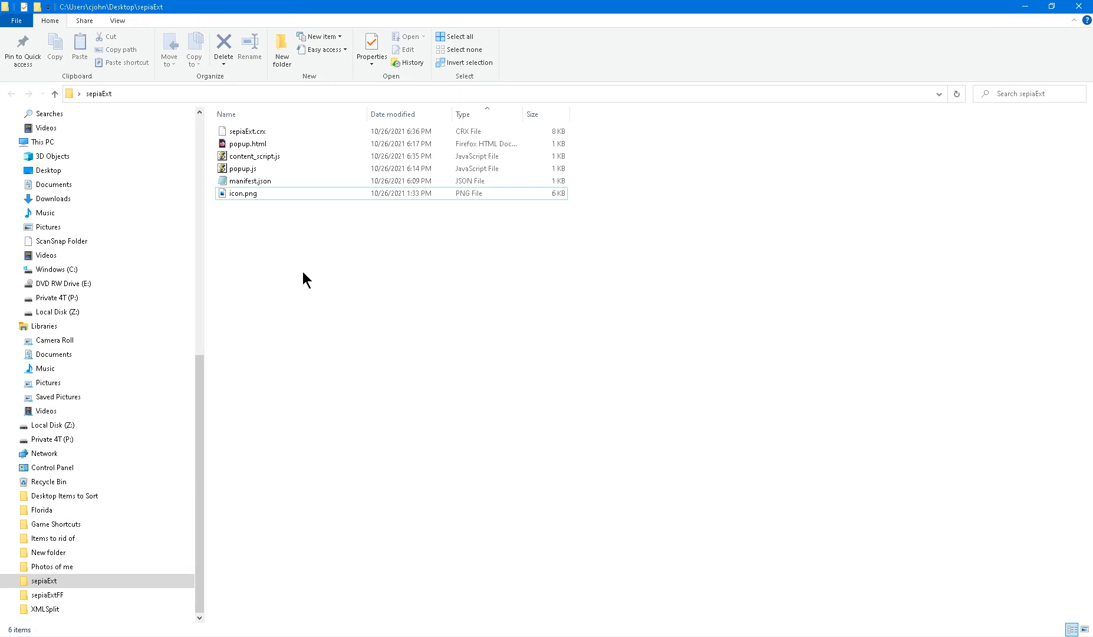
{"action": "mouse_move", "coordinate": [294, 280]}
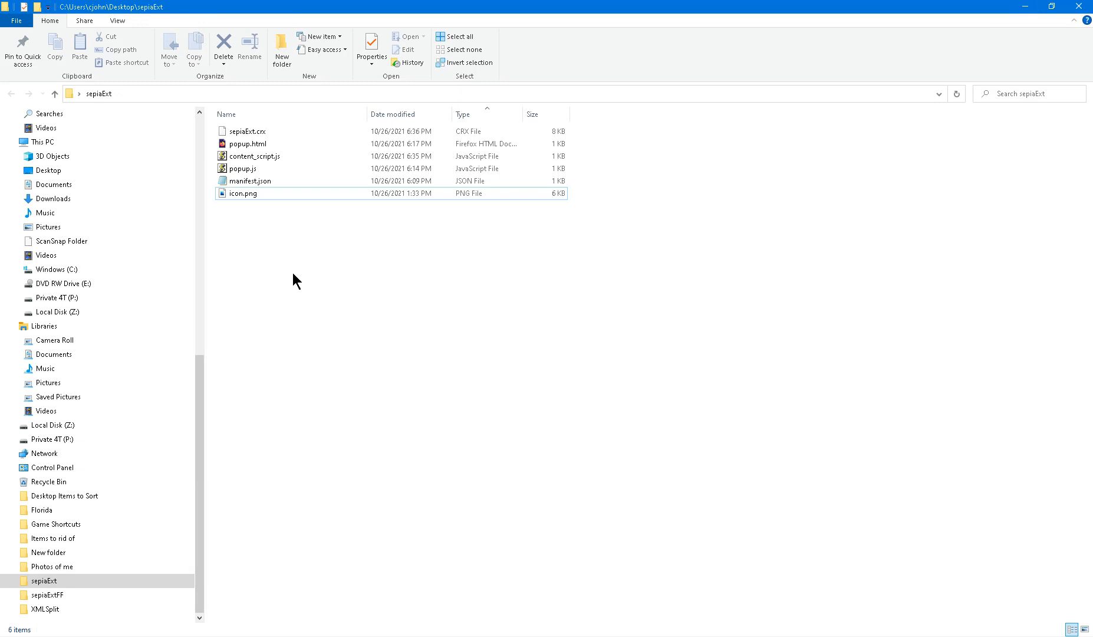
{"action": "mouse_move", "coordinate": [287, 280]}
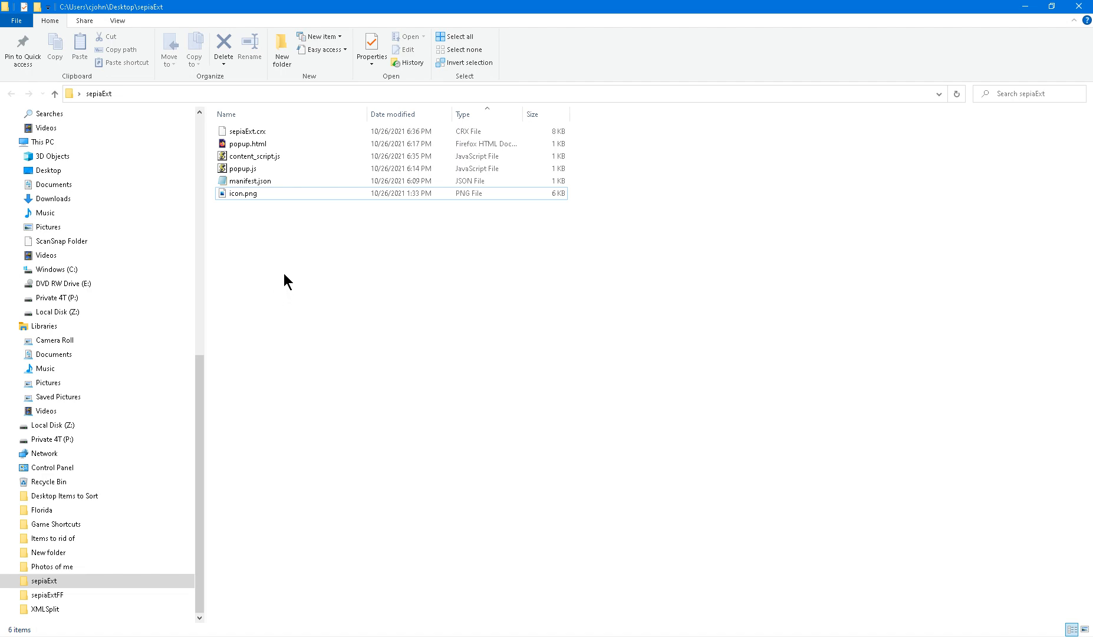
- Open popup.html with Notepad and inspect its 0–100 Sepia Level range input
{"action": "left_click", "coordinate": [246, 143]}
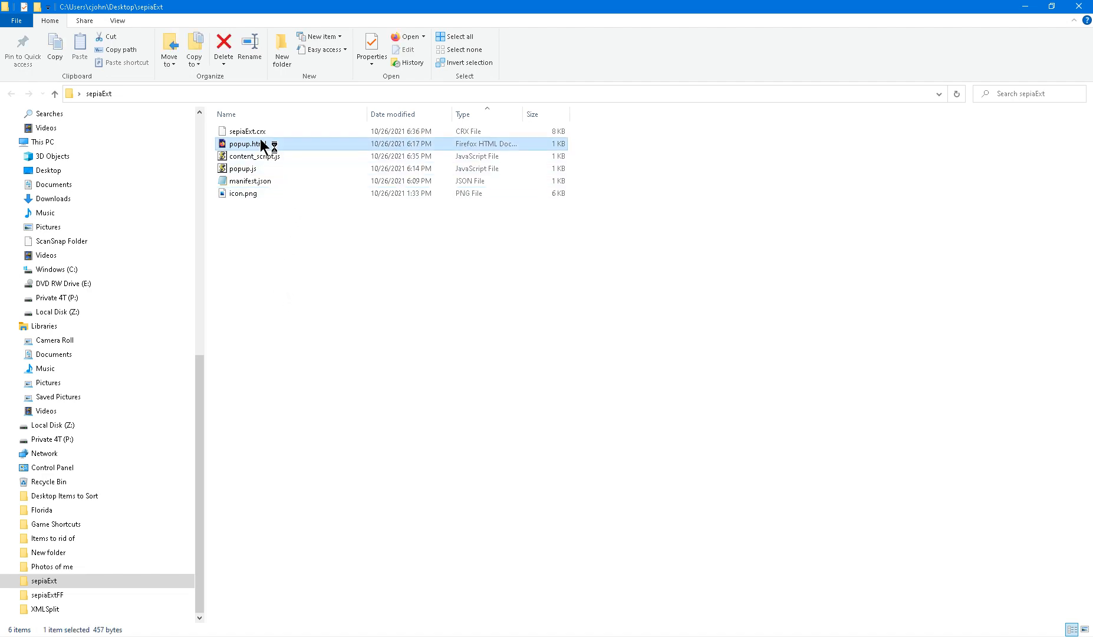
{"action": "double_click", "coordinate": [241, 144]}
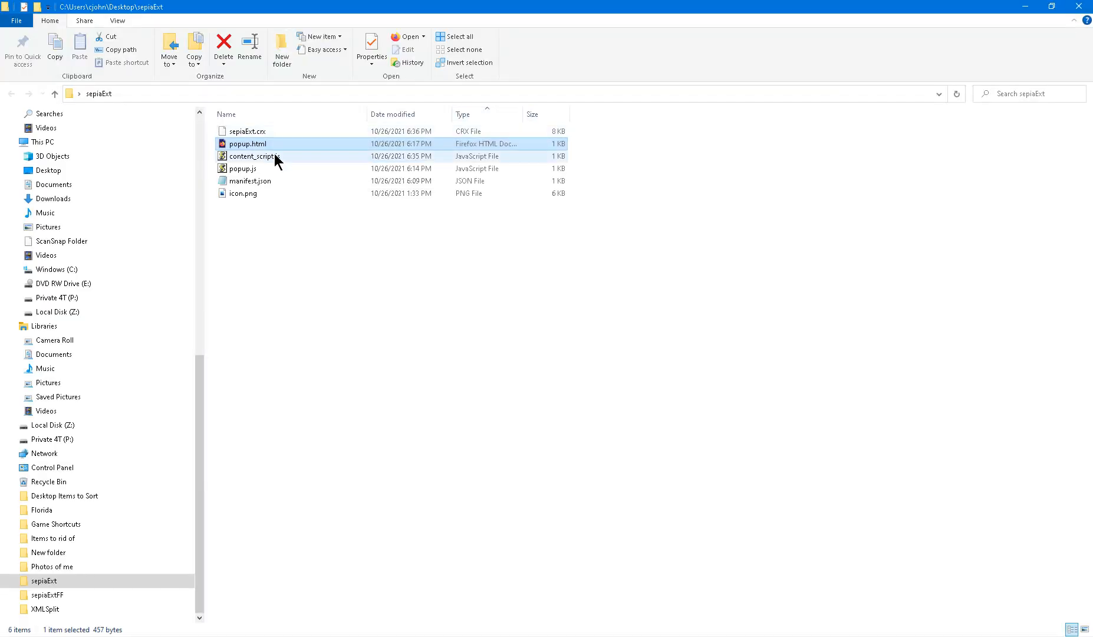
{"action": "right_click", "coordinate": [246, 143]}
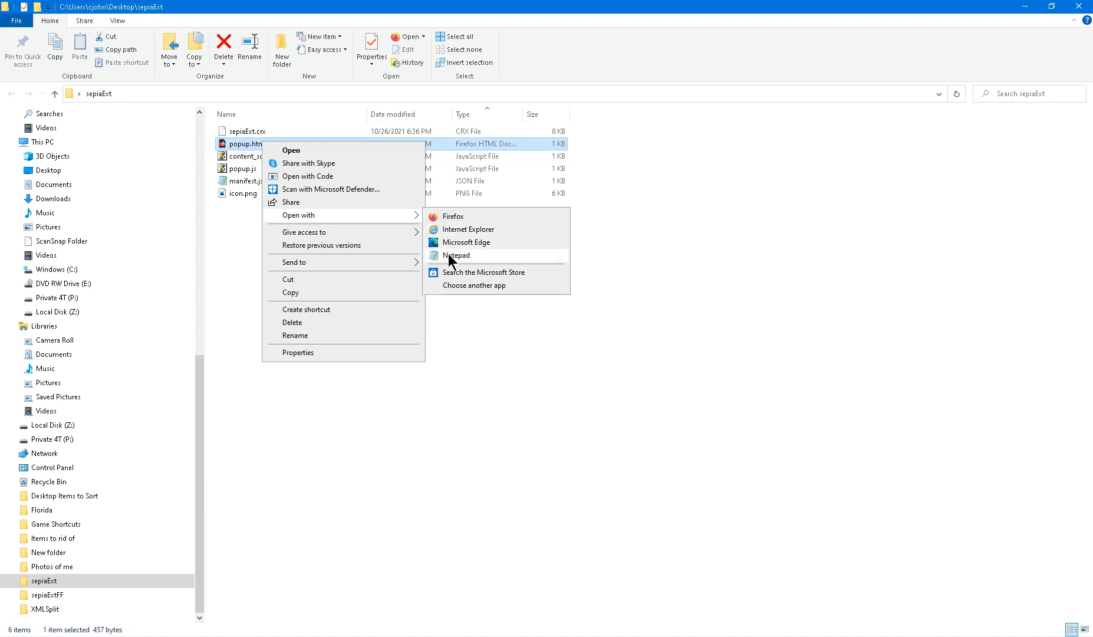
{"action": "left_click", "coordinate": [458, 255]}
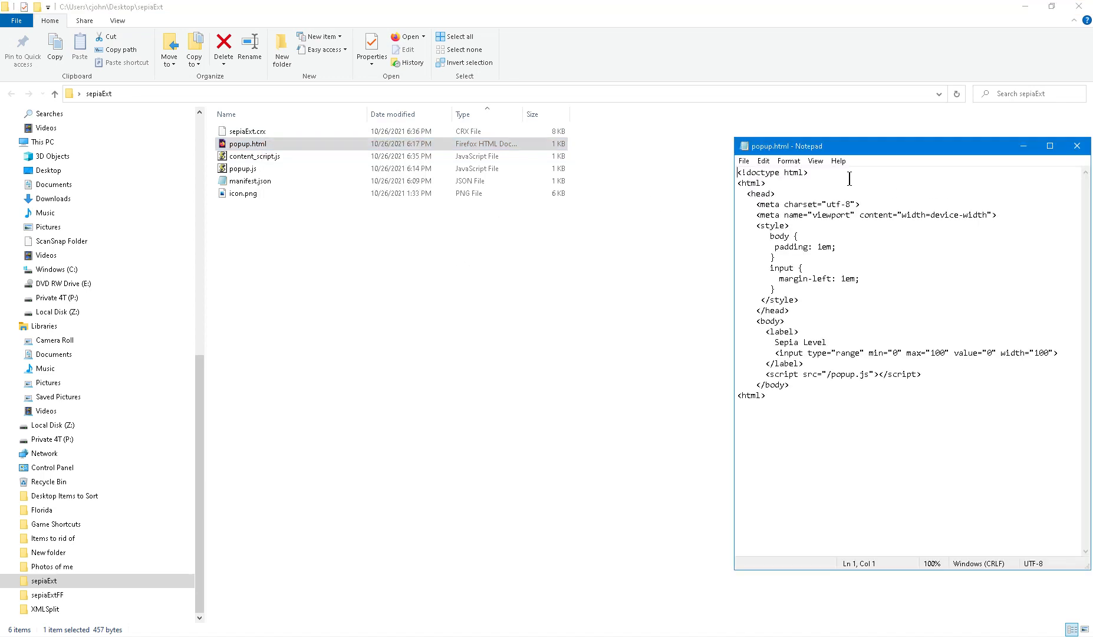
{"action": "mouse_move", "coordinate": [788, 345]}
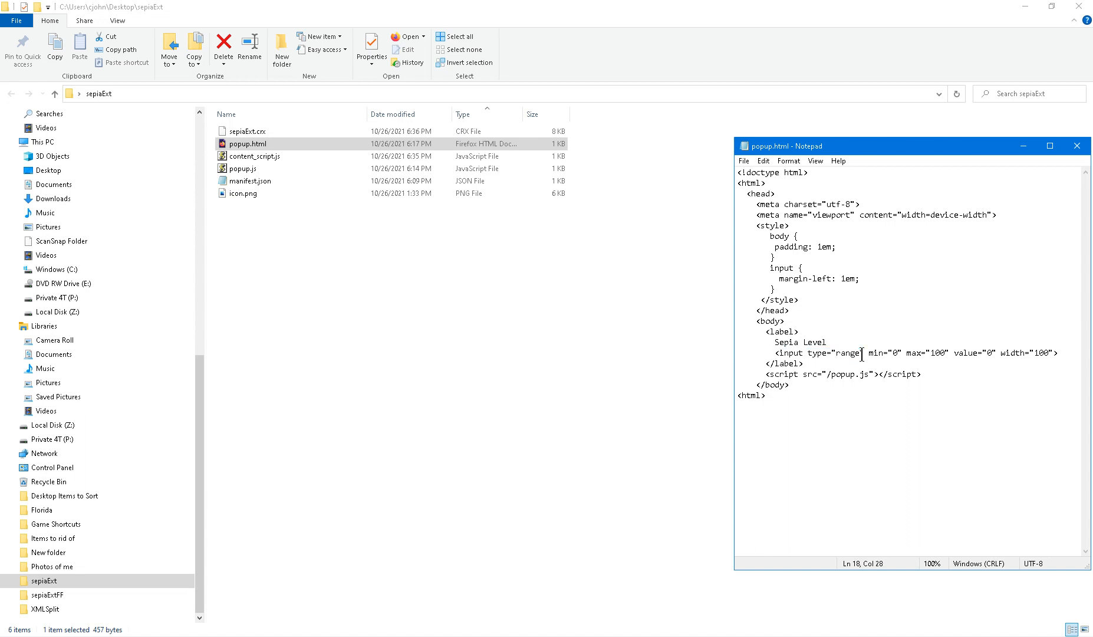
{"action": "left_click", "coordinate": [910, 353]}
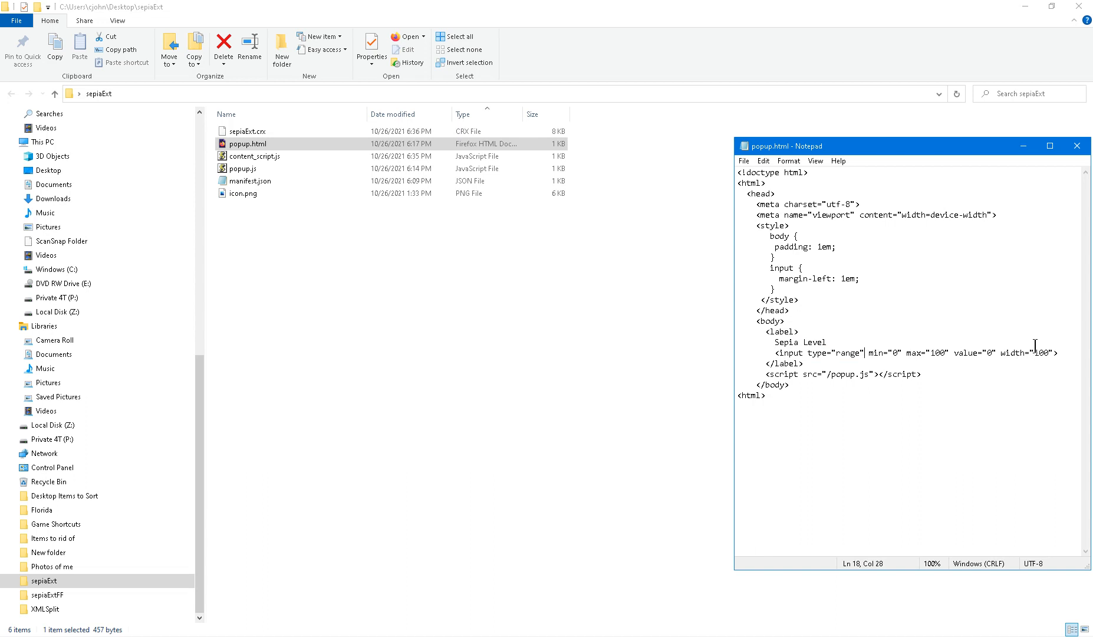
{"action": "mouse_move", "coordinate": [1026, 348]}
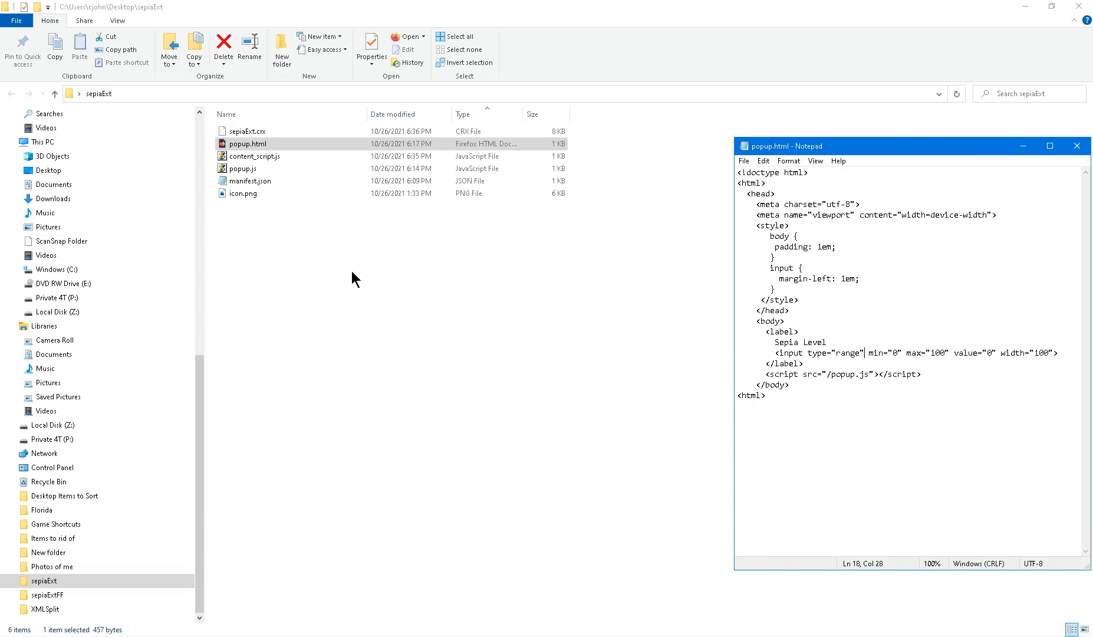
{"action": "mouse_move", "coordinate": [1080, 171]}
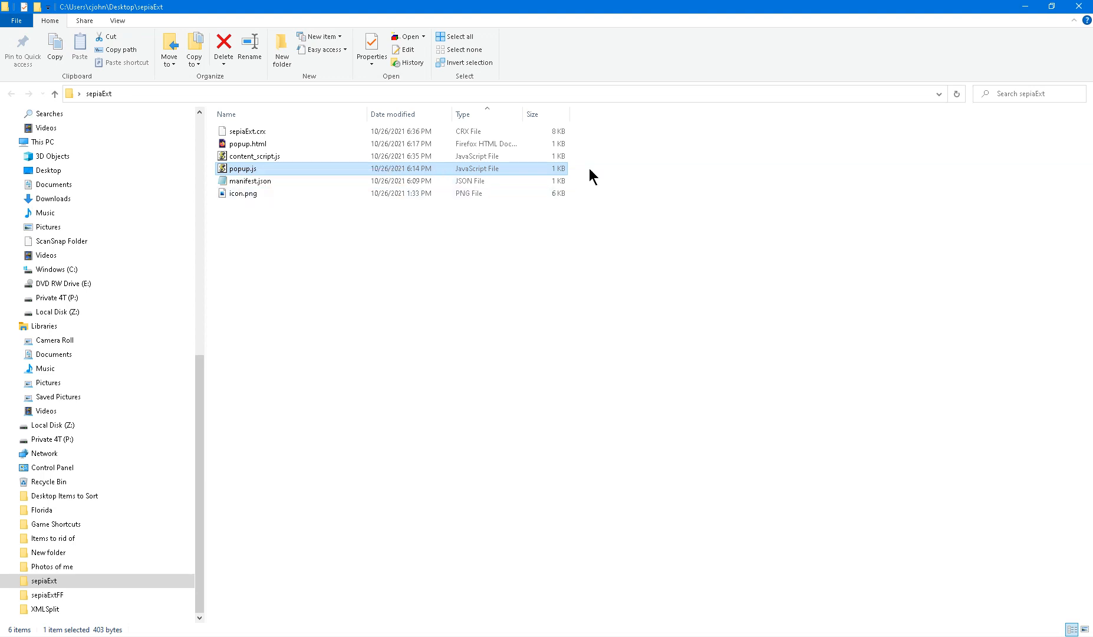
- Open content_script.js from the sepiaExt folder through its context menu
{"action": "right_click", "coordinate": [255, 156]}
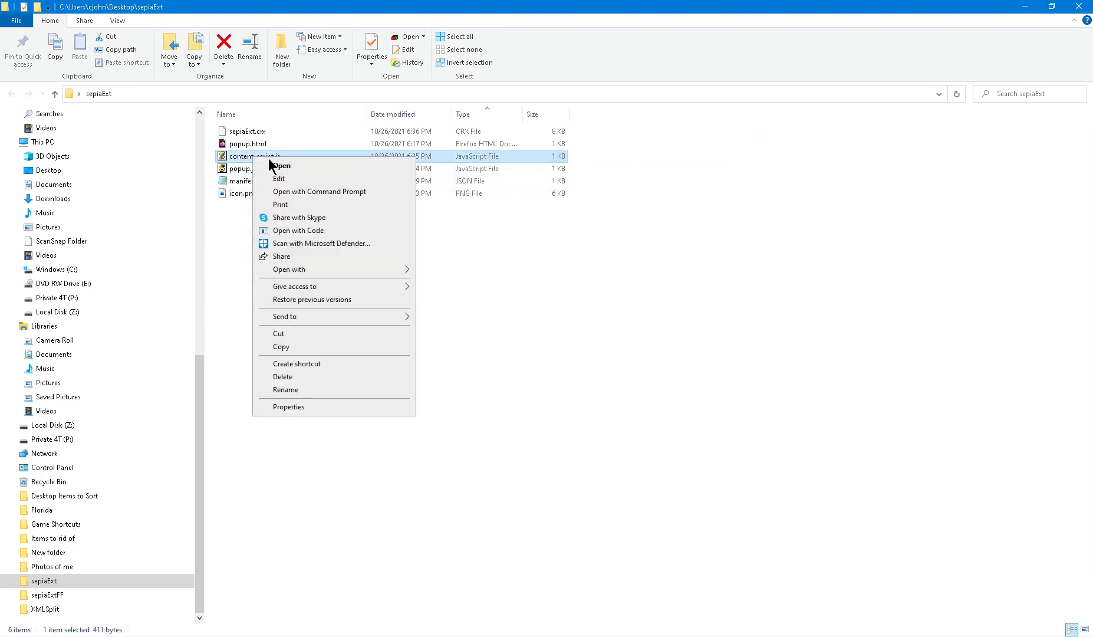
{"action": "left_click", "coordinate": [281, 166]}
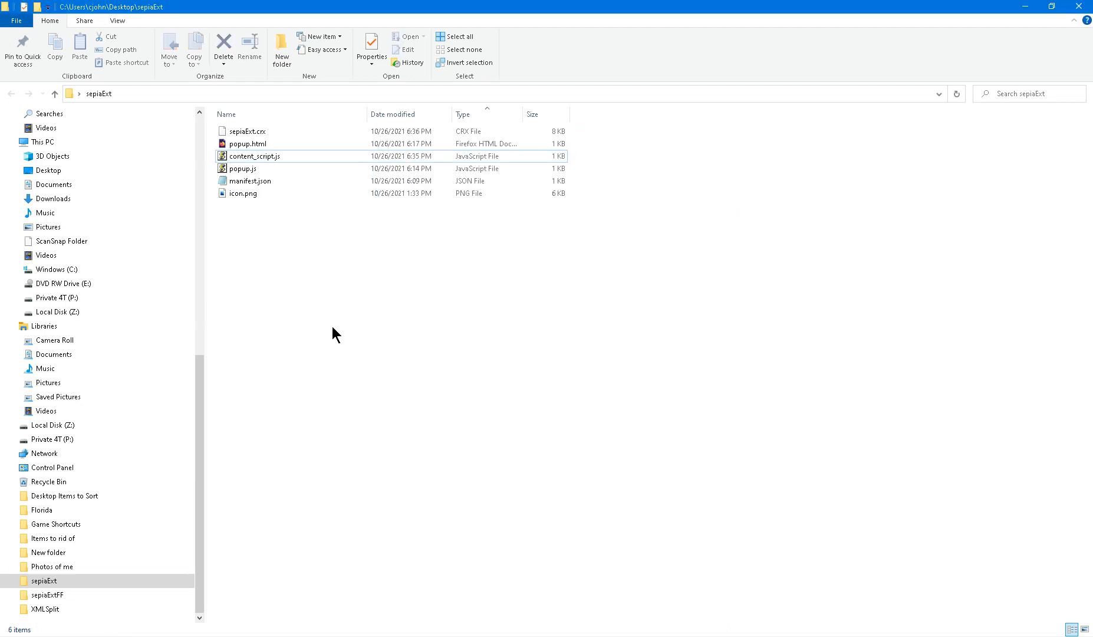
{"action": "mouse_move", "coordinate": [1045, 22]}
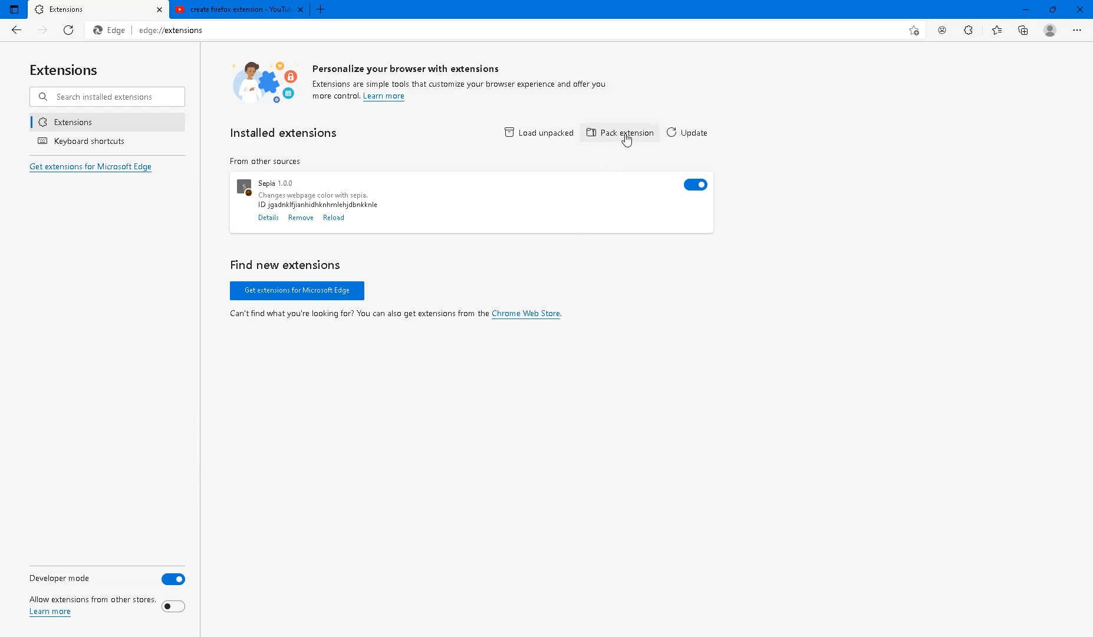
- Set the sepiaExt folder as the root directory in Edge's Pack extension dialog, then dismiss it
{"action": "left_click", "coordinate": [626, 132]}
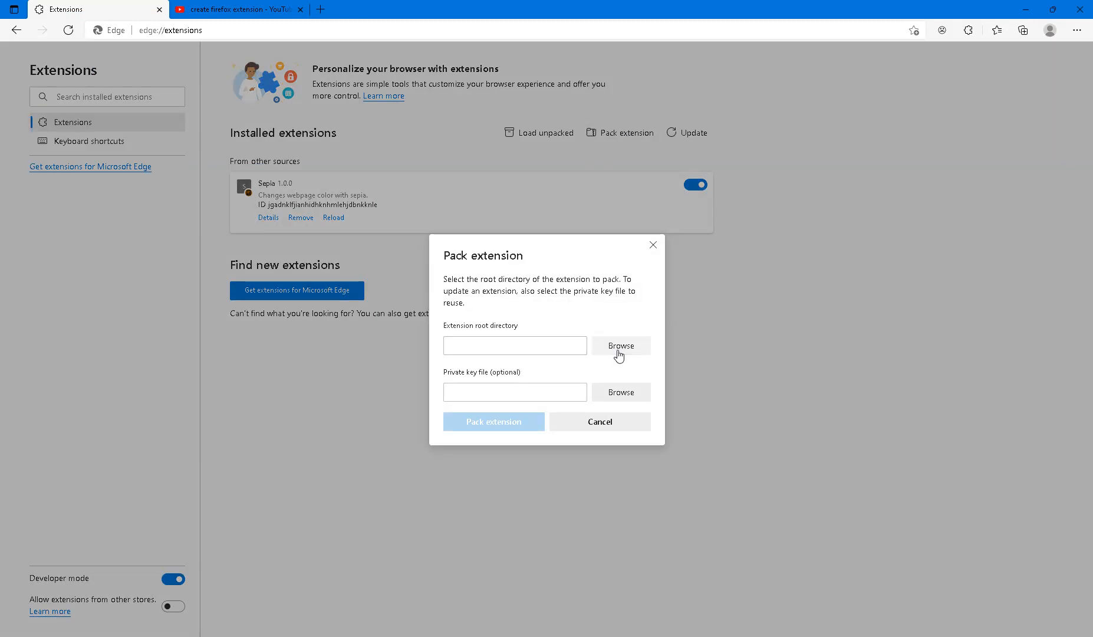
{"action": "left_click", "coordinate": [621, 345]}
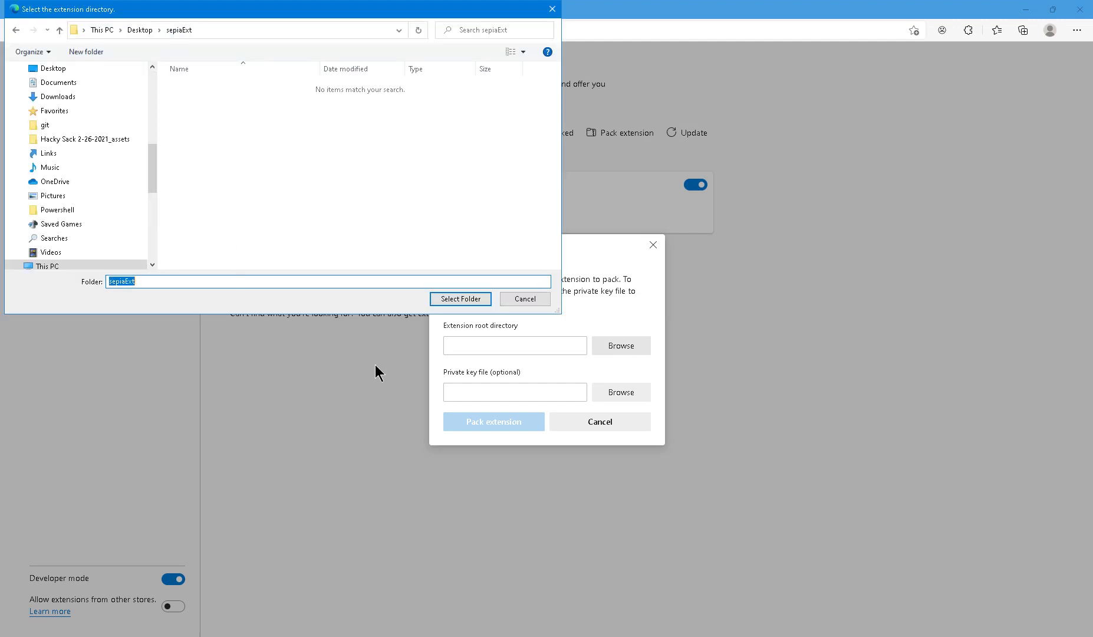
{"action": "left_click", "coordinate": [460, 298]}
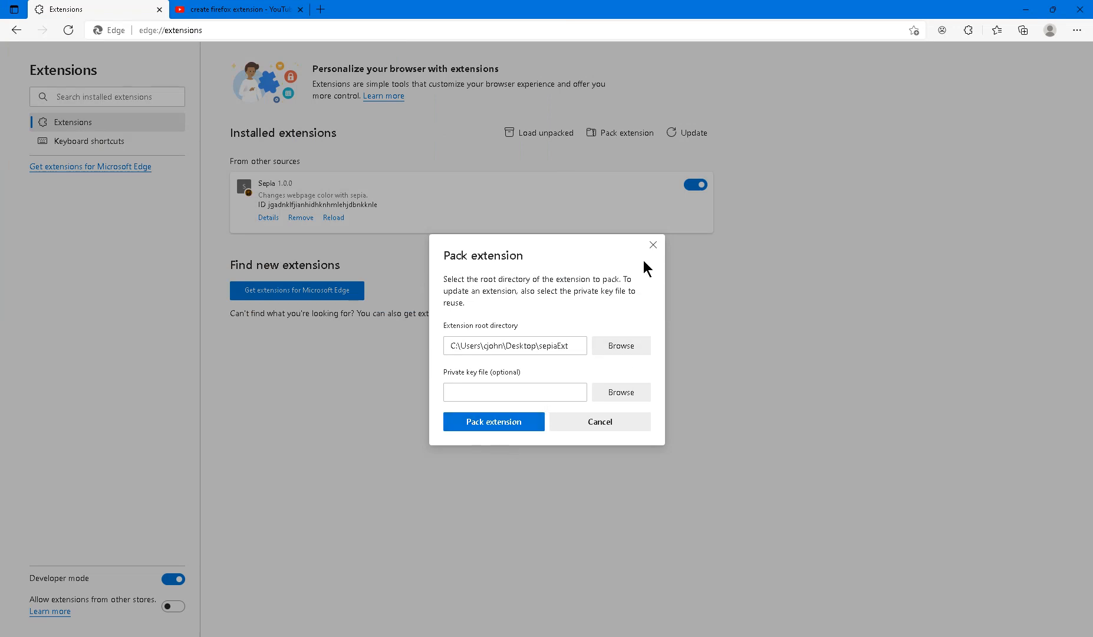
{"action": "left_click", "coordinate": [653, 244]}
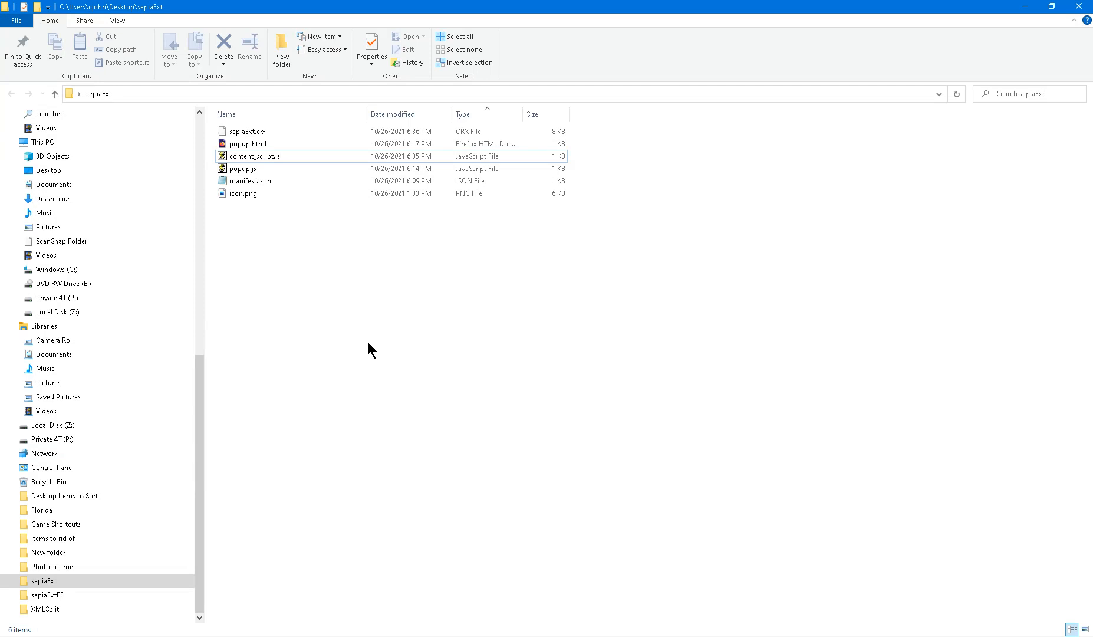
{"action": "left_click", "coordinate": [245, 131]}
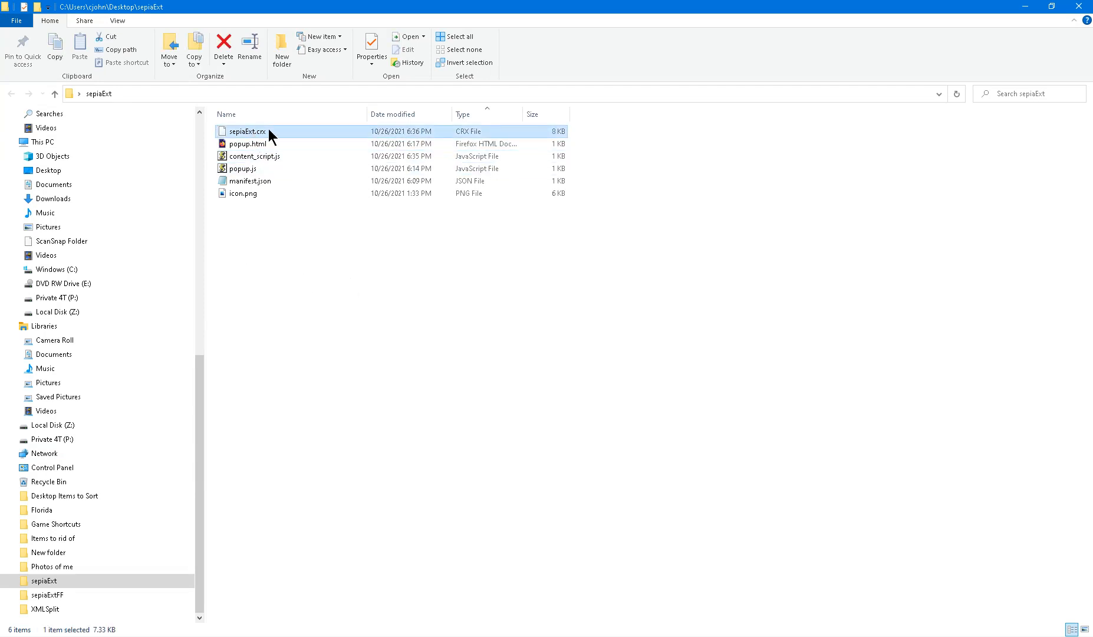
{"action": "mouse_move", "coordinate": [279, 135]}
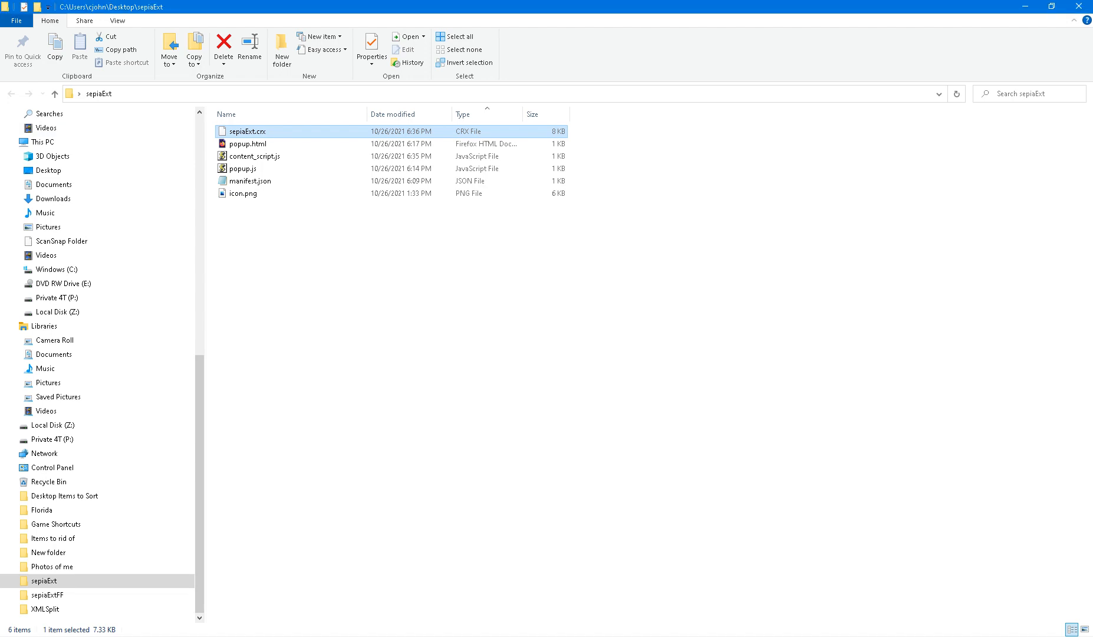
{"action": "mouse_move", "coordinate": [29, 337]}
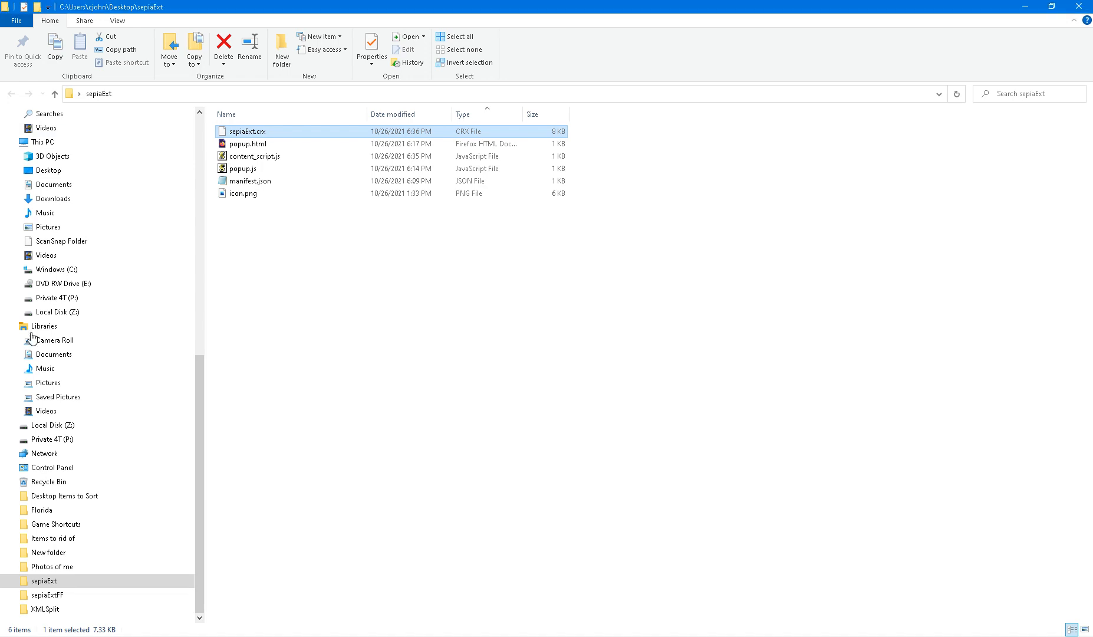
{"action": "mouse_move", "coordinate": [275, 200]}
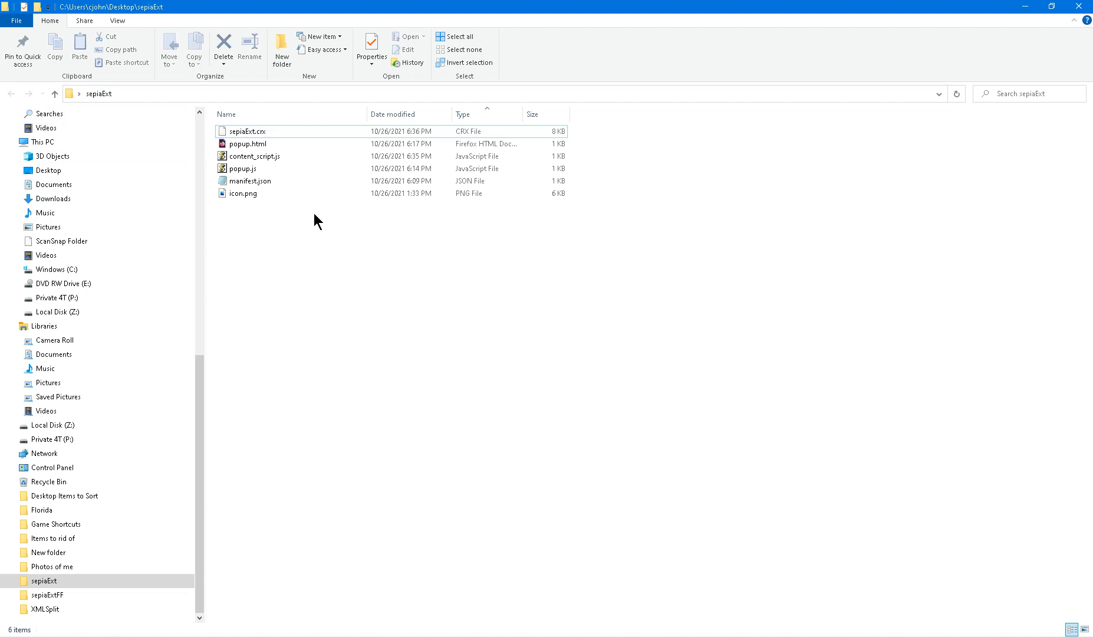
{"action": "left_click", "coordinate": [244, 131]}
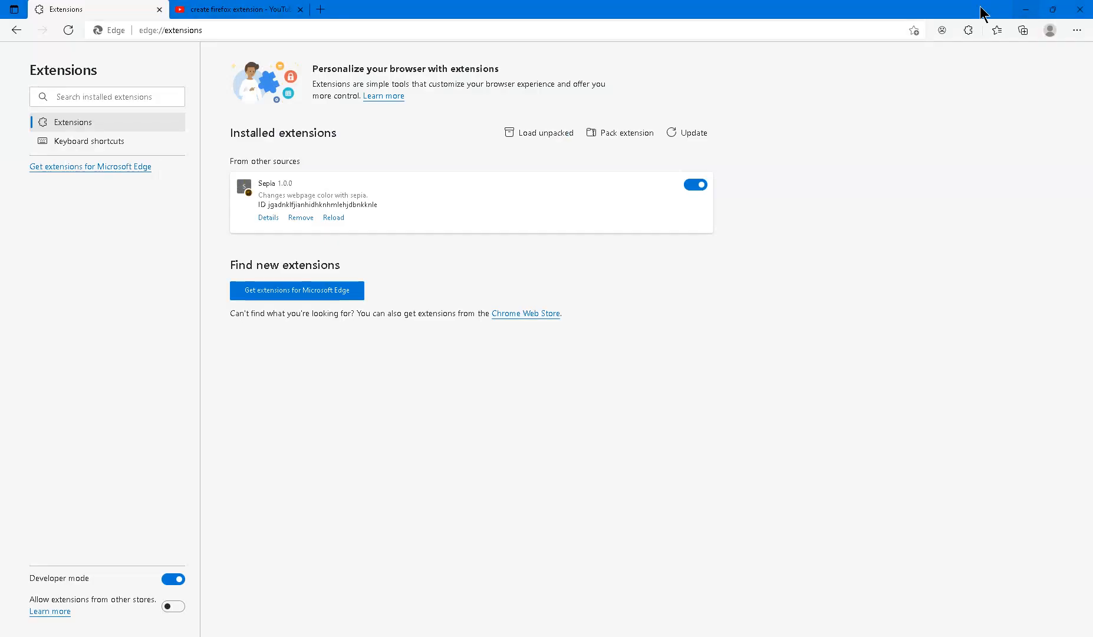
{"action": "left_click", "coordinate": [543, 132]}
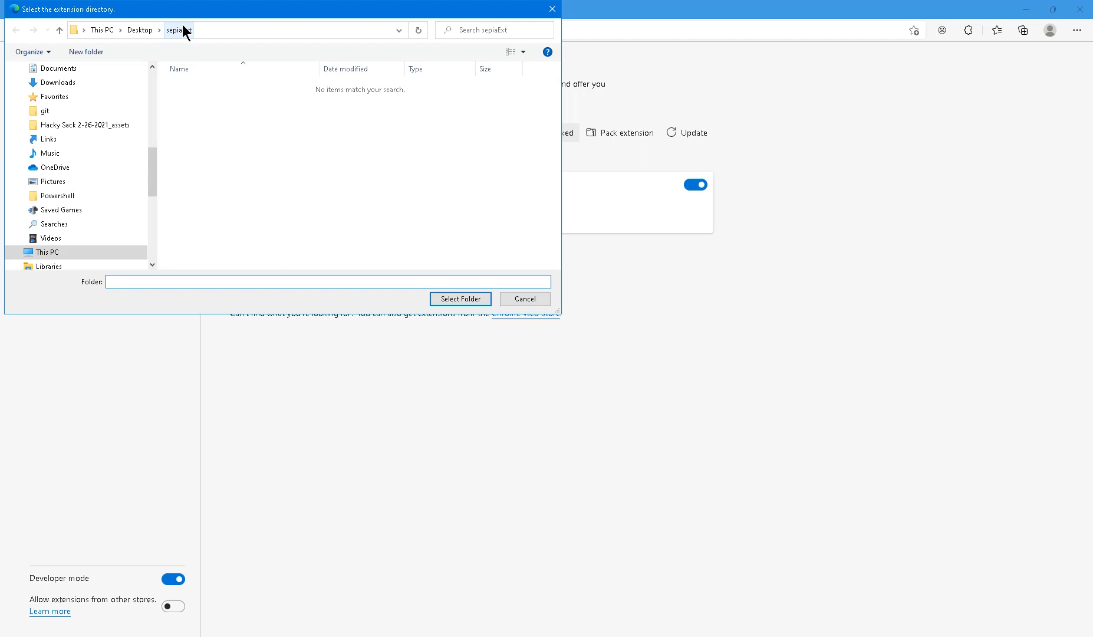
{"action": "left_click", "coordinate": [460, 298]}
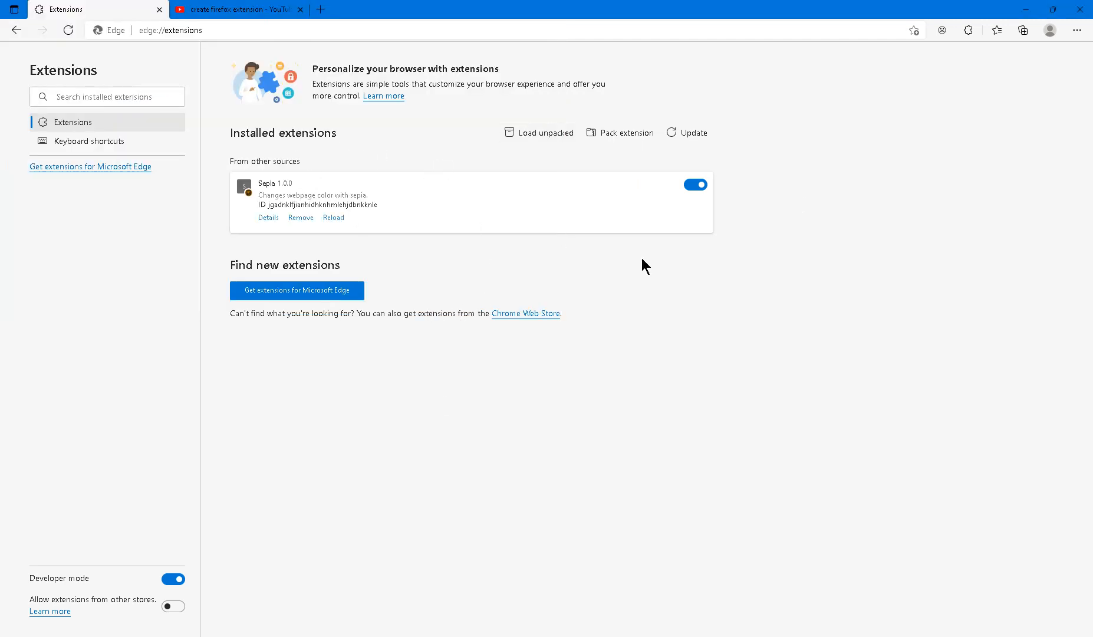
{"action": "left_click", "coordinate": [174, 578]}
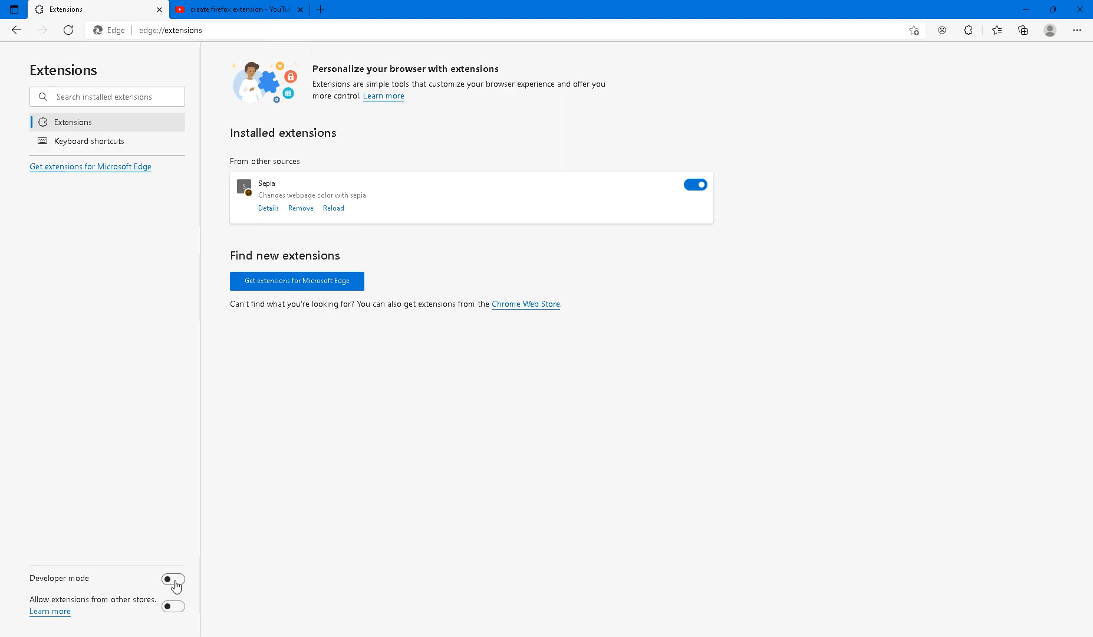
- Toggle the Sepia extension off and then back on
{"action": "left_click", "coordinate": [695, 185]}
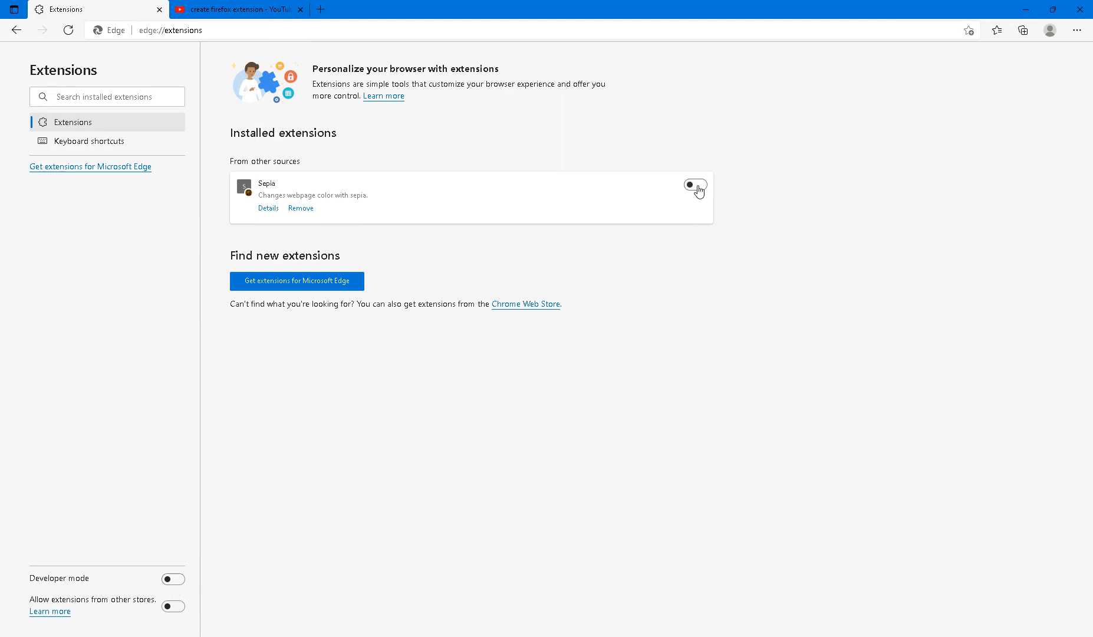
{"action": "left_click", "coordinate": [237, 9]}
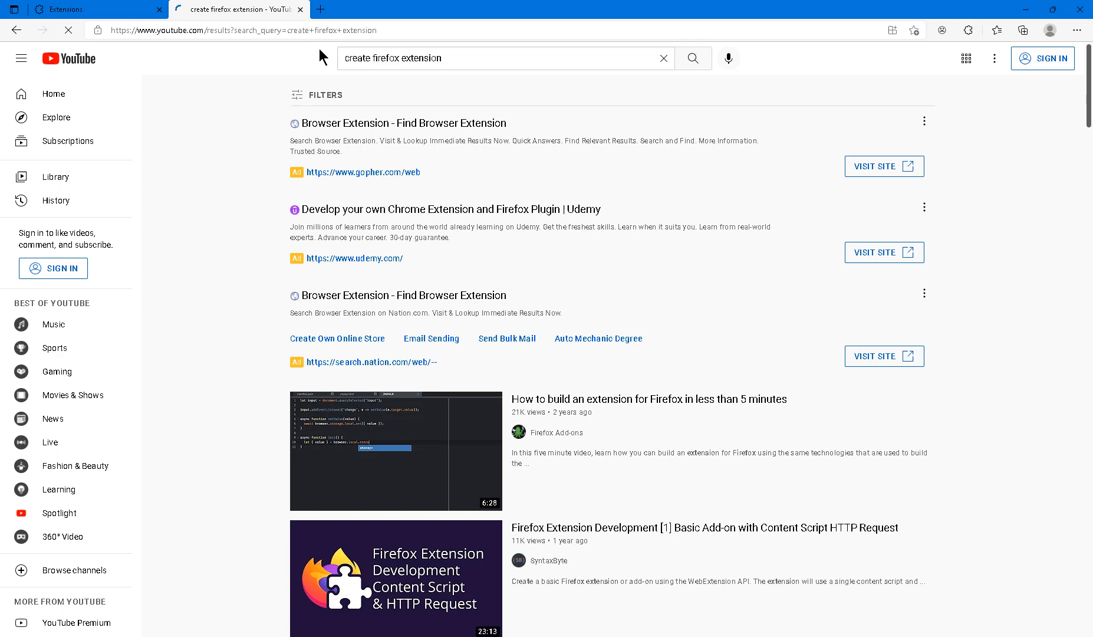
{"action": "mouse_move", "coordinate": [221, 126]}
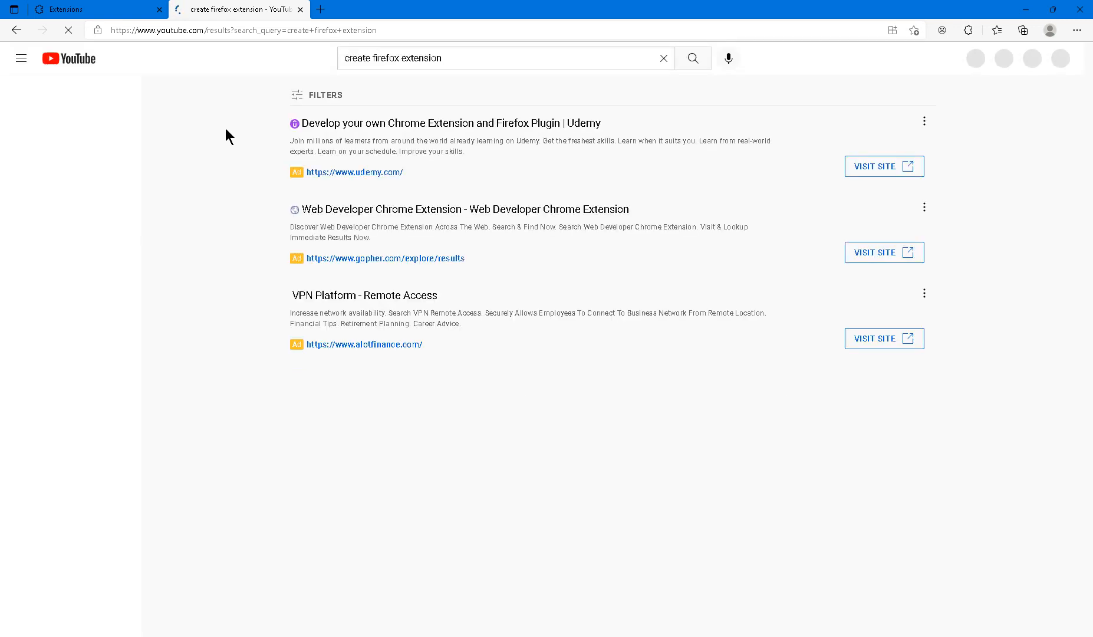
- Push Sepia Level to full, drop it near minimum on YouTube results, then return to Extensions
{"action": "left_click", "coordinate": [942, 30]}
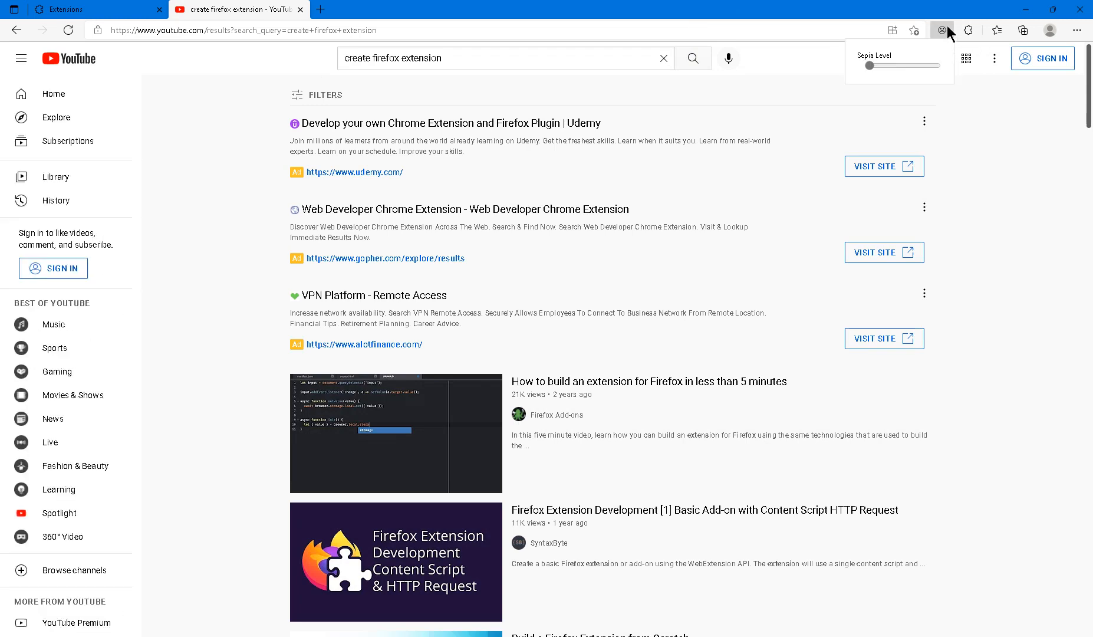
{"action": "left_click_drag", "start_coordinate": [849, 65], "coordinate": [937, 65]}
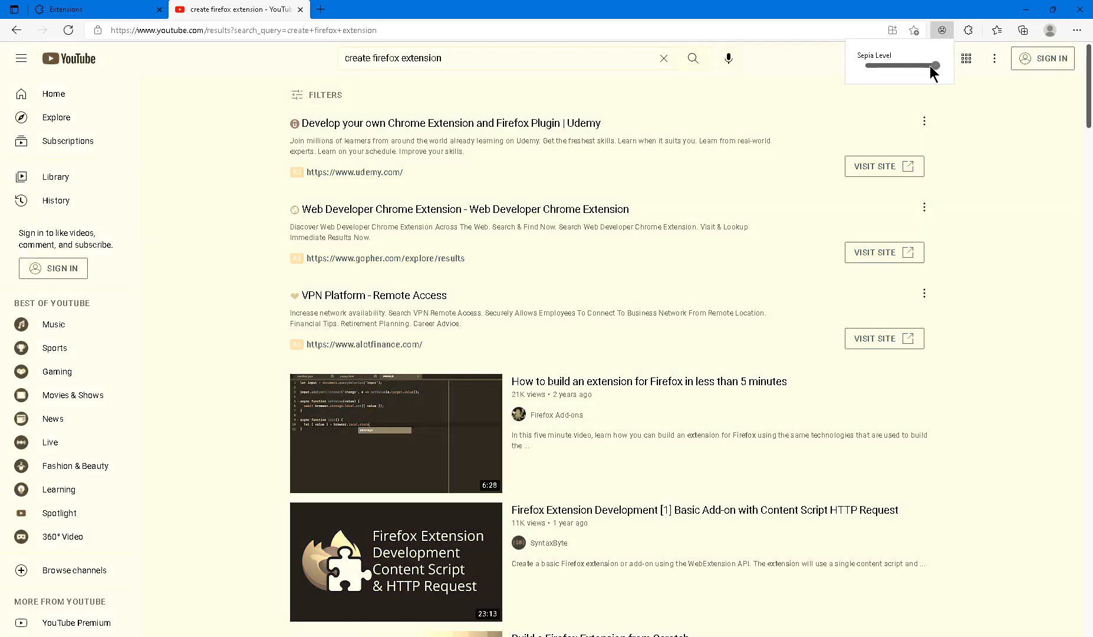
{"action": "left_click_drag", "start_coordinate": [934, 66], "coordinate": [872, 65]}
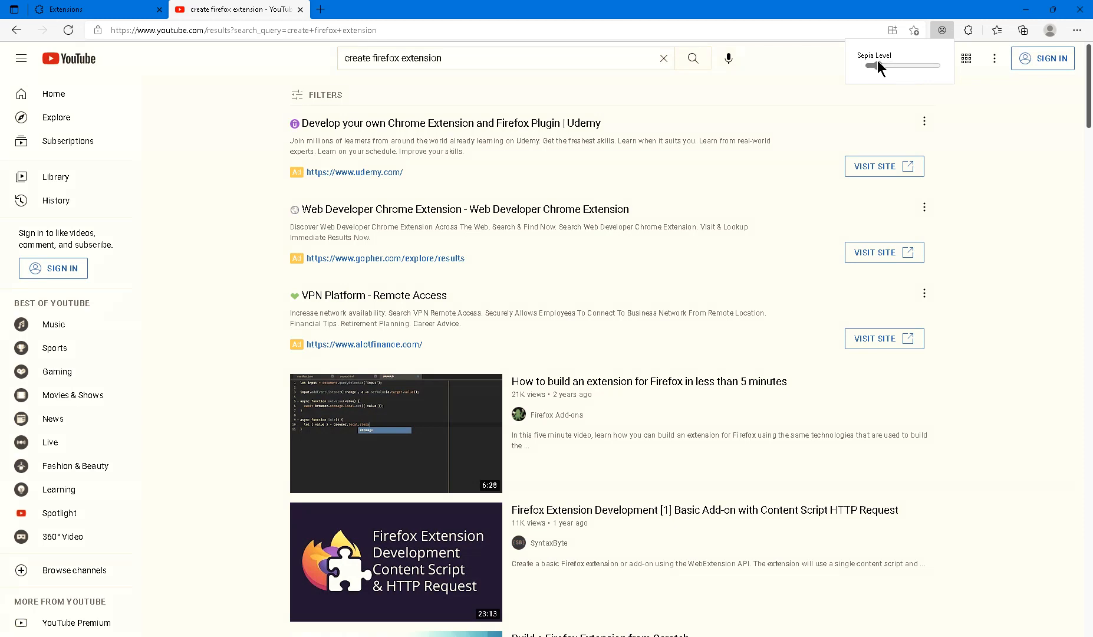
{"action": "scroll", "scroll_direction": "down", "scroll_amount": 3}
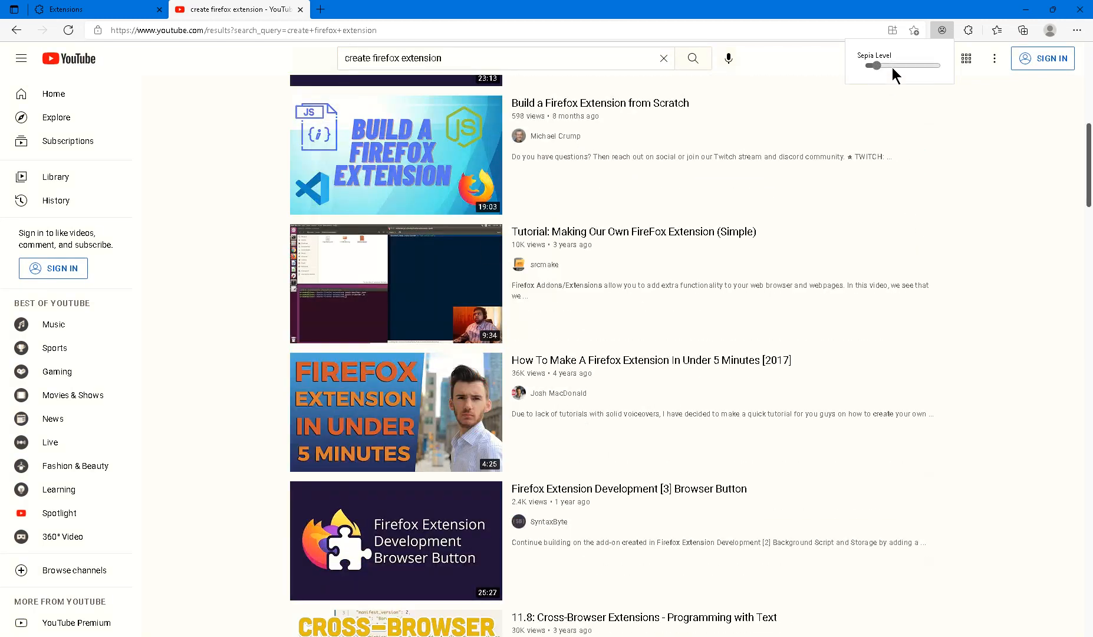
{"action": "left_click_drag", "start_coordinate": [873, 65], "coordinate": [952, 65]}
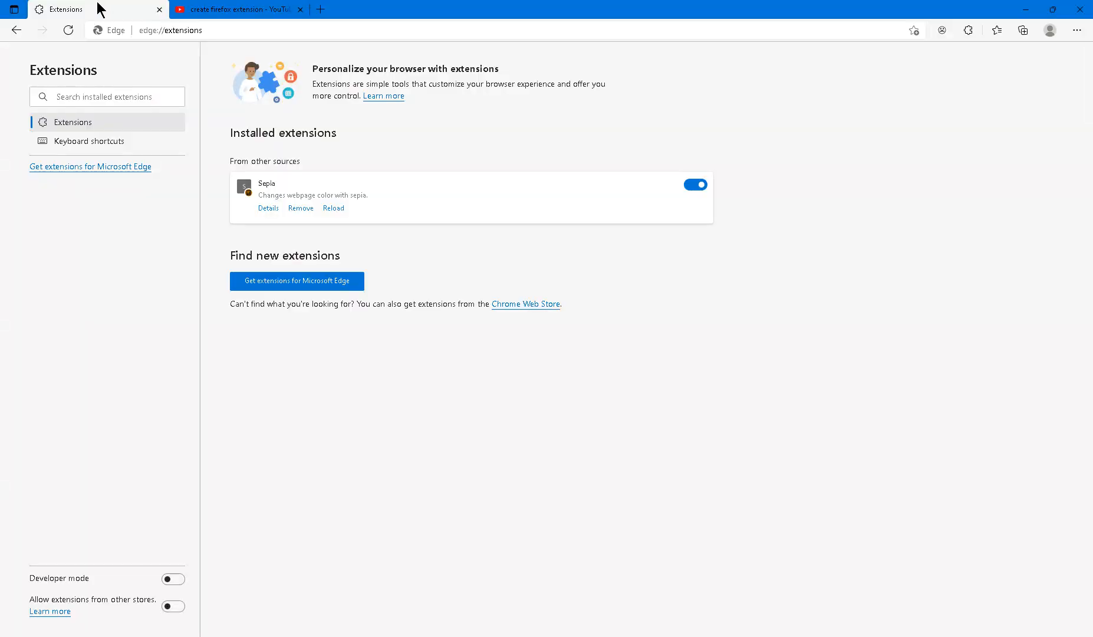
{"action": "mouse_move", "coordinate": [263, 218]}
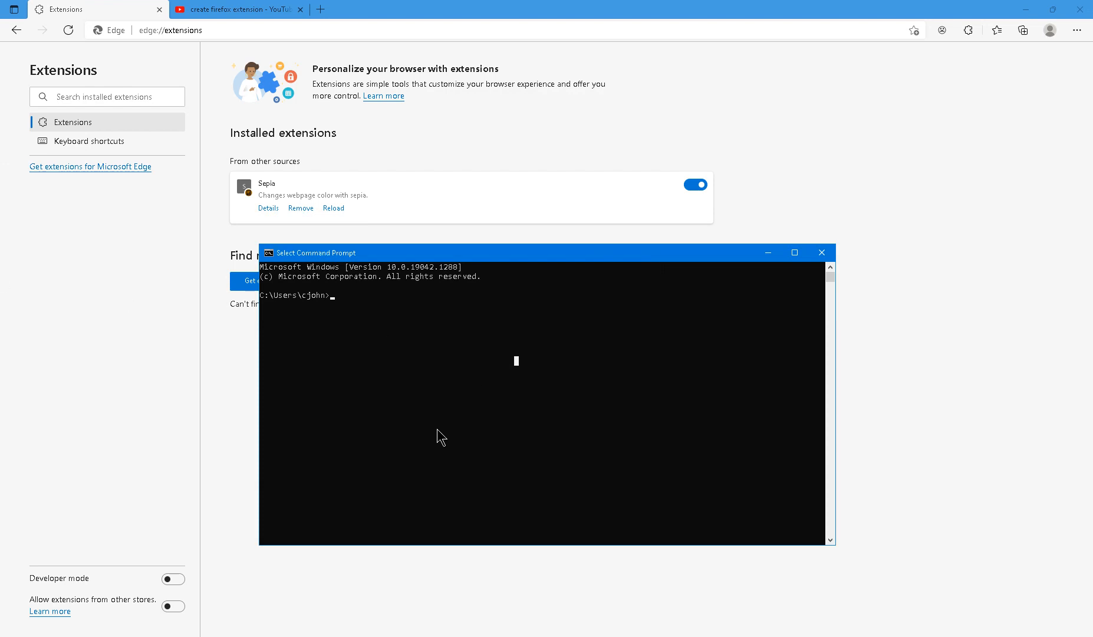
- Change directory to desktop, then sepiaExtFF, and start the web-ext run command
{"action": "type", "text": "cd d"}
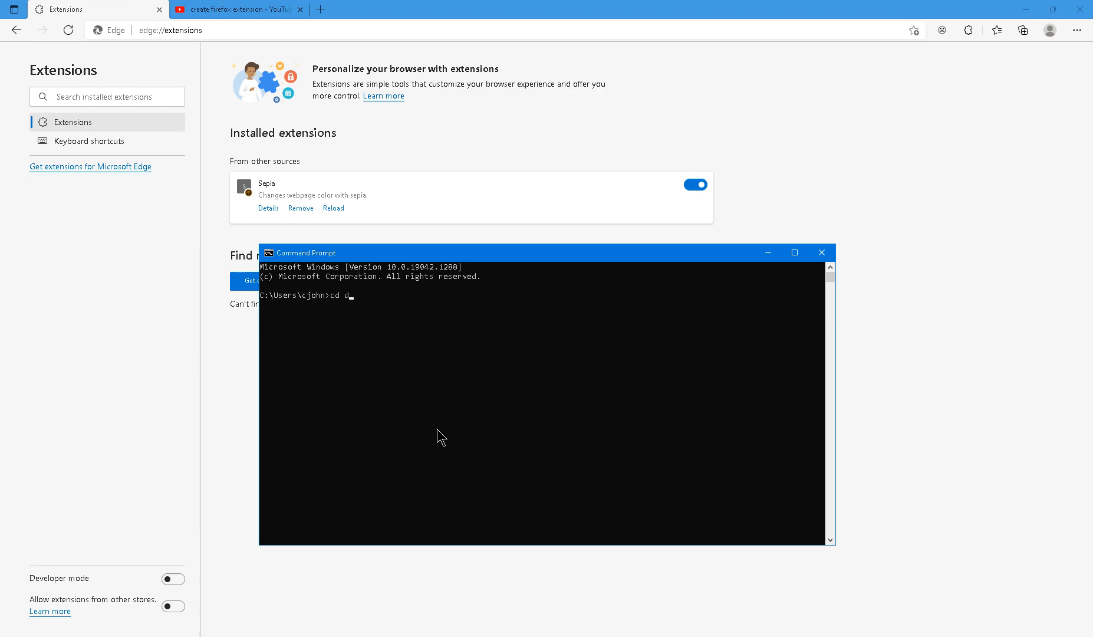
{"action": "type", "text": "esktop"}
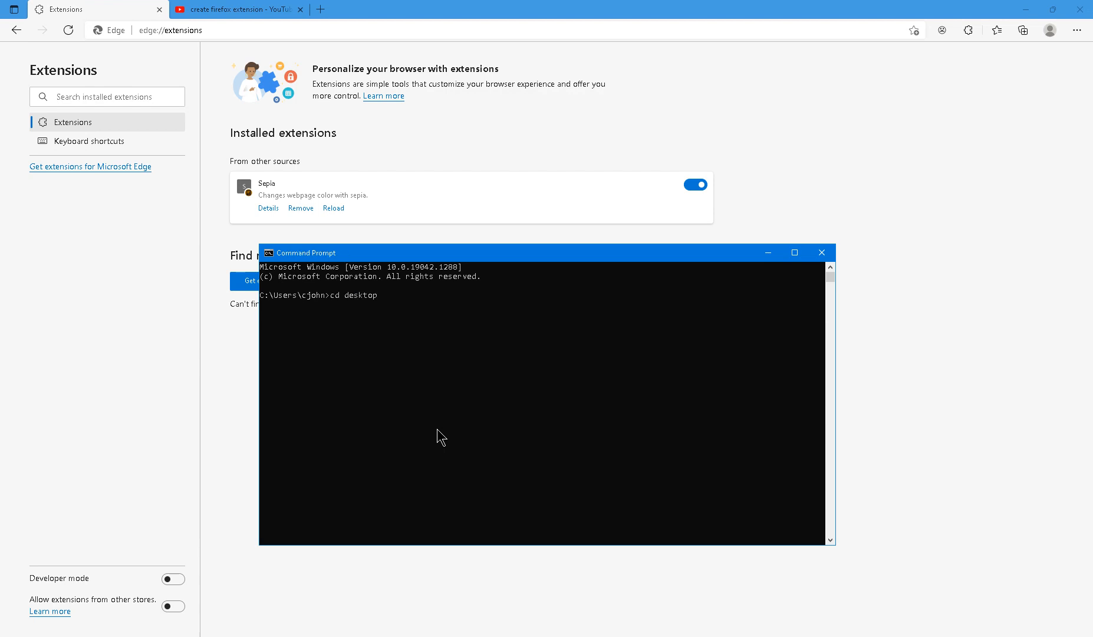
{"action": "type", "text": "cd"}
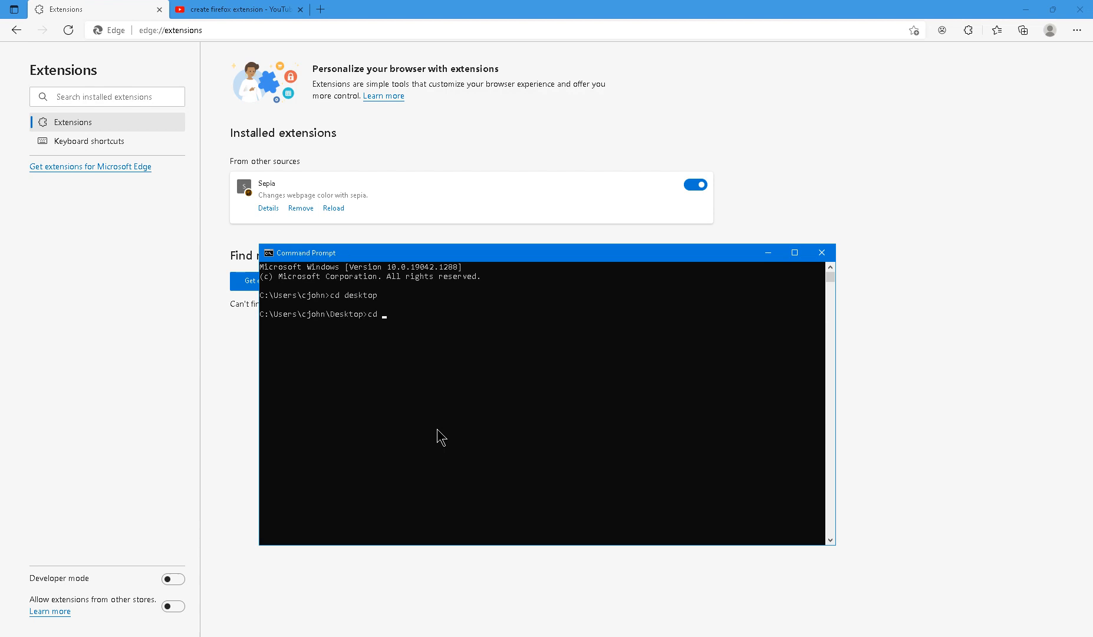
{"action": "type", "text": "sepia"}
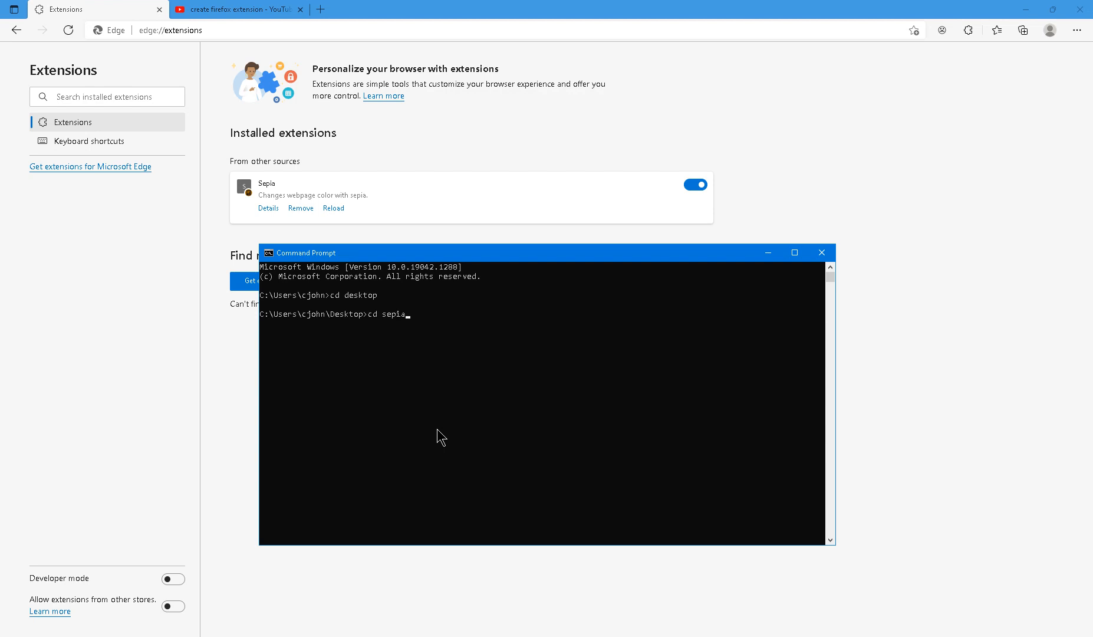
{"action": "type", "text": "ExtFF"}
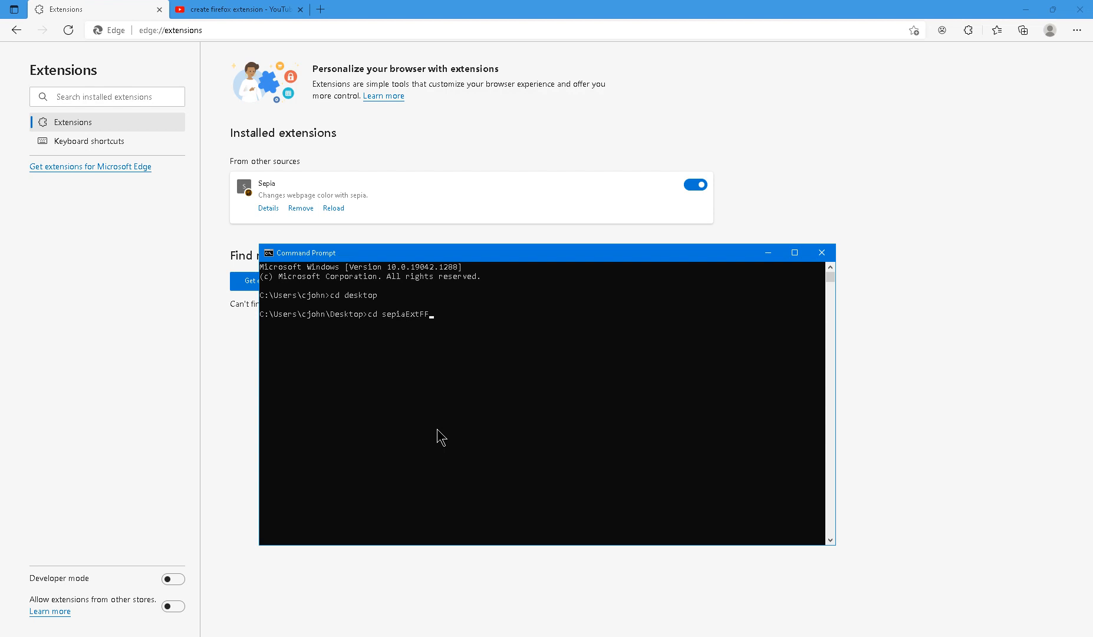
{"action": "key", "text": "Enter"}
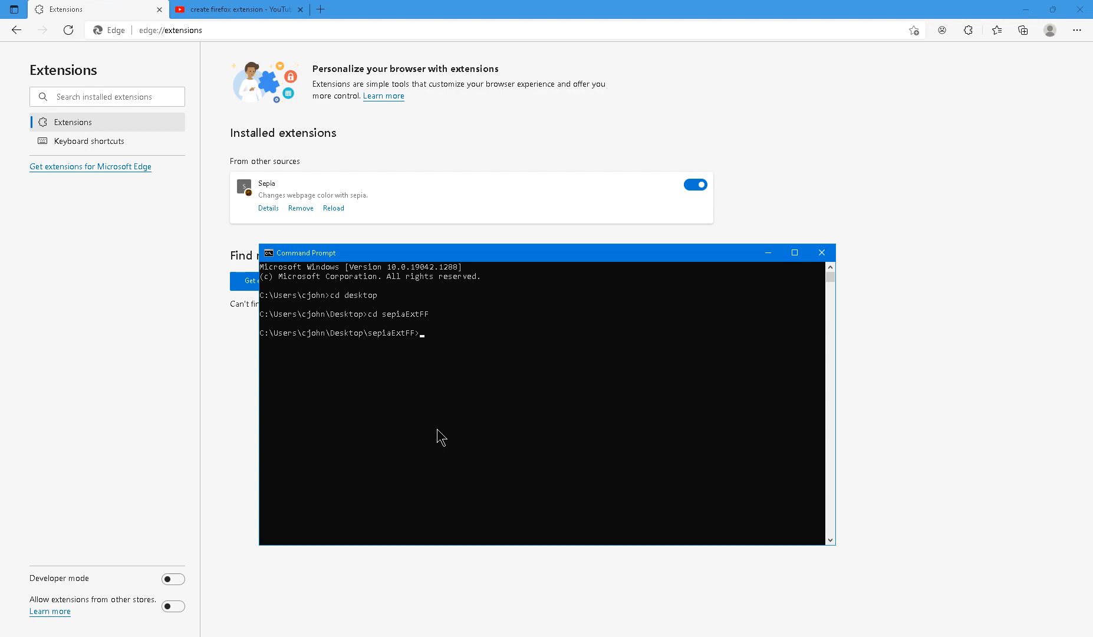
{"action": "type", "text": "web-ext"}
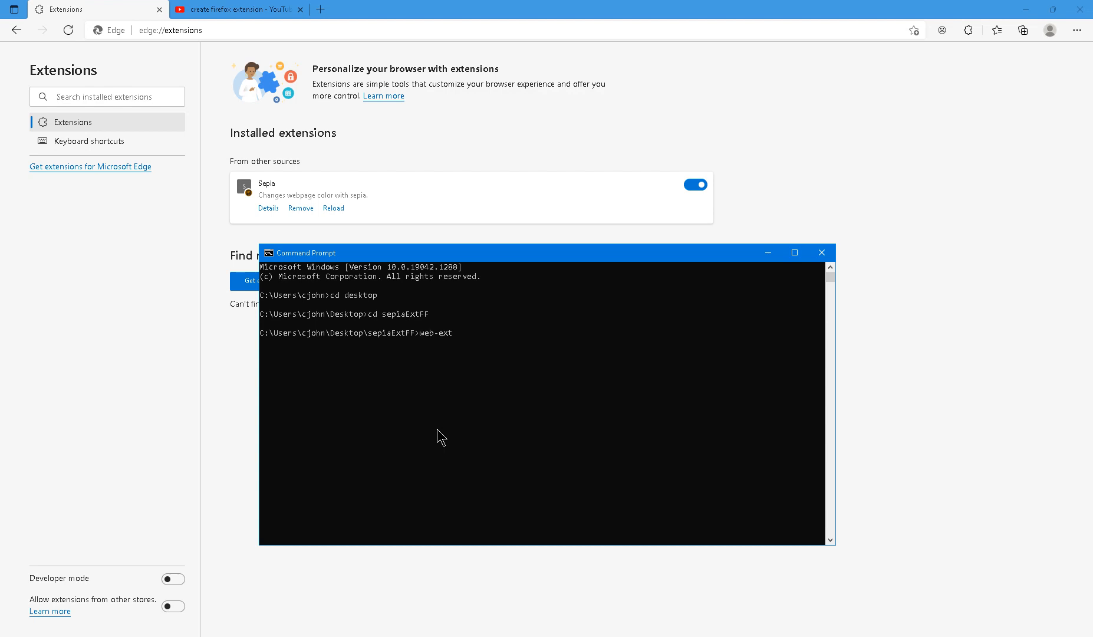
{"action": "type", "text": "run"}
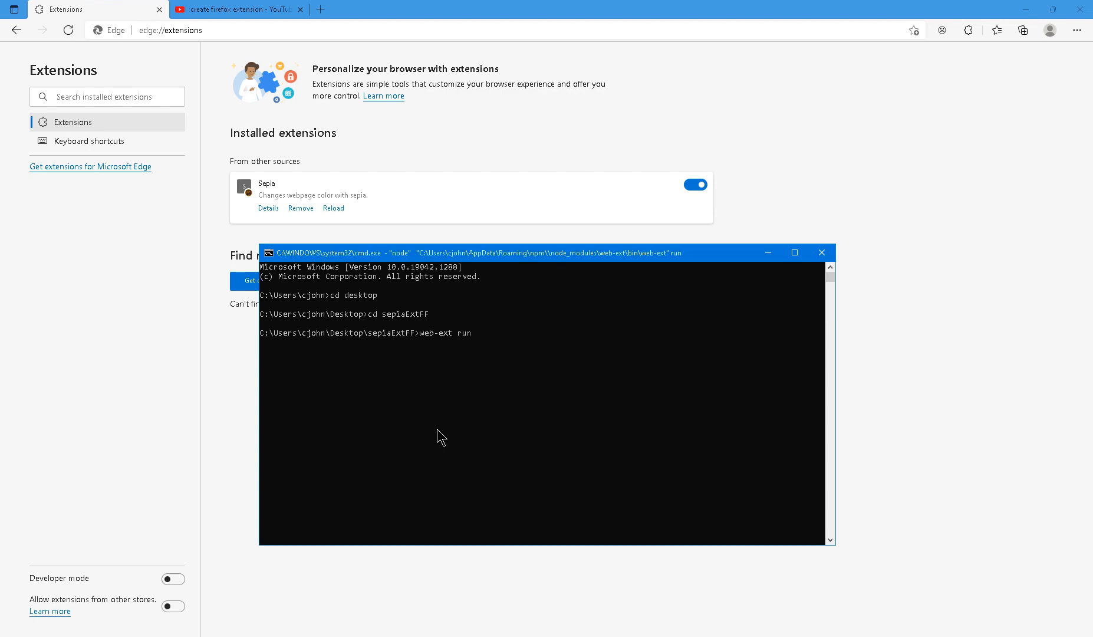
{"action": "mouse_move", "coordinate": [589, 291]}
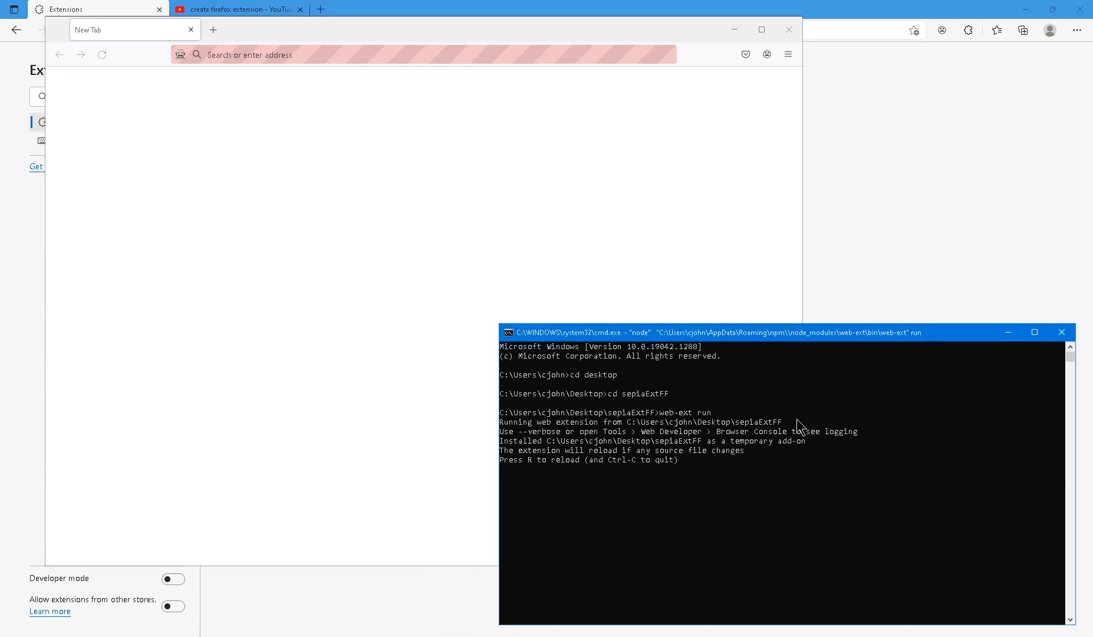
{"action": "mouse_move", "coordinate": [818, 354]}
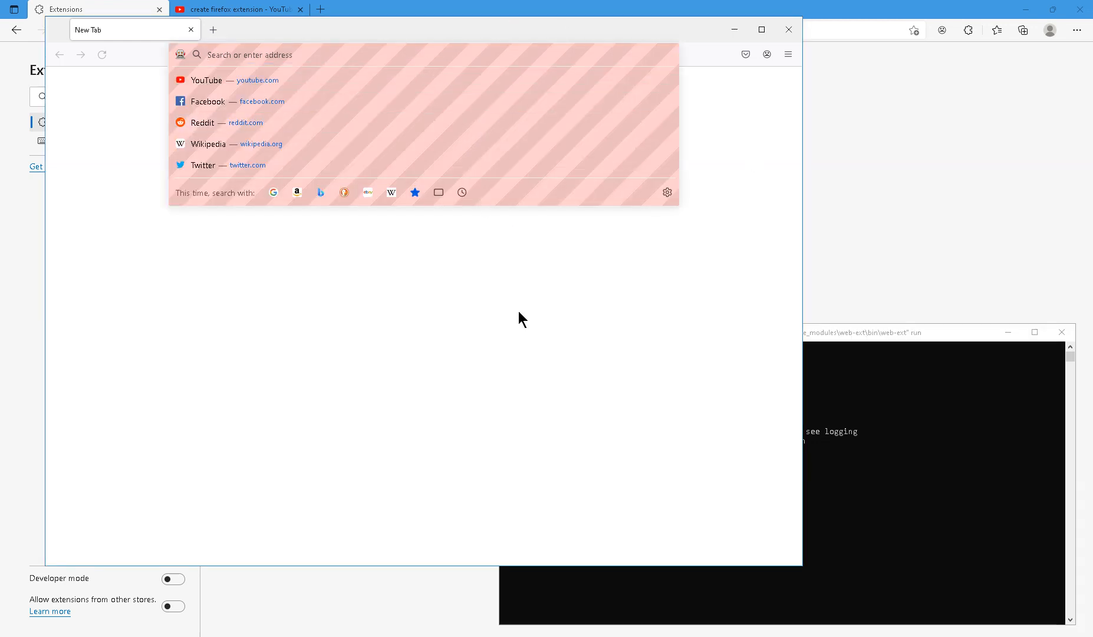
- Load mozilla.org and move the Sepia Level slider from full to partway and back to full
{"action": "type", "text": "mozilla.org/en-US/"}
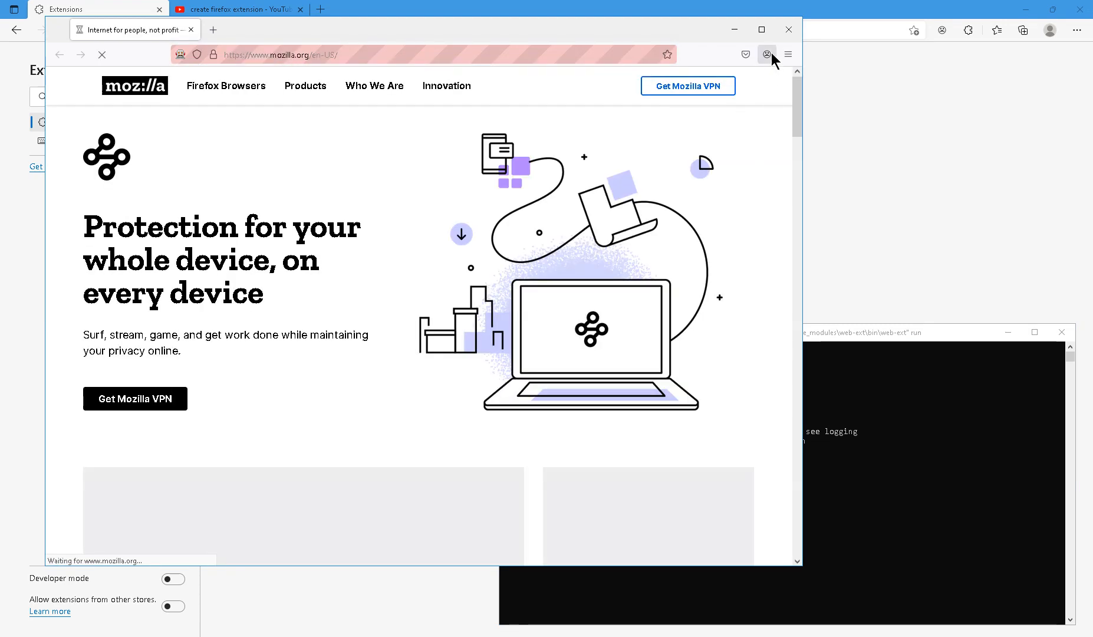
{"action": "left_click", "coordinate": [766, 53]}
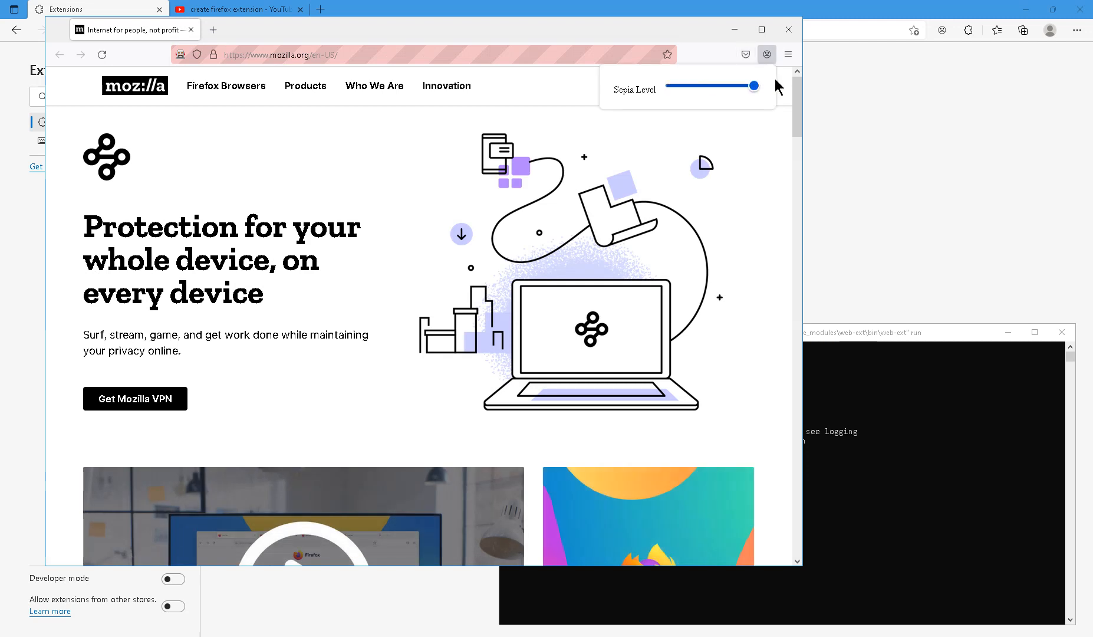
{"action": "left_click_drag", "start_coordinate": [752, 85], "coordinate": [748, 85]}
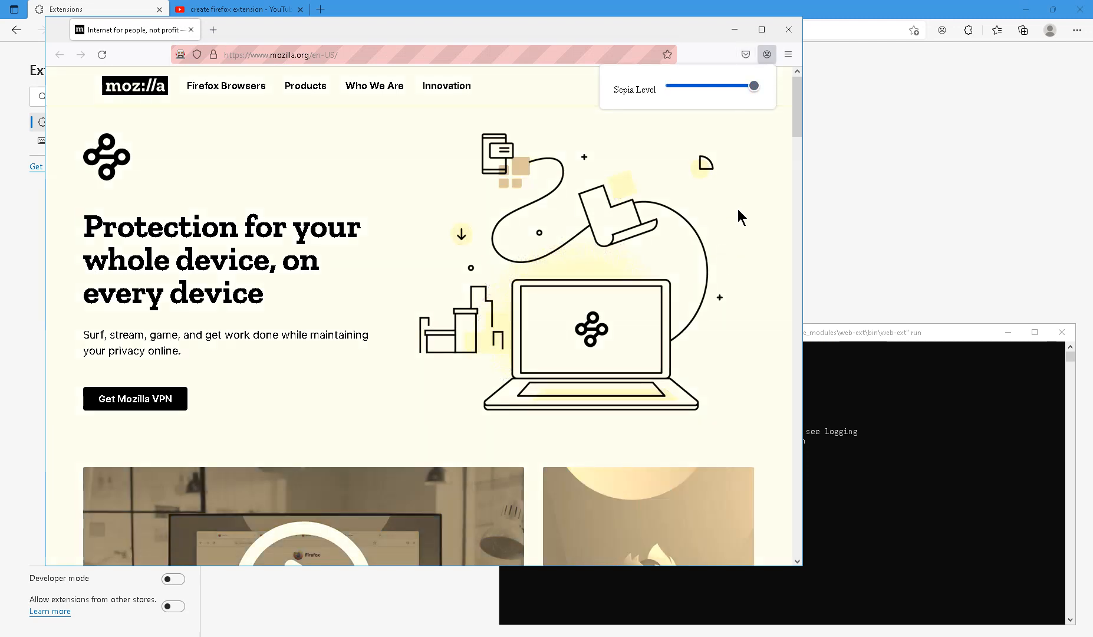
{"action": "left_click_drag", "start_coordinate": [753, 85], "coordinate": [692, 85]}
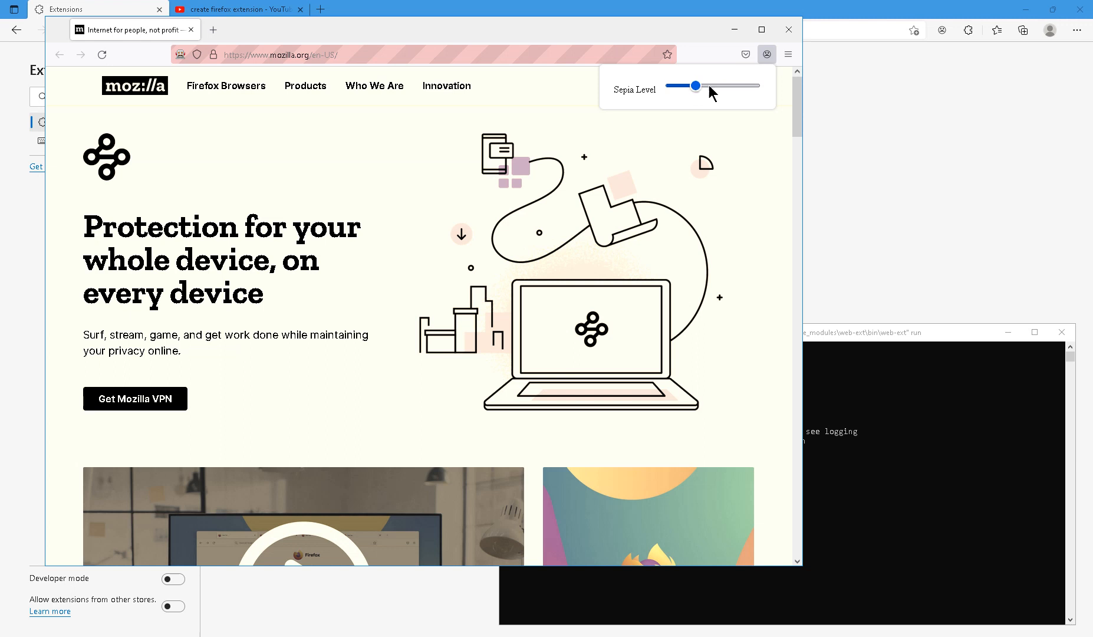
{"action": "left_click_drag", "start_coordinate": [694, 85], "coordinate": [752, 85]}
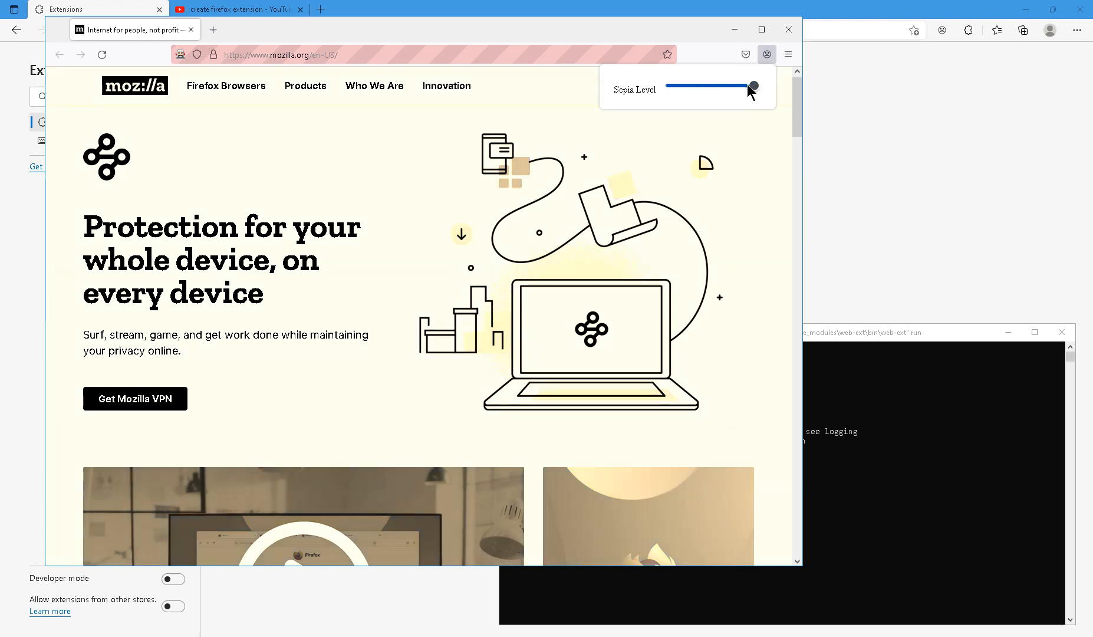
{"action": "mouse_move", "coordinate": [767, 61]}
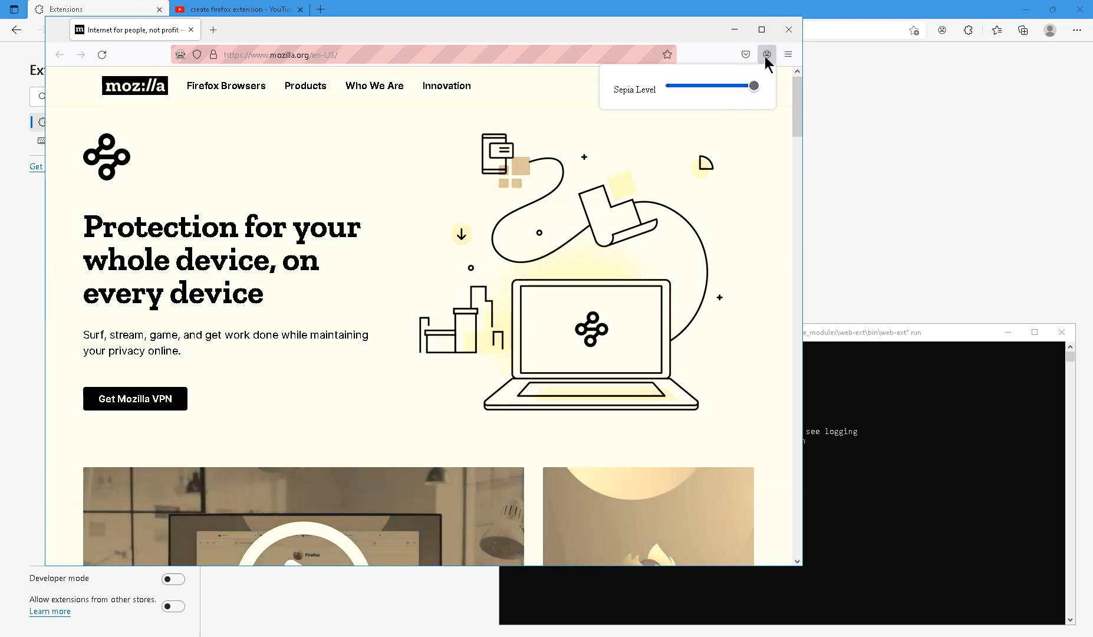
{"action": "mouse_move", "coordinate": [766, 55]}
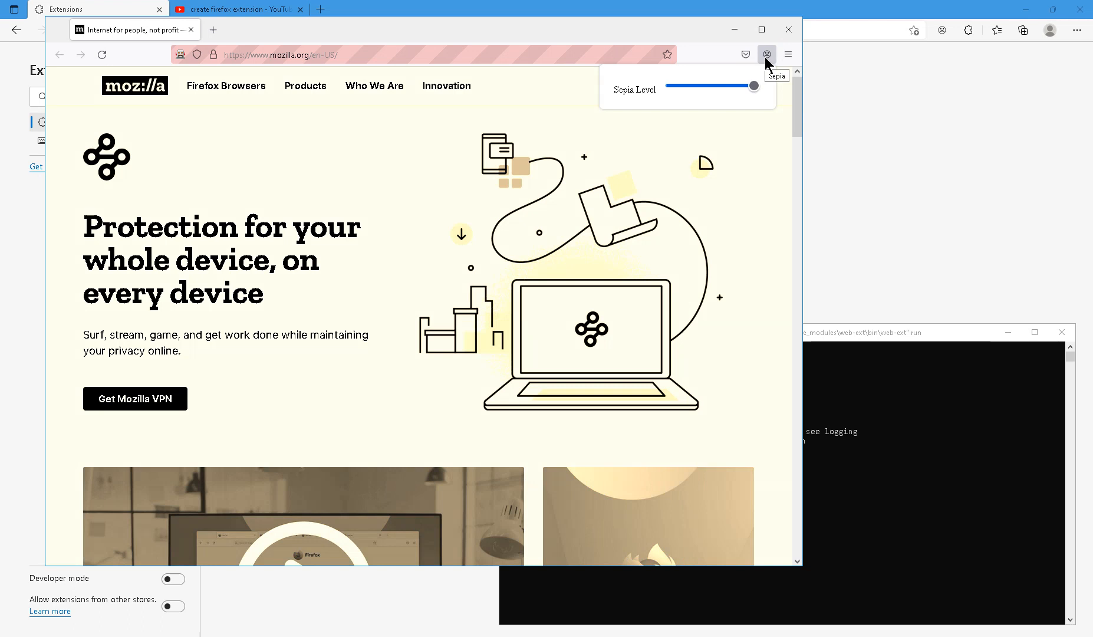
{"action": "left_click_drag", "start_coordinate": [753, 85], "coordinate": [749, 85]}
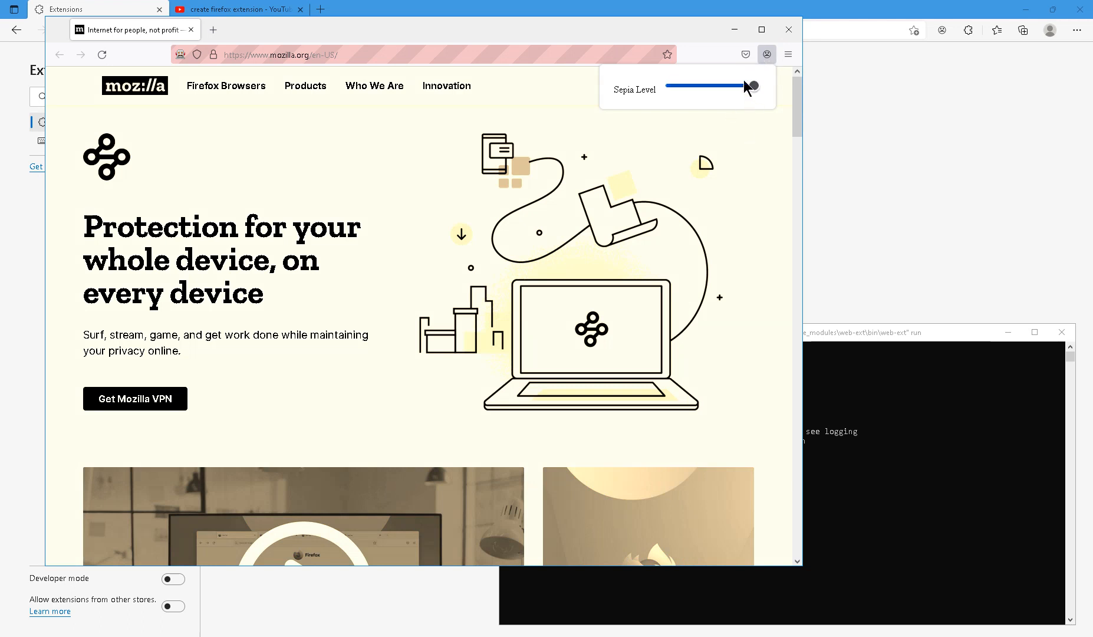
{"action": "left_click_drag", "start_coordinate": [750, 85], "coordinate": [749, 86]}
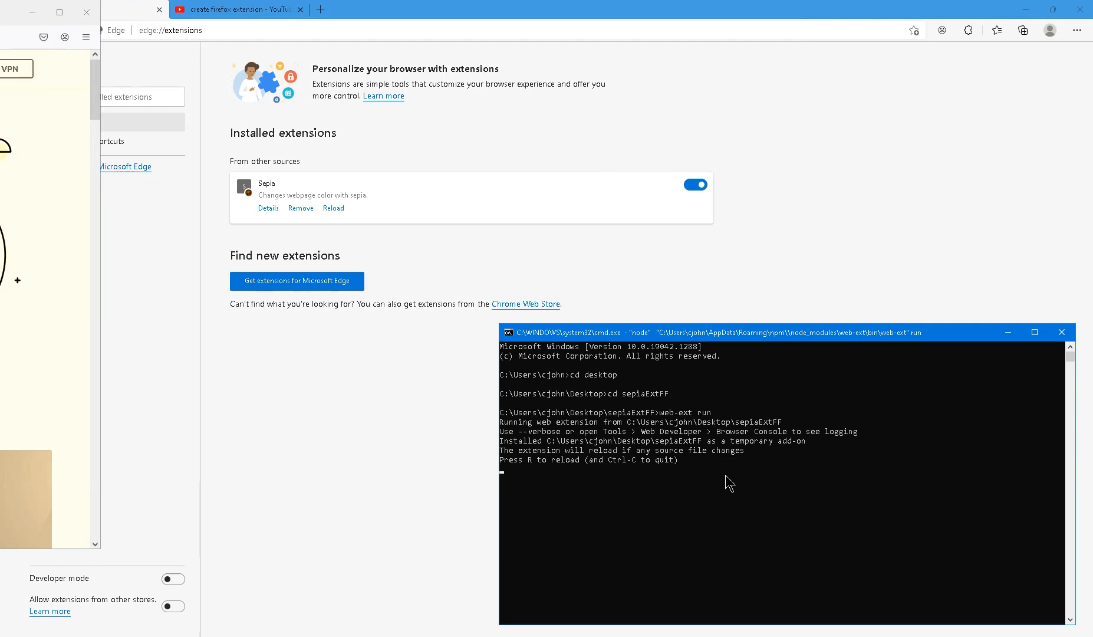
- Reload the temporary sepiaExtFF add-on from the web-ext console with R
{"action": "key", "text": "r"}
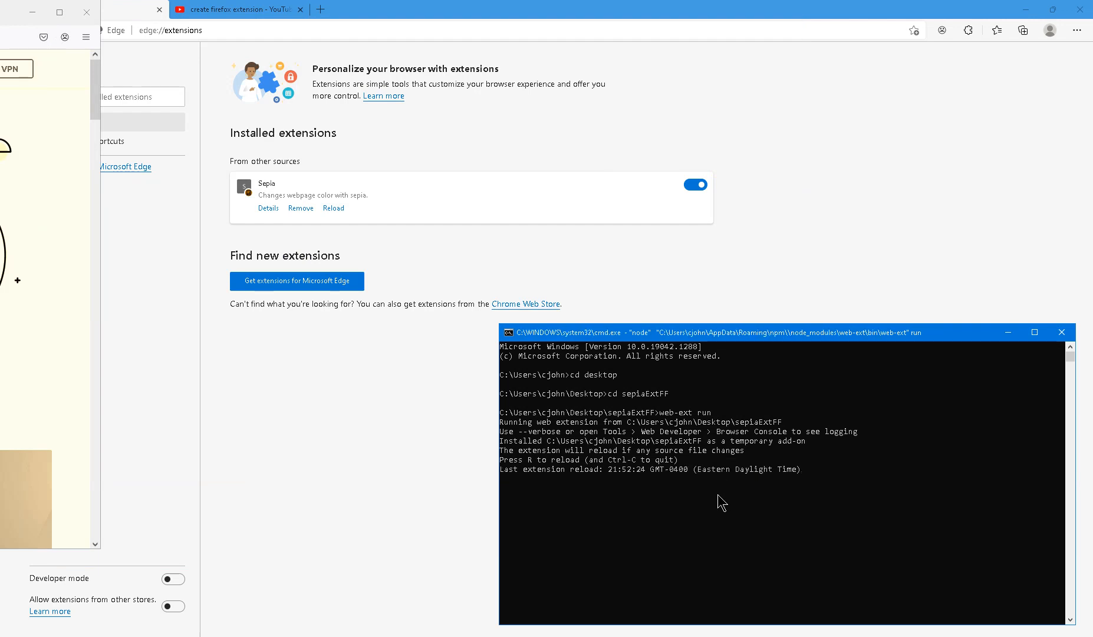
{"action": "mouse_move", "coordinate": [691, 493]}
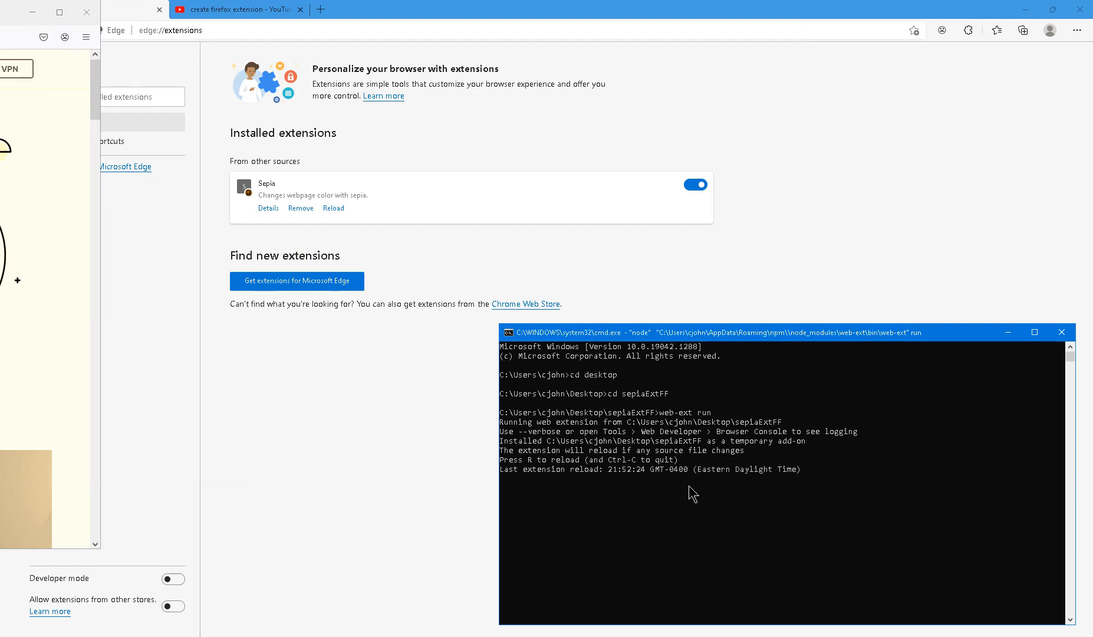